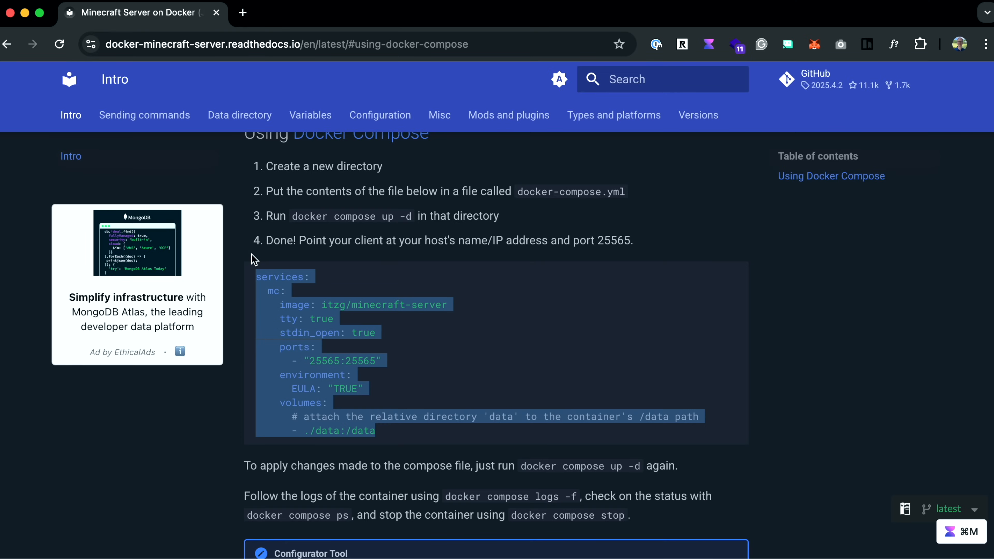
mouse_move(364, 7)
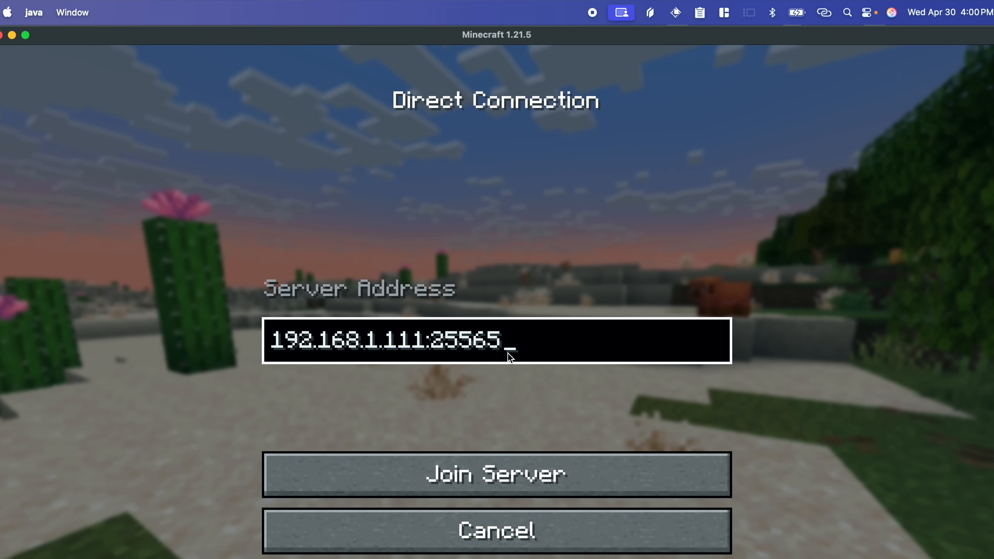
Join the private Minecraft server at 192.168.1.111:25565 via Direct Connection
click(497, 474)
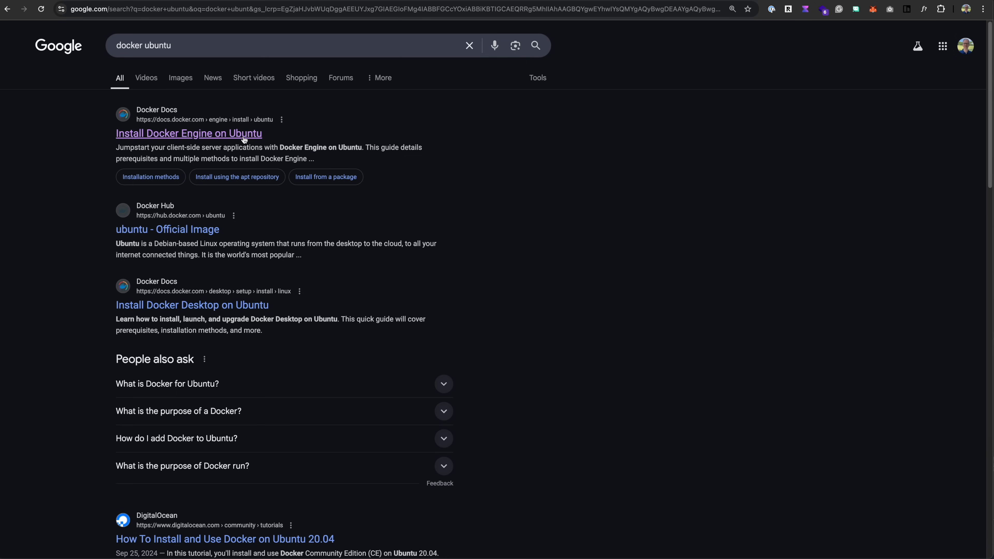
View the 'Install using the apt repository' steps in the Docker Engine on Ubuntu guide
click(189, 133)
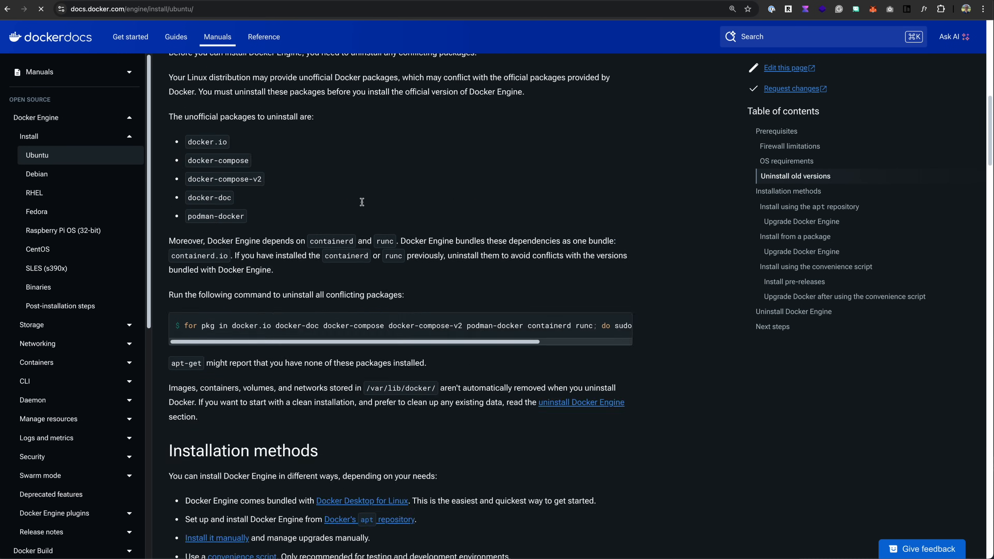
scroll(down, 3)
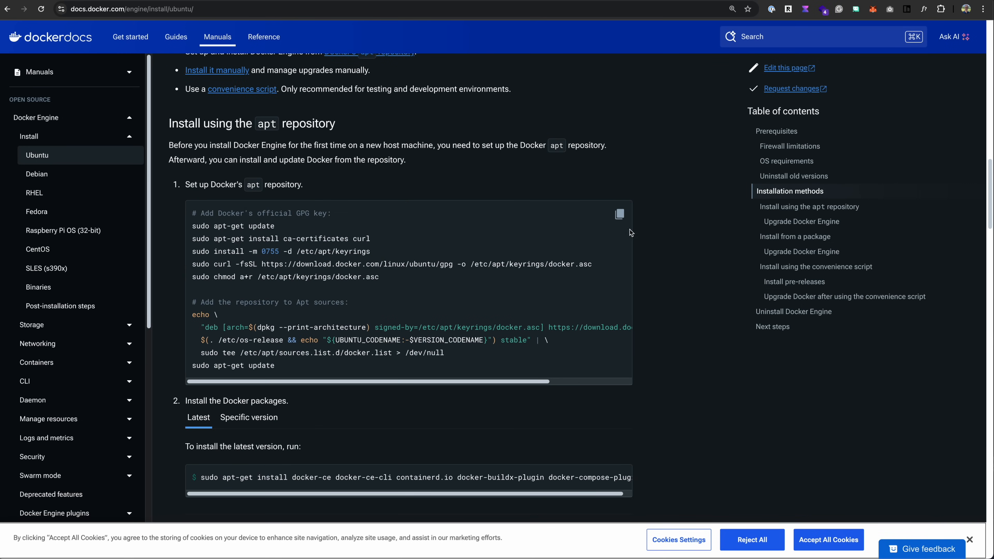
scroll(down, 3)
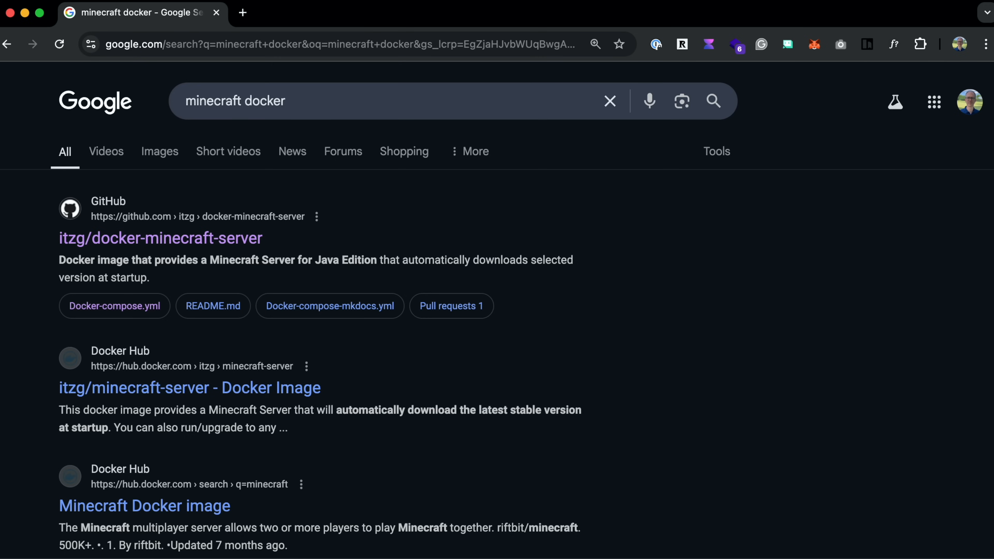
mouse_move(56, 258)
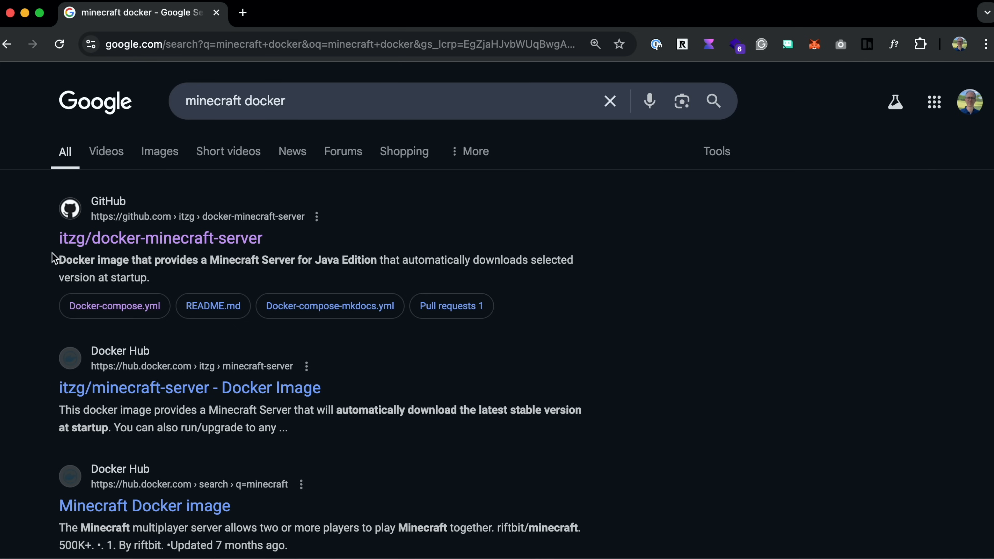
Reach the 'Using Docker Compose' instructions in the itzg/docker-minecraft-server documentation
click(160, 238)
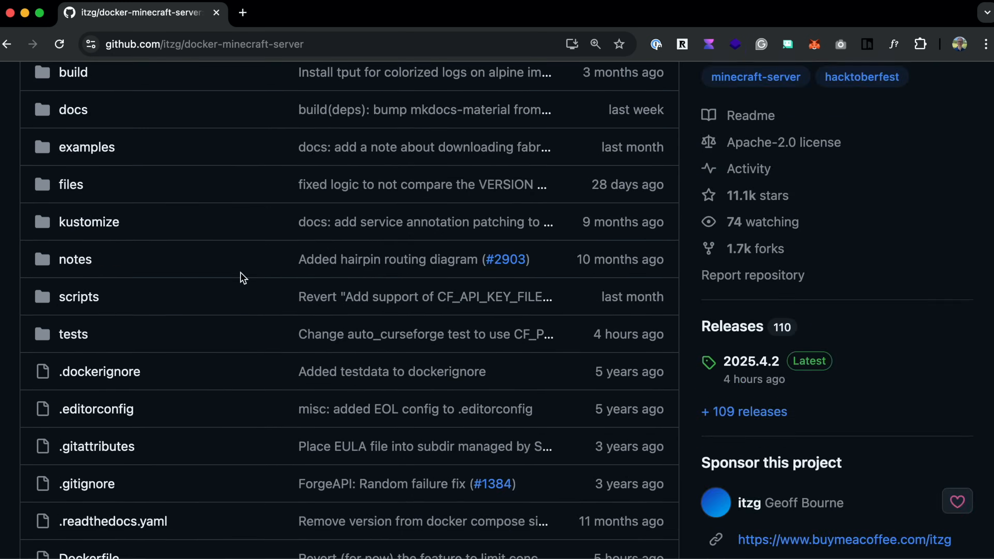
scroll(down, 3)
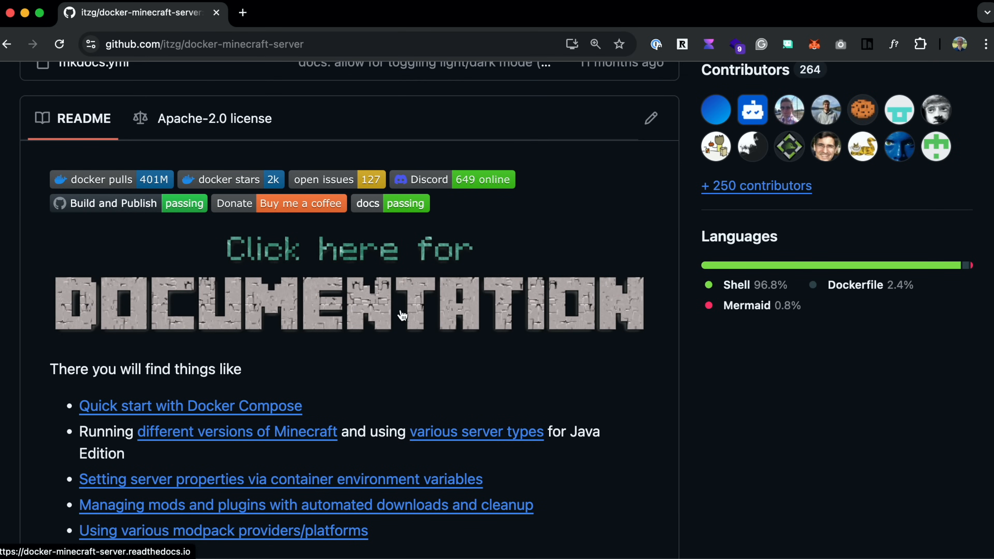
click(347, 303)
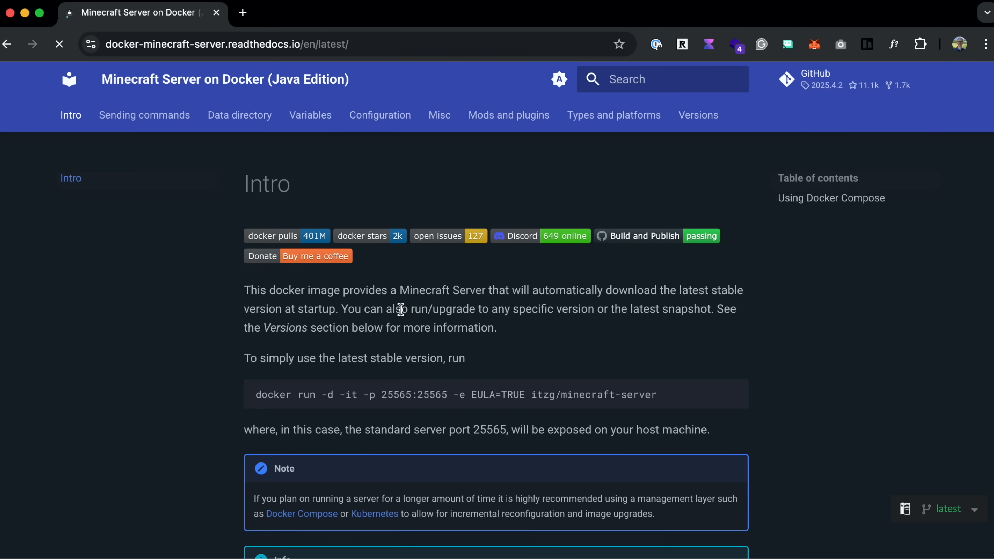
scroll(down, 3)
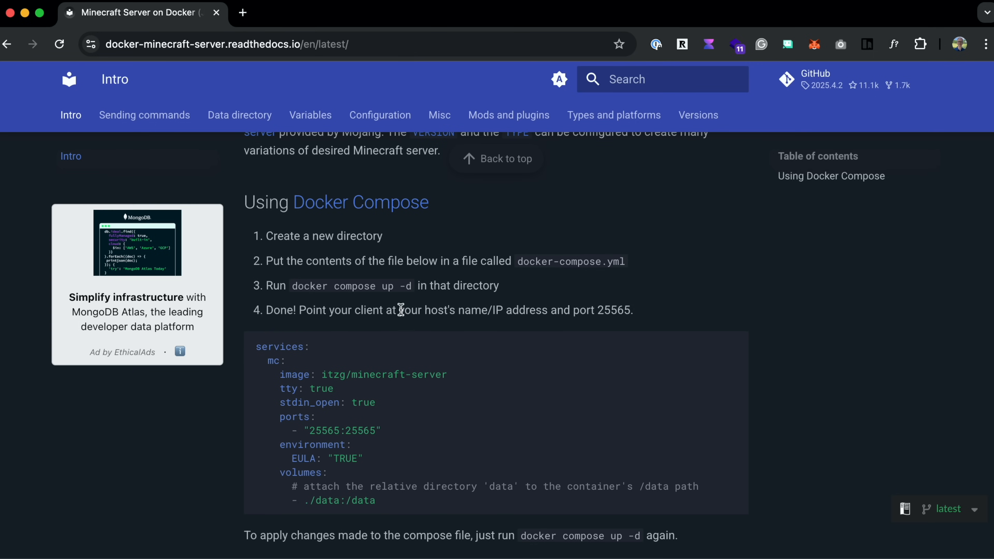
mouse_move(933, 373)
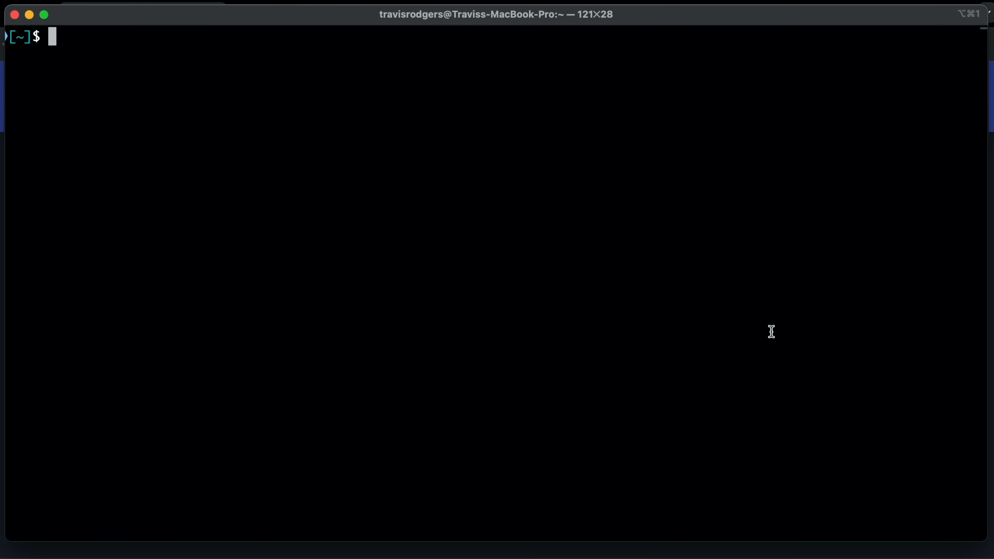
SSH into beelink, create and enter a minecraft folder, and begin sudo vi compose.yaml
text(ssh pi@pimaster.local)
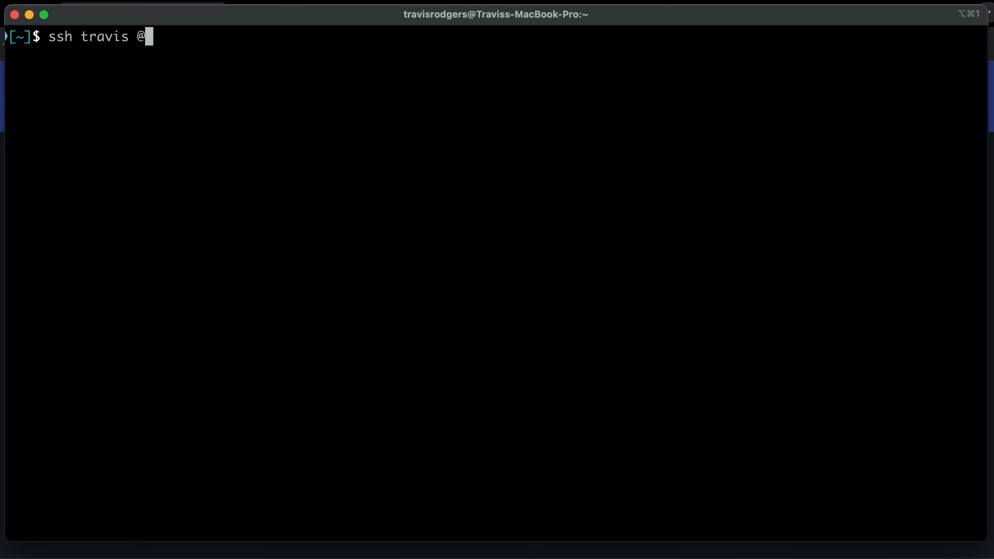
text(beelink)
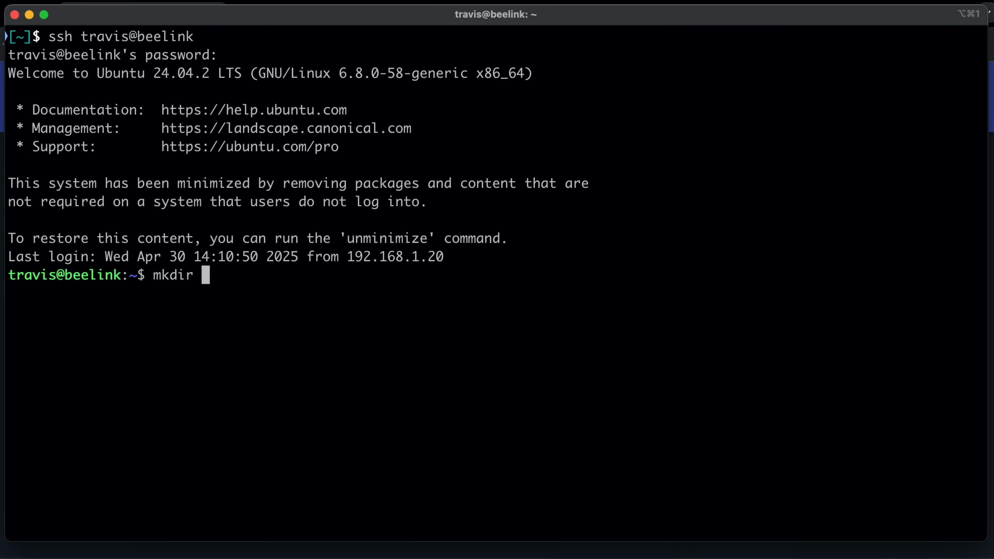
text(minecraft)
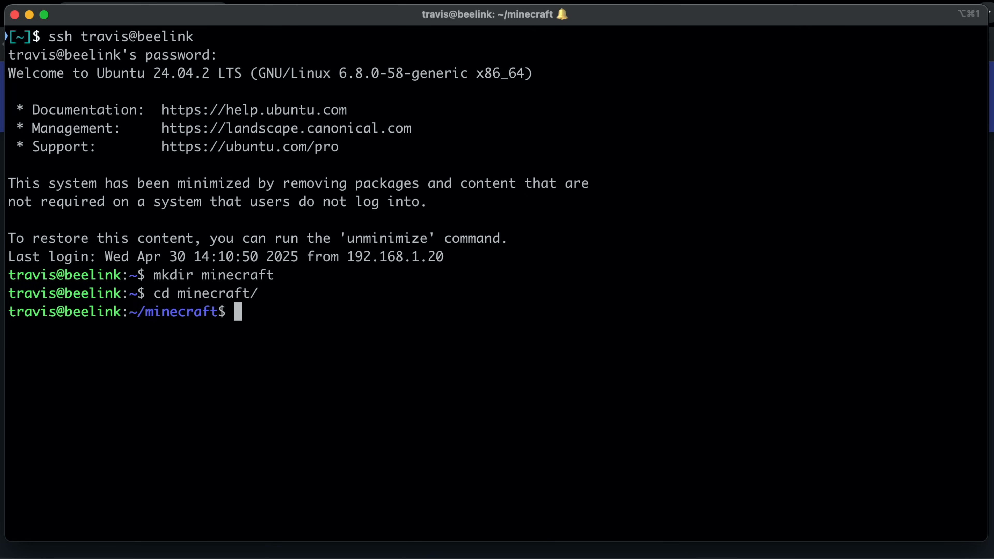
text(sudo vi)
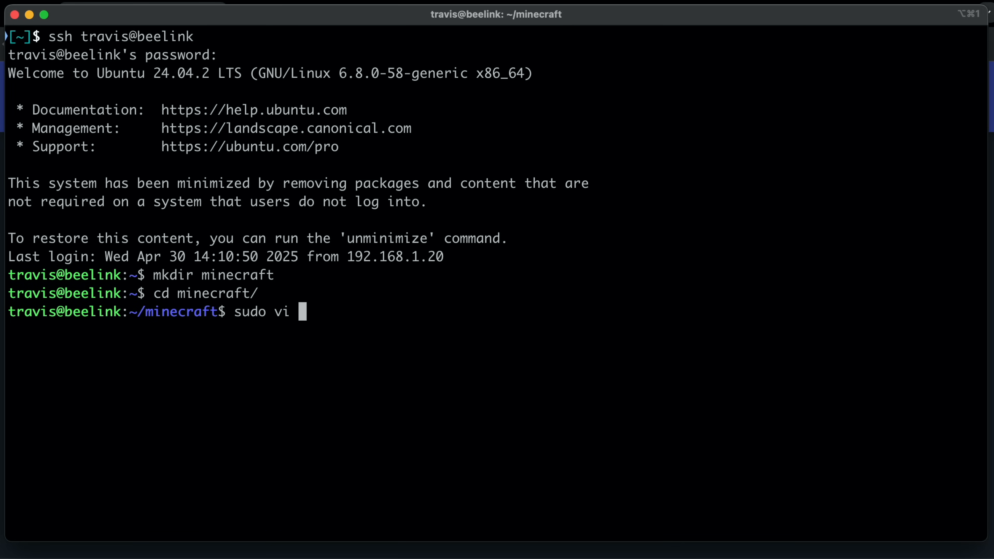
text(compose.yaml)
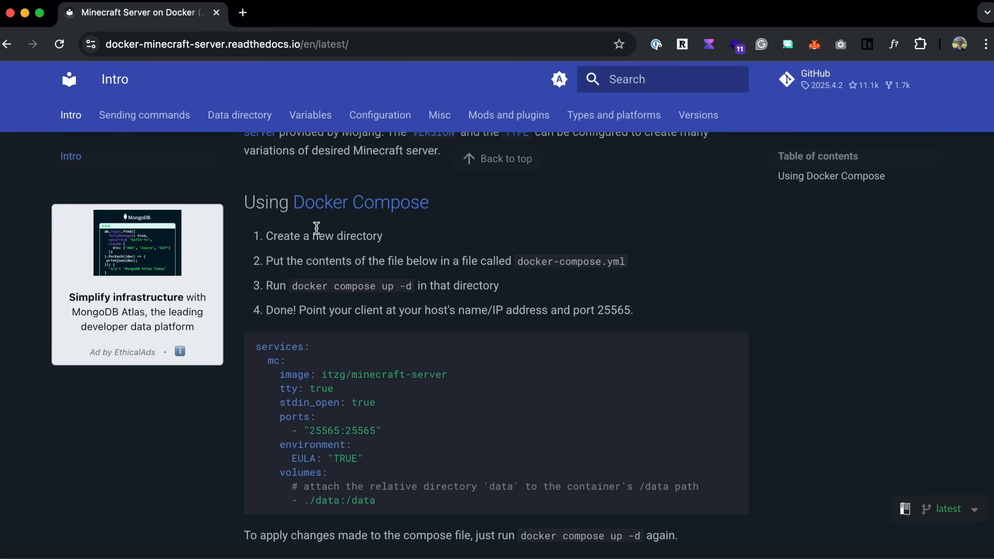
Paste the Minecraft server compose YAML and add 'restart: unless-stopped' beneath the environment block
scroll(down, 3)
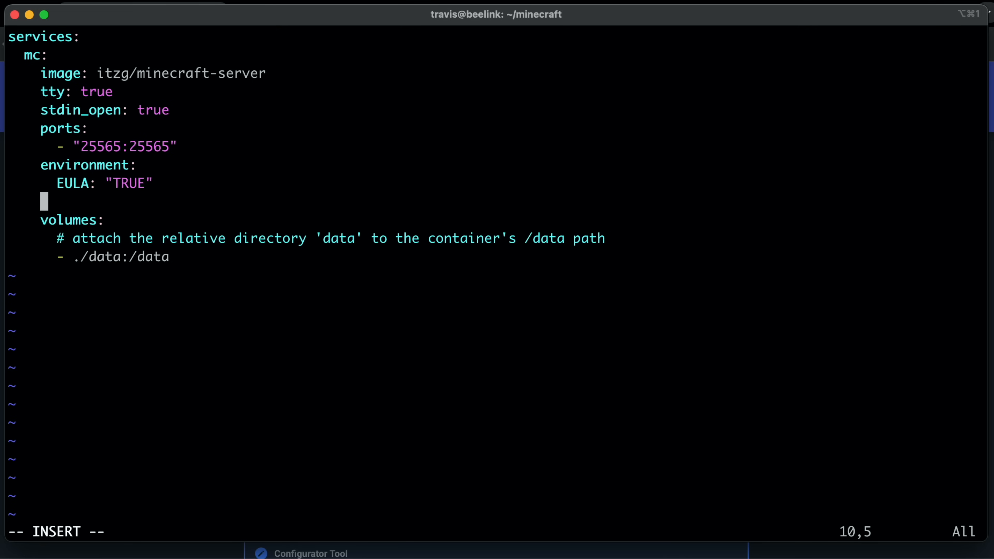
text(restart:)
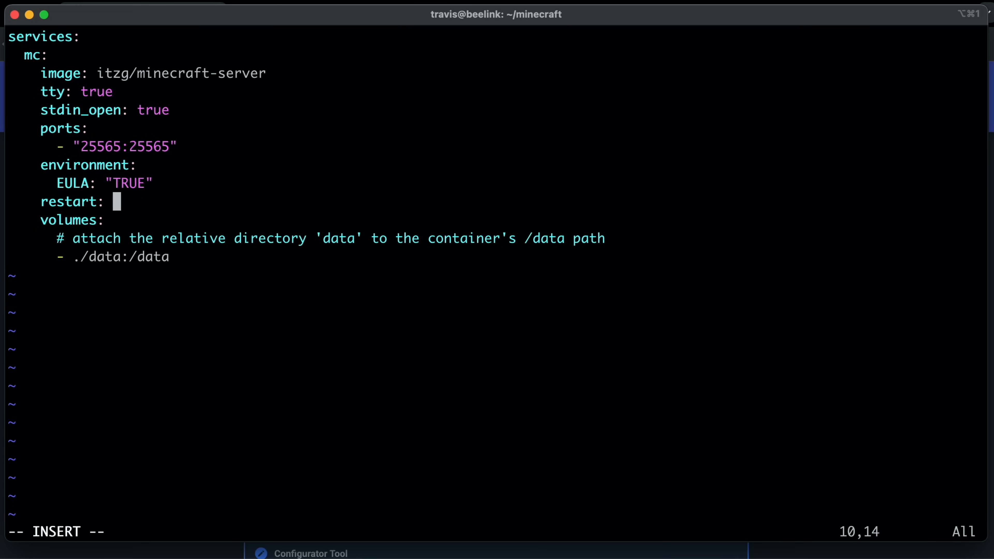
text(un)
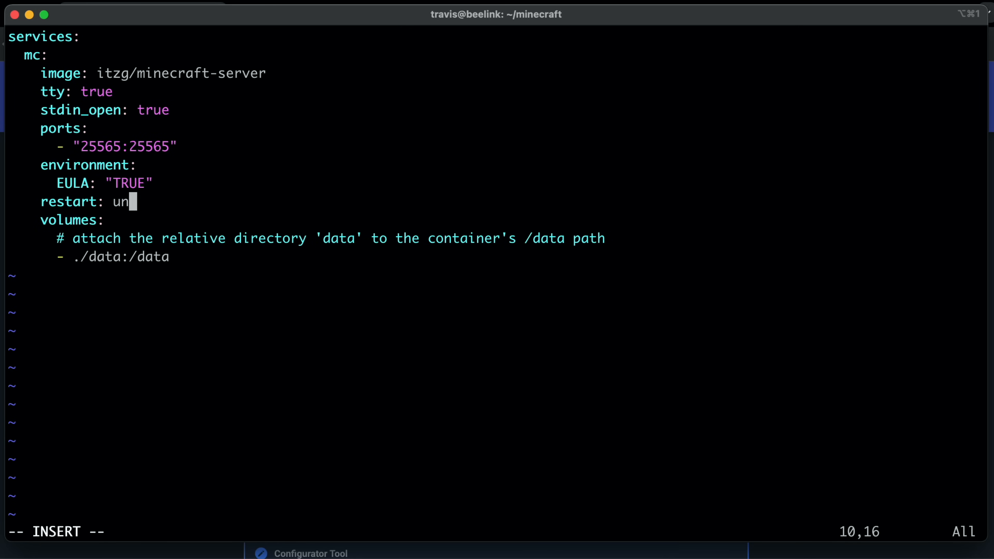
text(less-stopped)
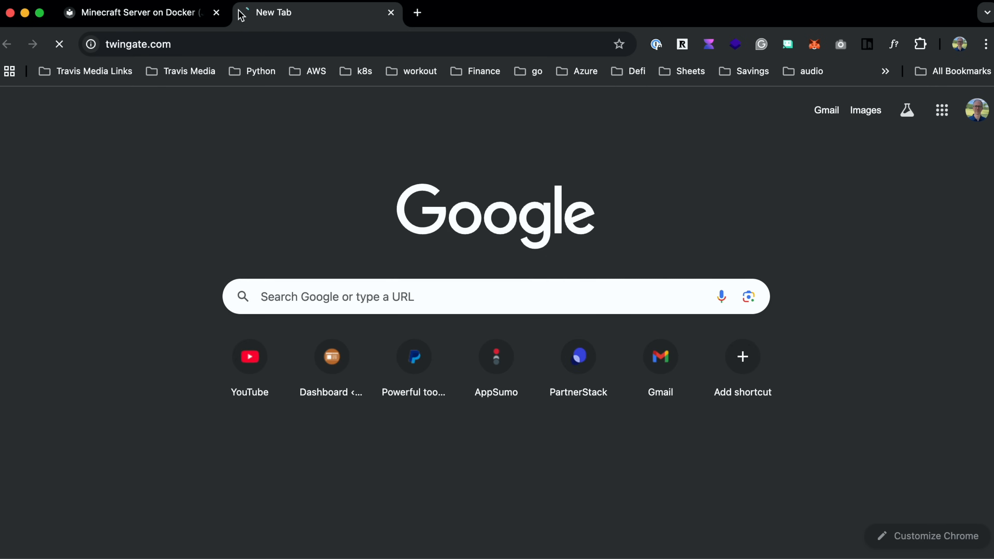
In the devrel admin console, create an On Premise remote network named HomeNetwork
key(Enter)
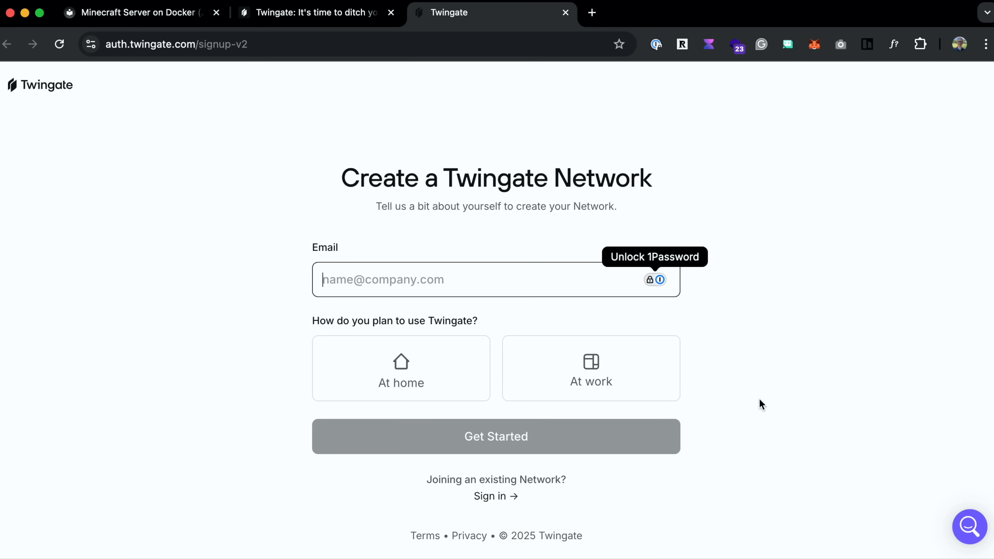
mouse_move(471, 102)
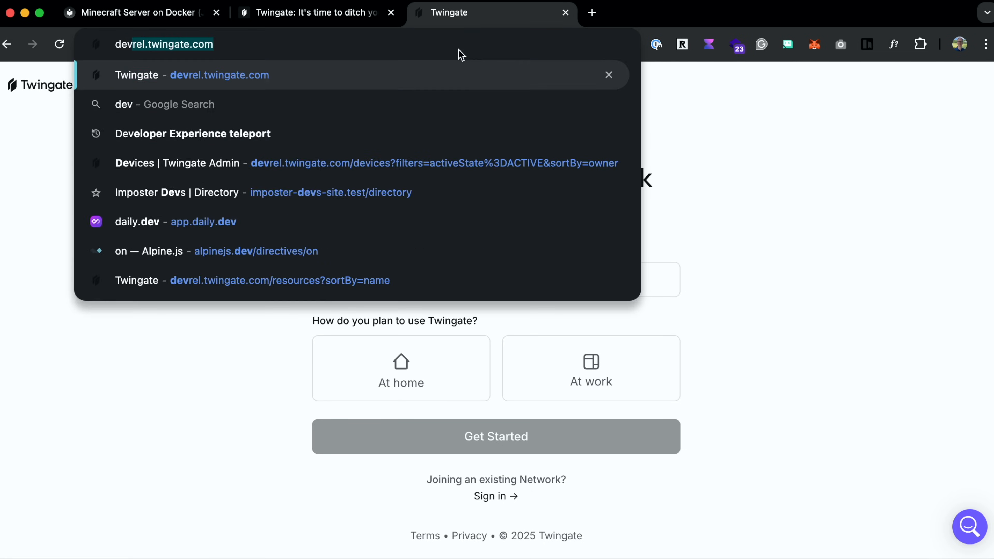
click(218, 74)
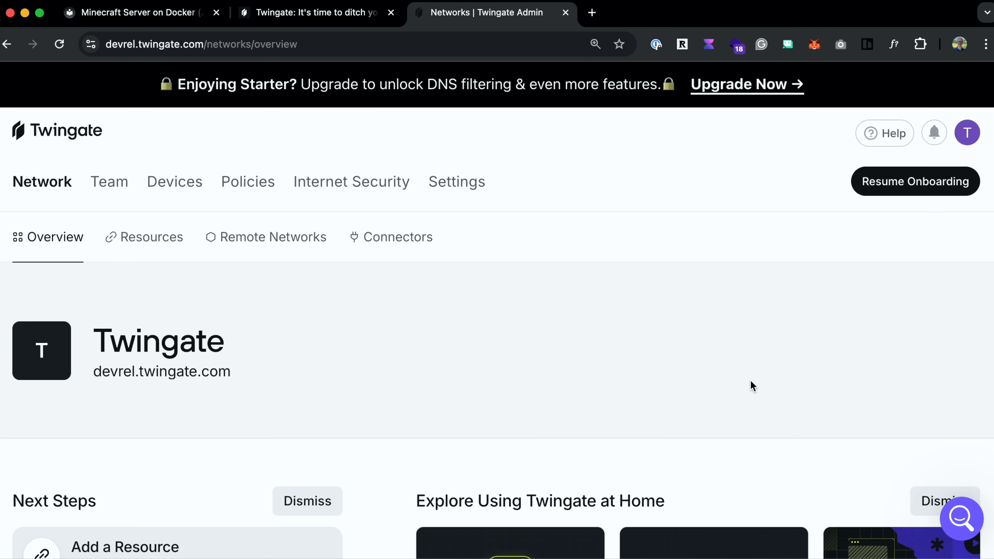
mouse_move(741, 365)
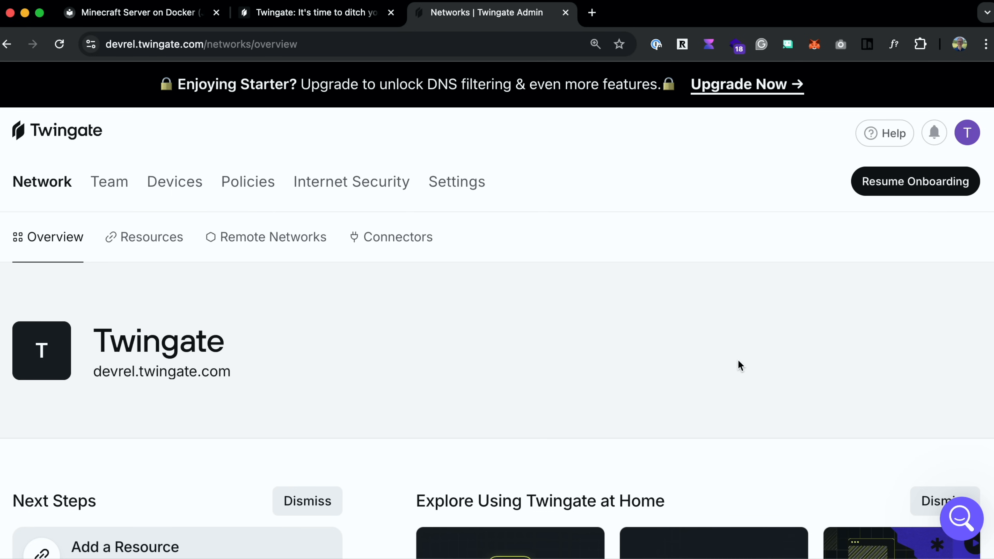
mouse_move(291, 248)
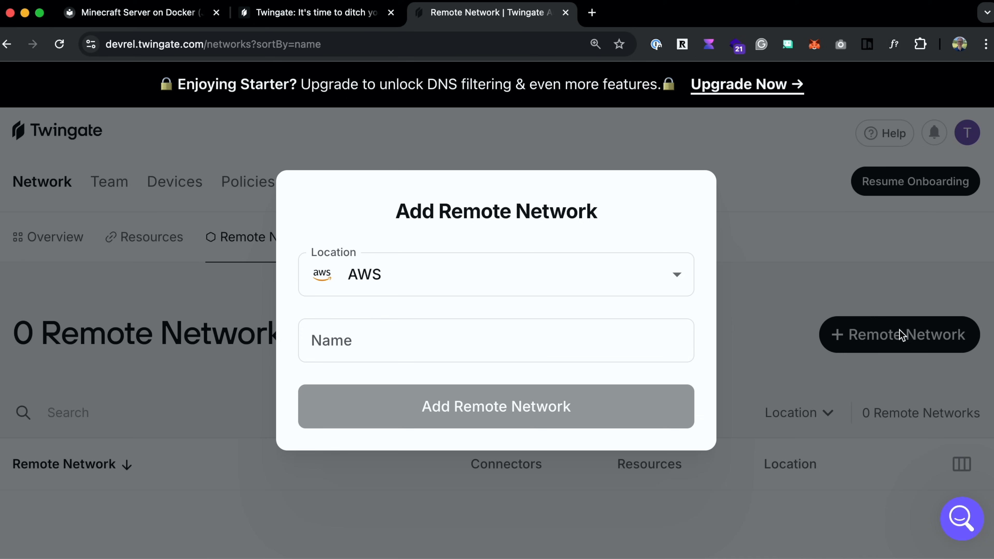
click(496, 274)
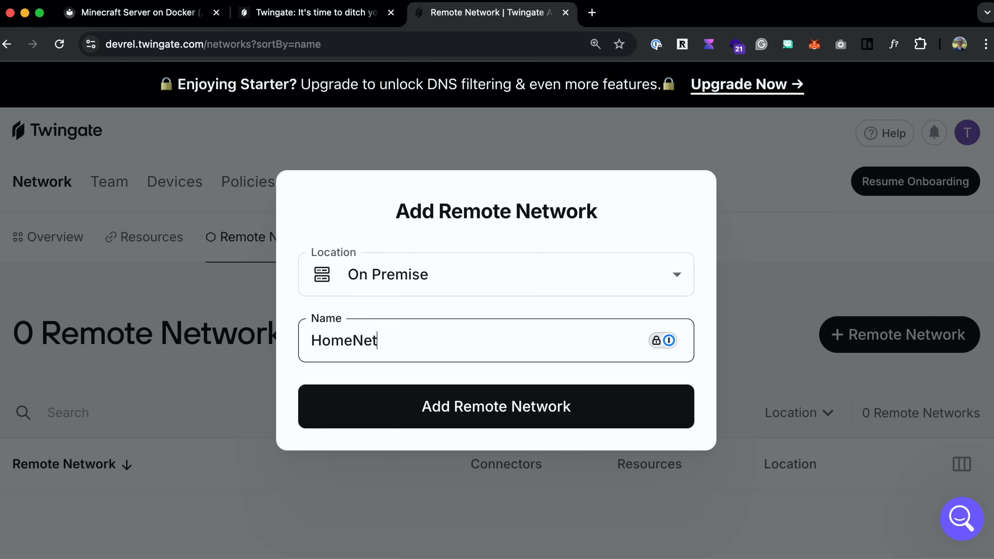
text(work)
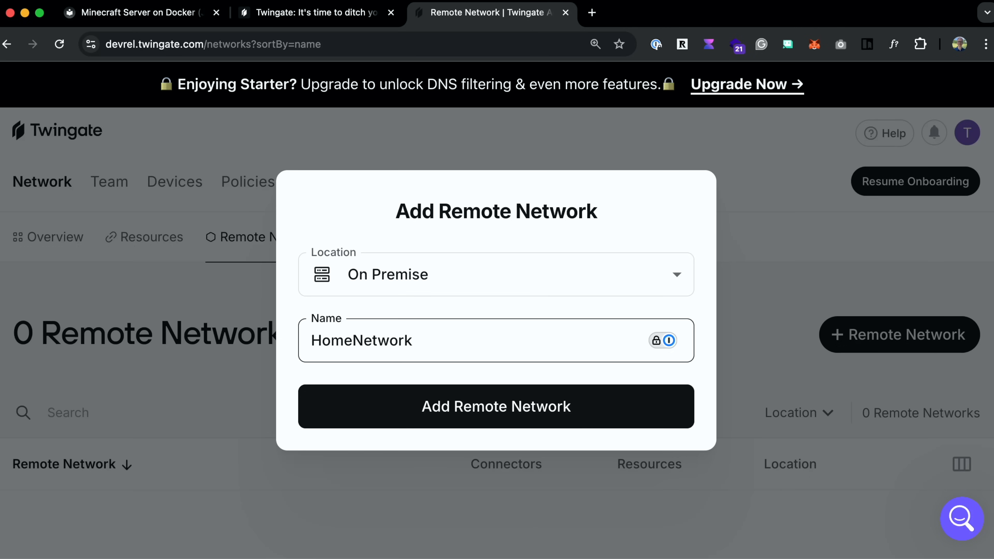
mouse_move(509, 399)
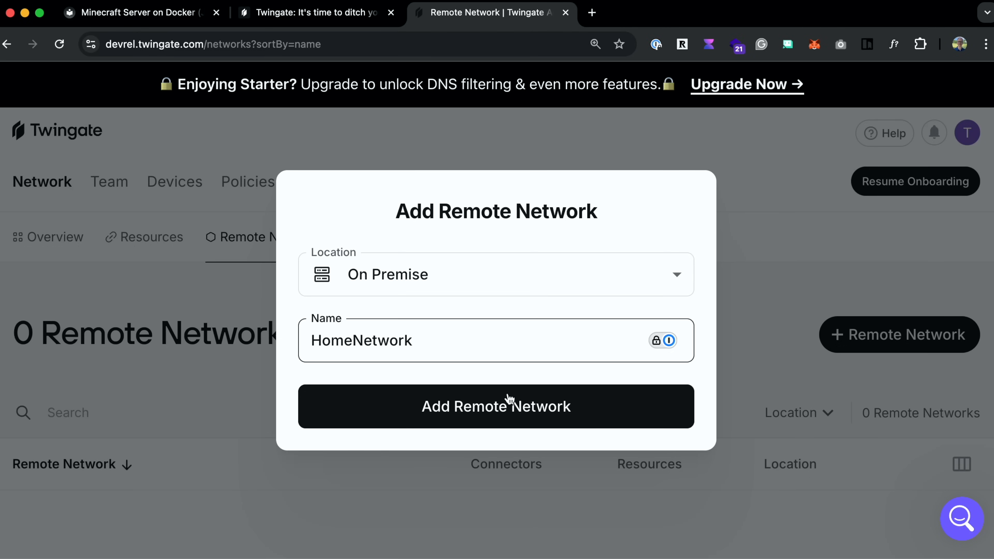
click(497, 406)
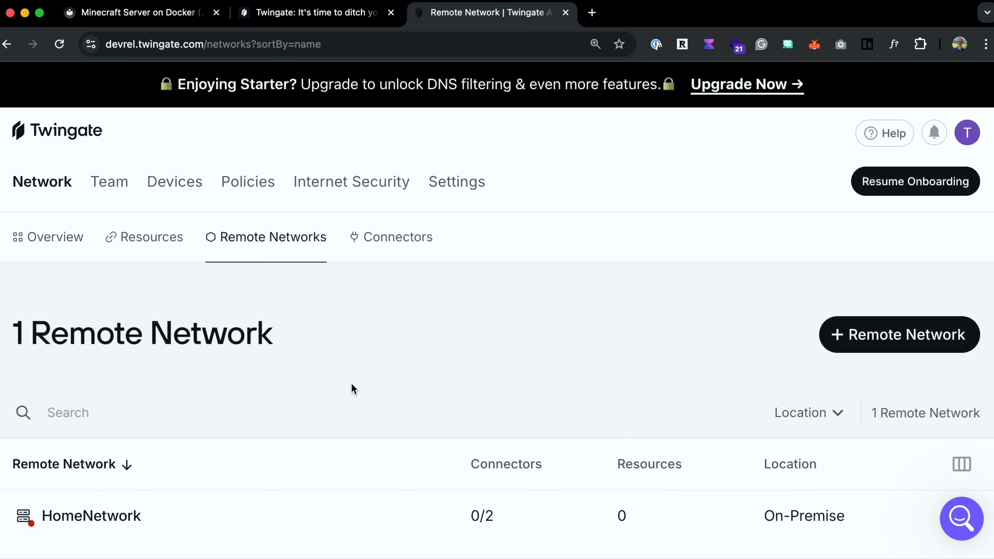
Delete the beautiful-parrot connector from HomeNetwork
click(90, 516)
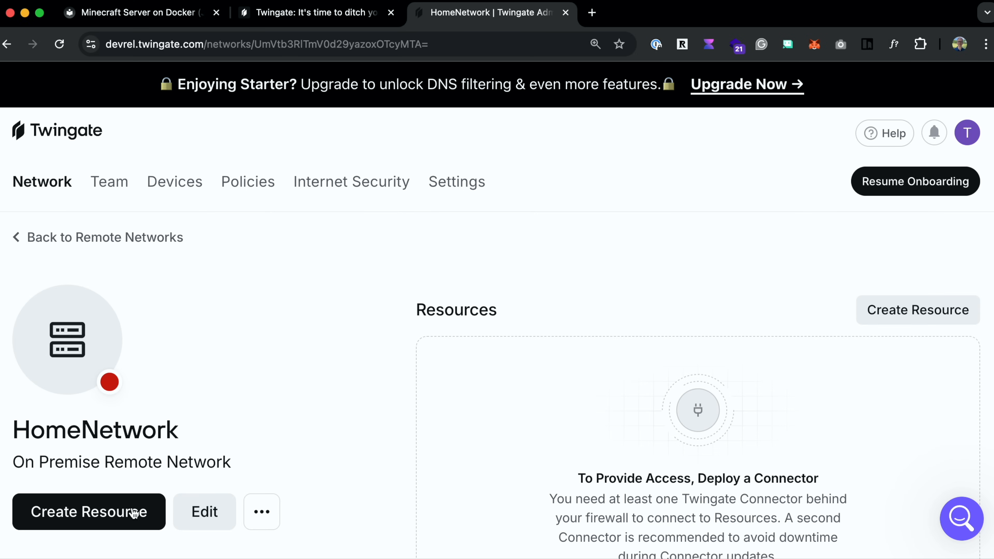
scroll(down, 3)
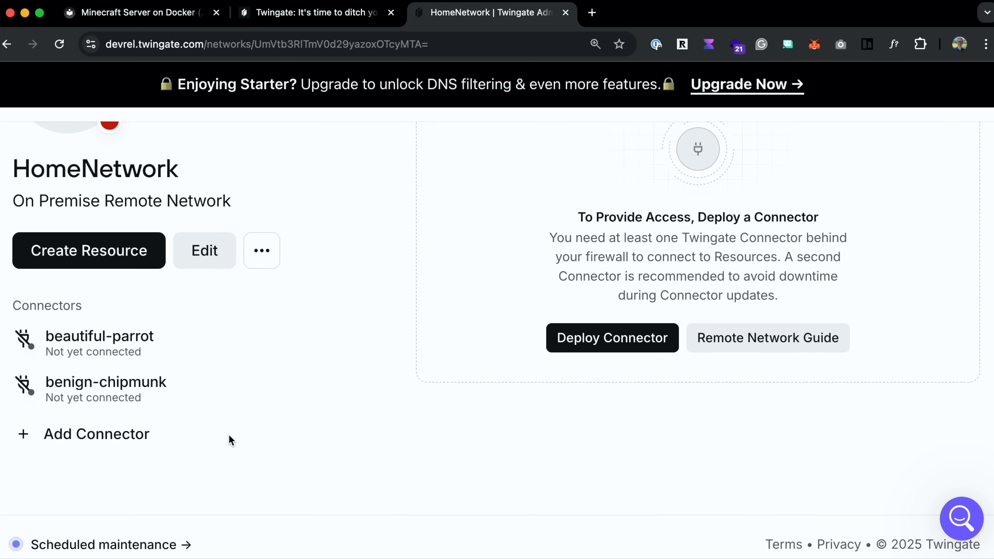
mouse_move(252, 387)
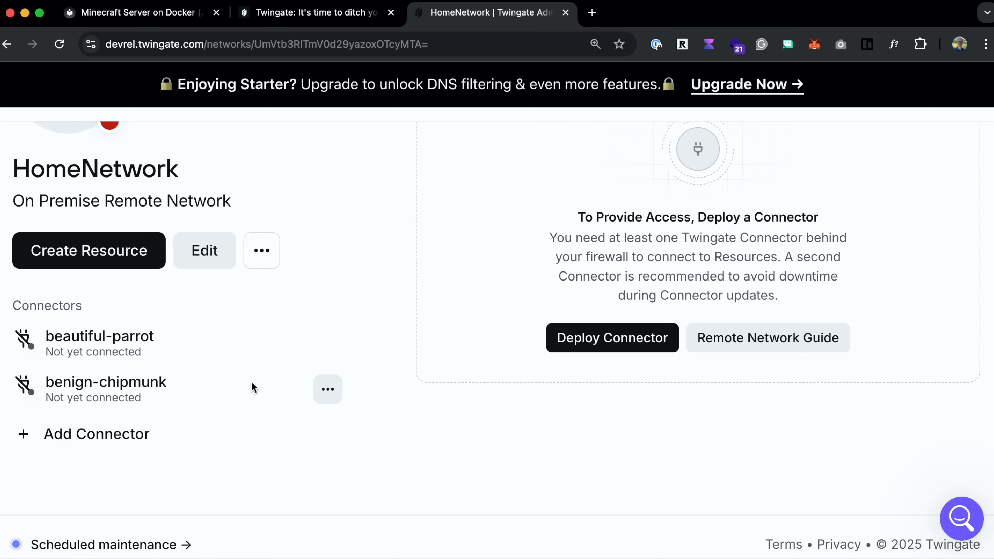
mouse_move(245, 398)
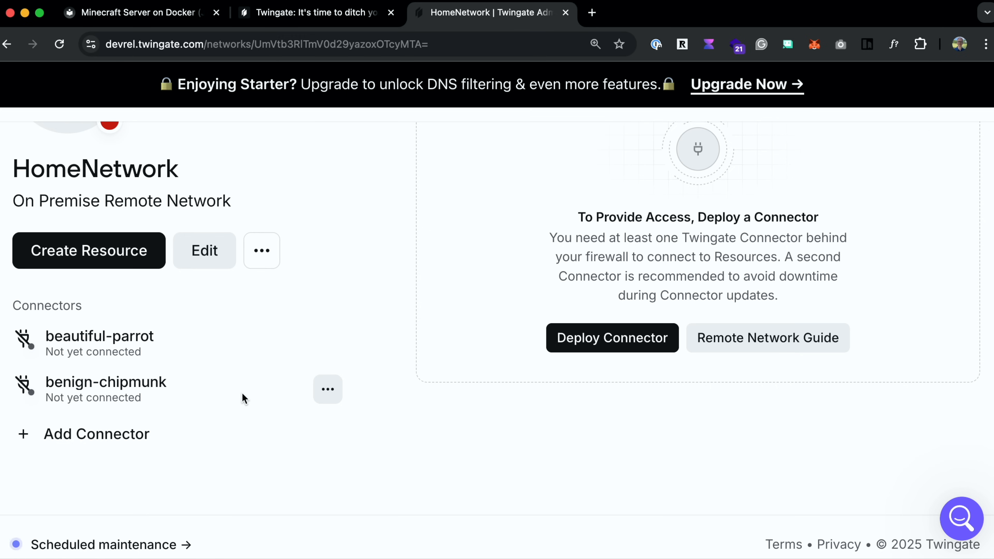
click(261, 251)
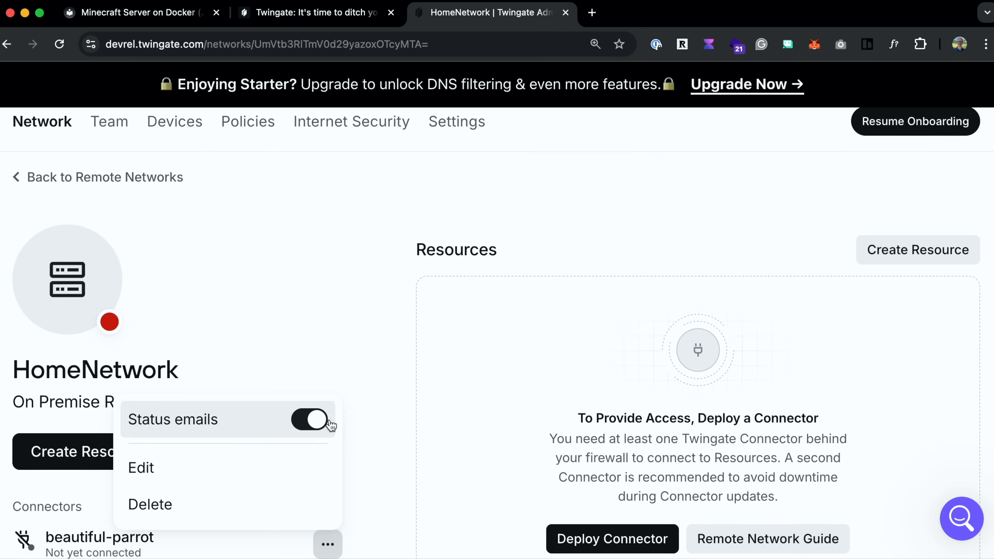
click(150, 504)
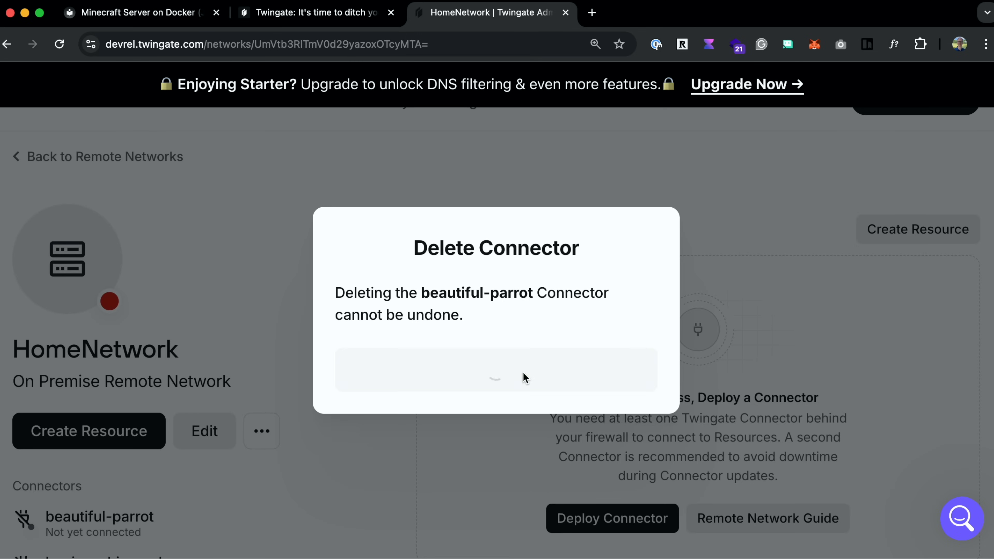
click(496, 369)
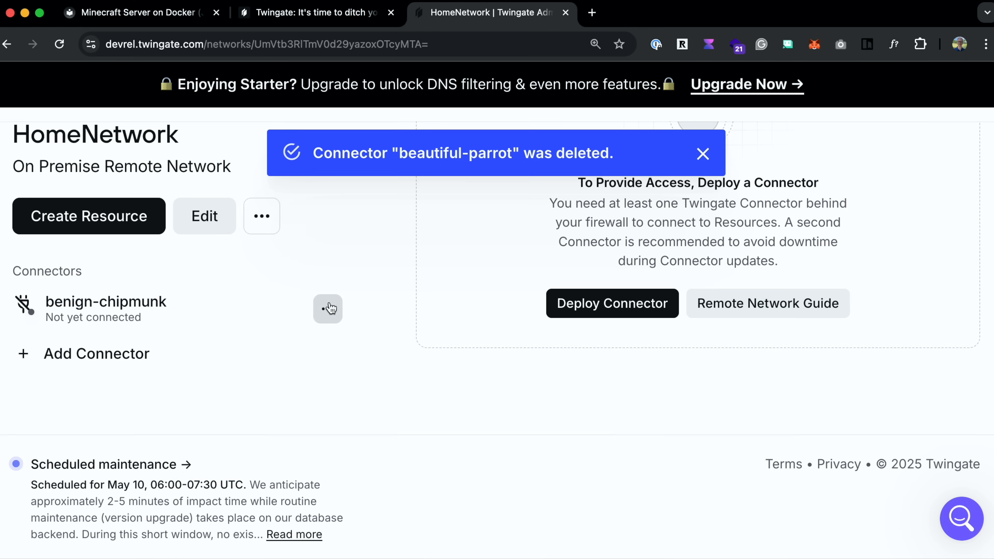
Rename the benign-chipmunk connector to minecraft-connector
click(328, 308)
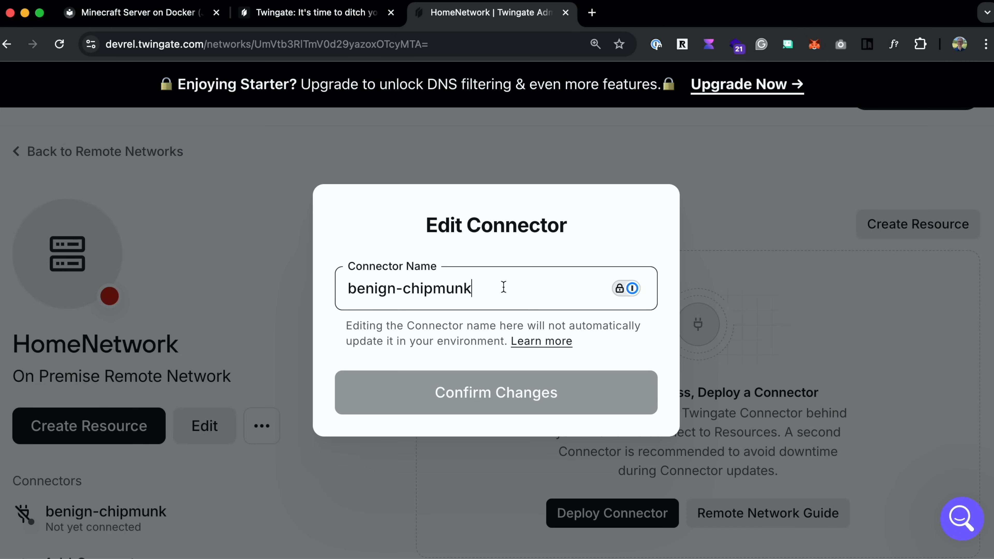
text(minect)
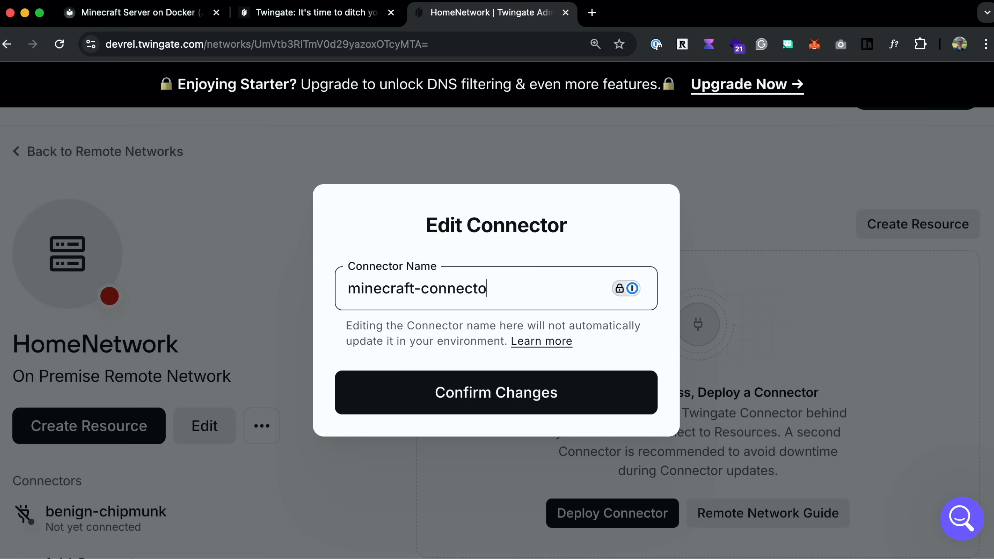
click(497, 392)
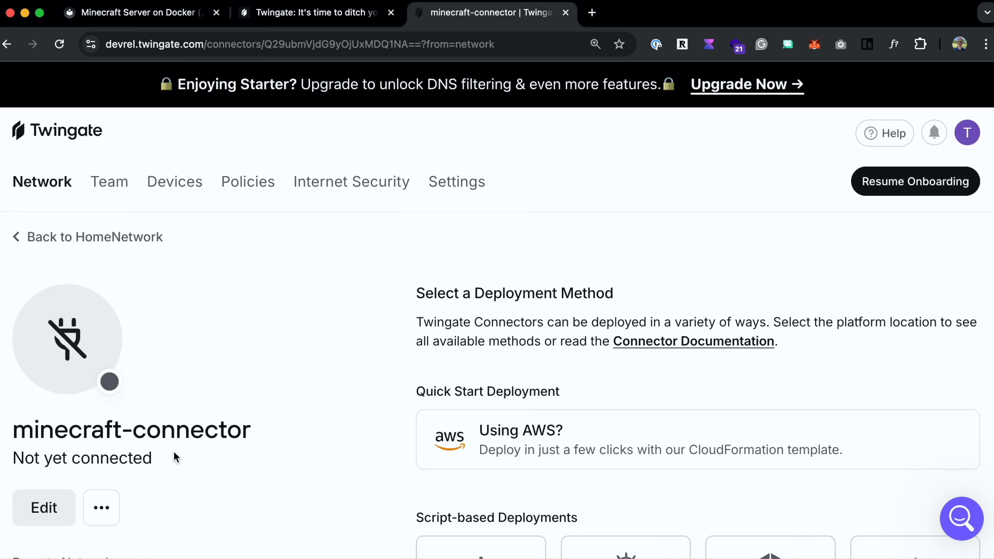
Choose Docker deployment, generate tokens via Google sign-in, and copy the resulting Docker command
scroll(down, 3)
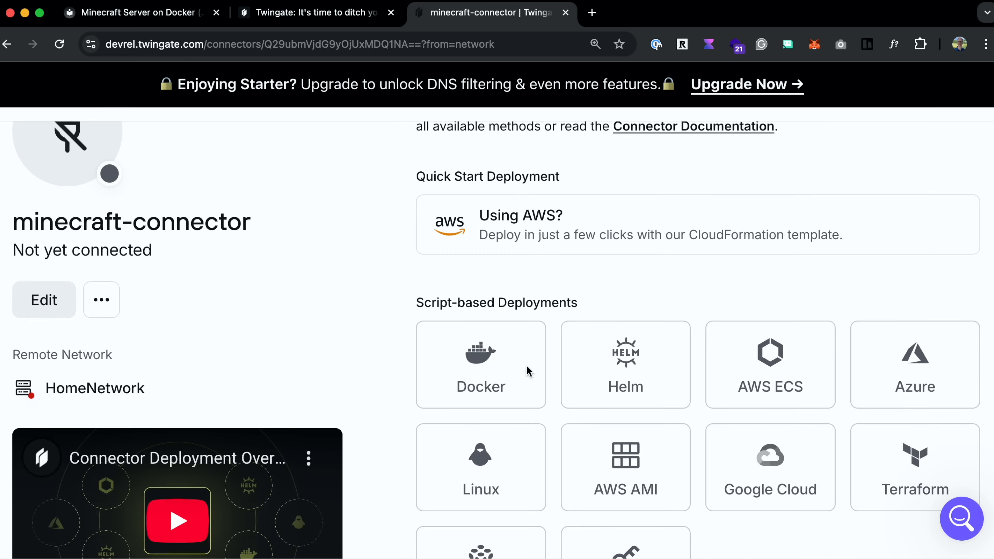
click(481, 365)
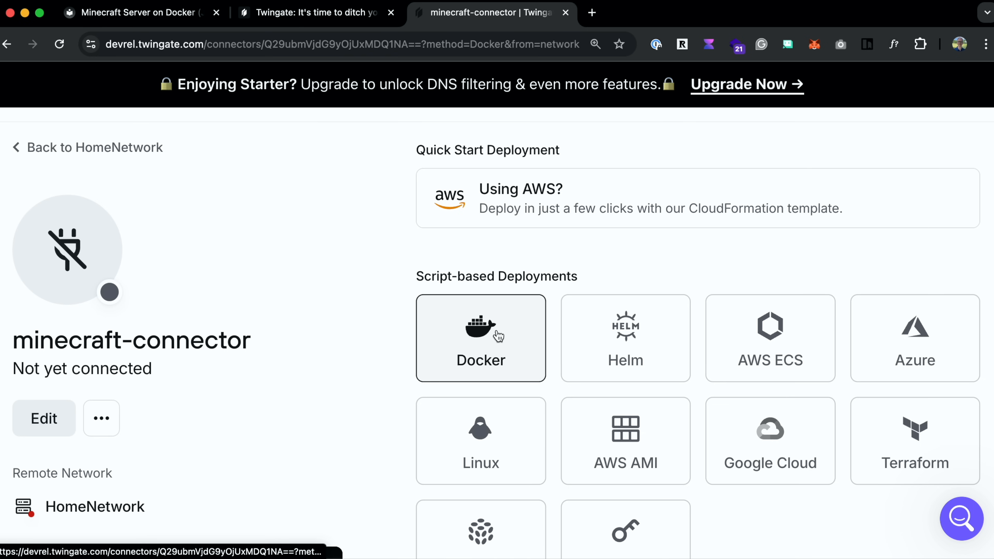
click(480, 338)
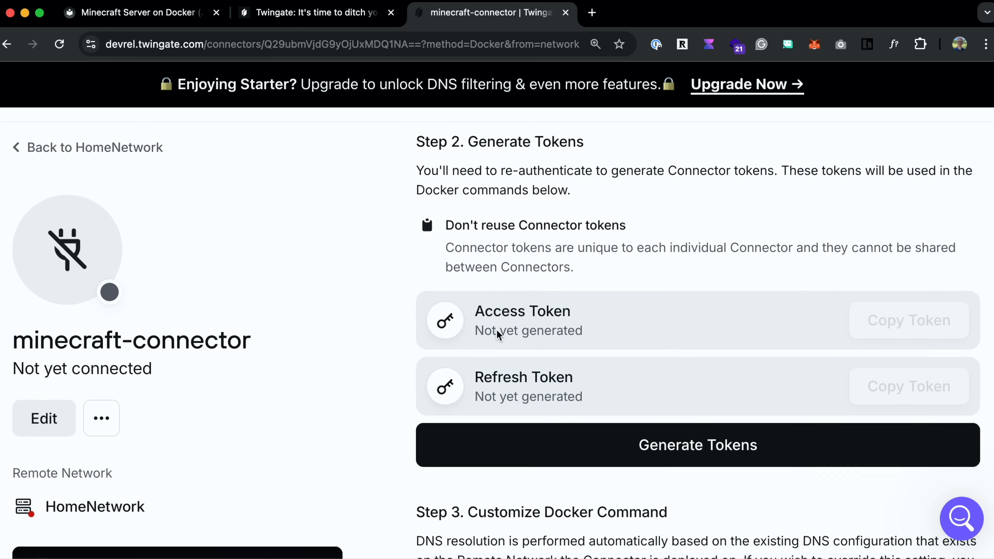
click(697, 446)
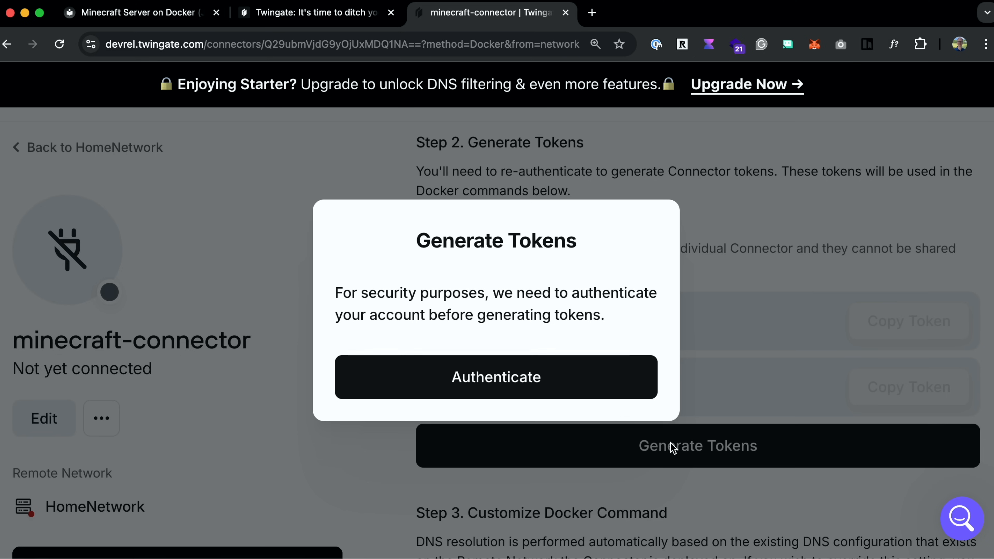
click(496, 376)
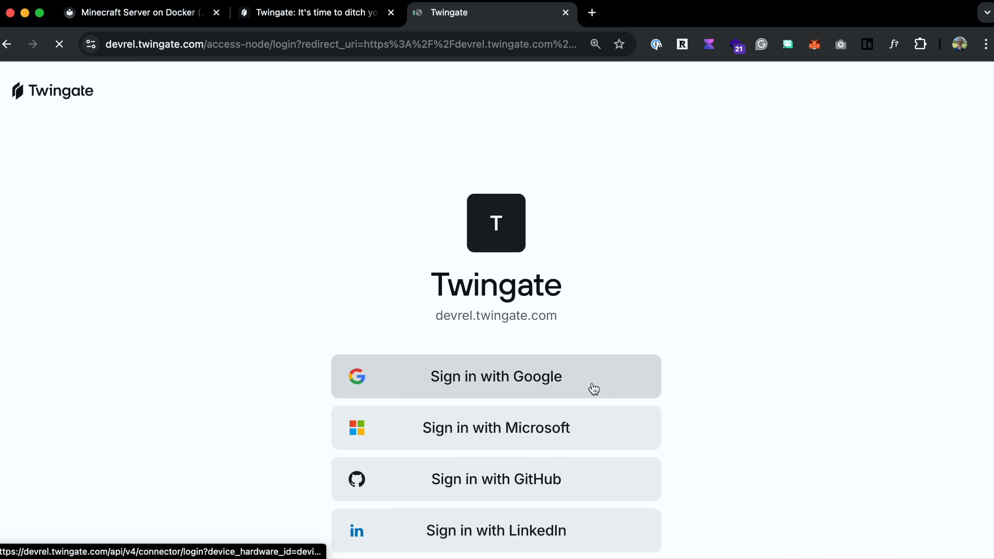
click(496, 375)
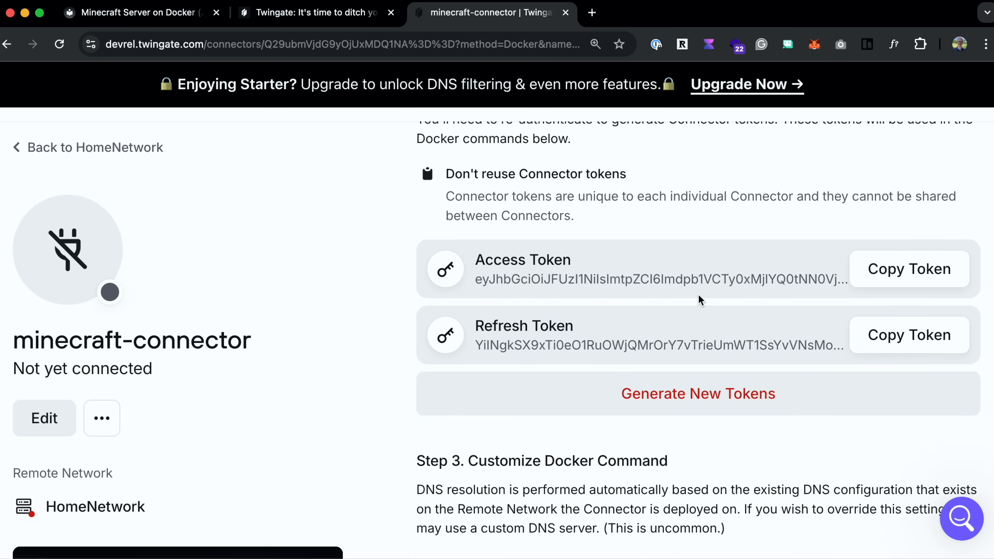
scroll(down, 3)
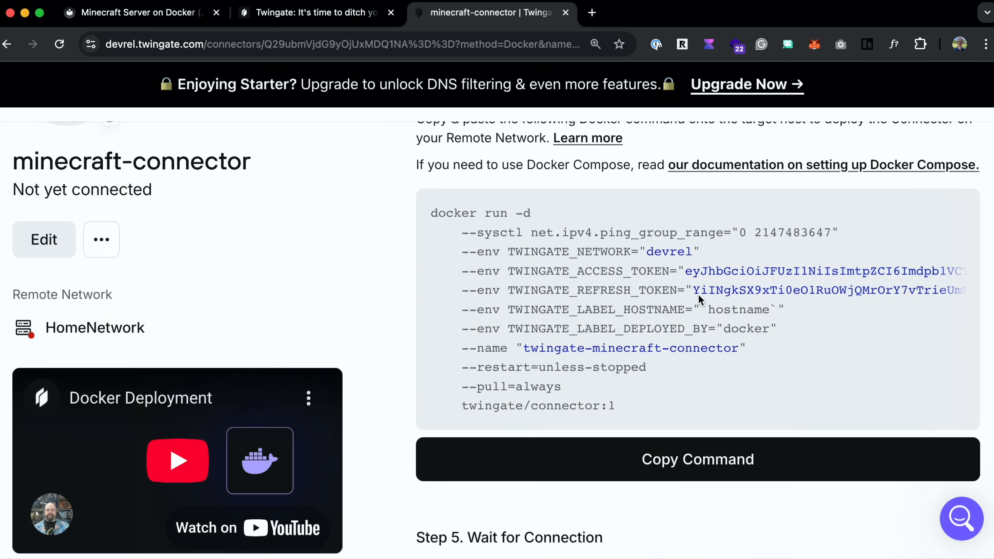
click(696, 460)
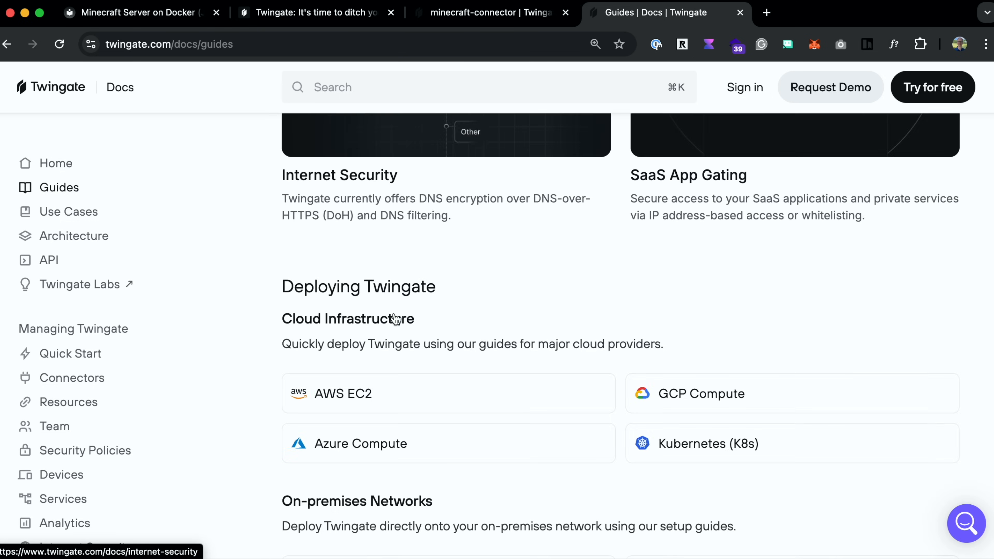
Copy the mandatory-parameters template from the Docker Compose connector deployment guide
scroll(down, 3)
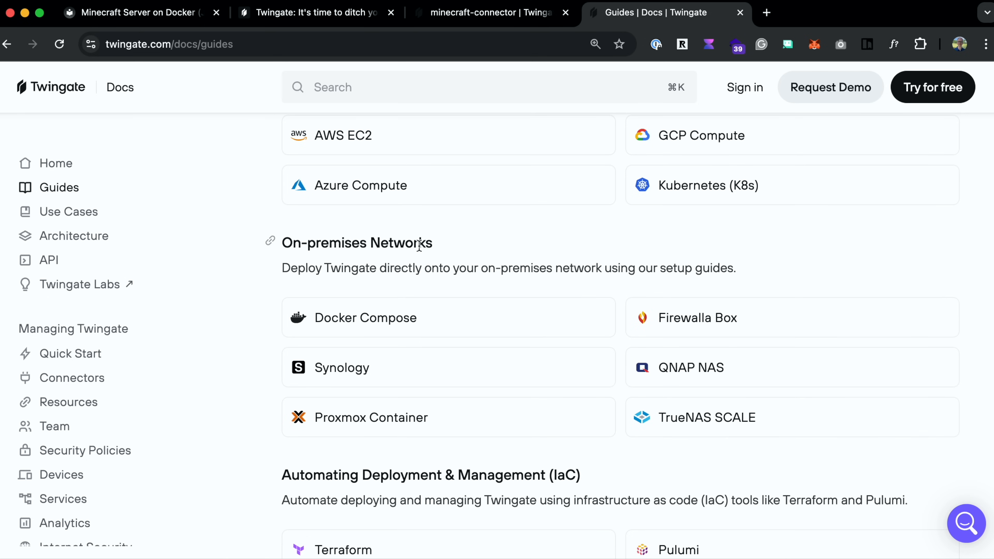
click(366, 318)
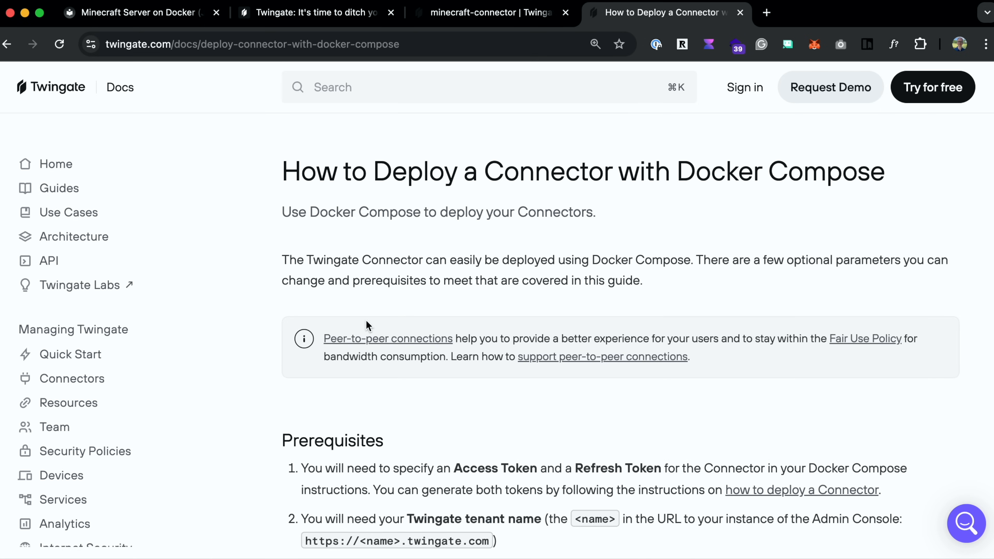
scroll(down, 3)
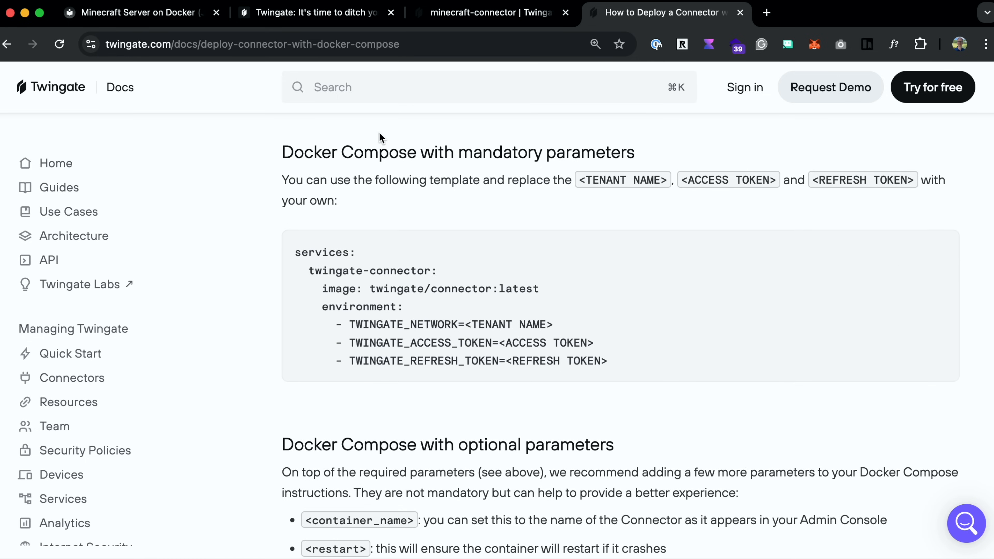
click(916, 252)
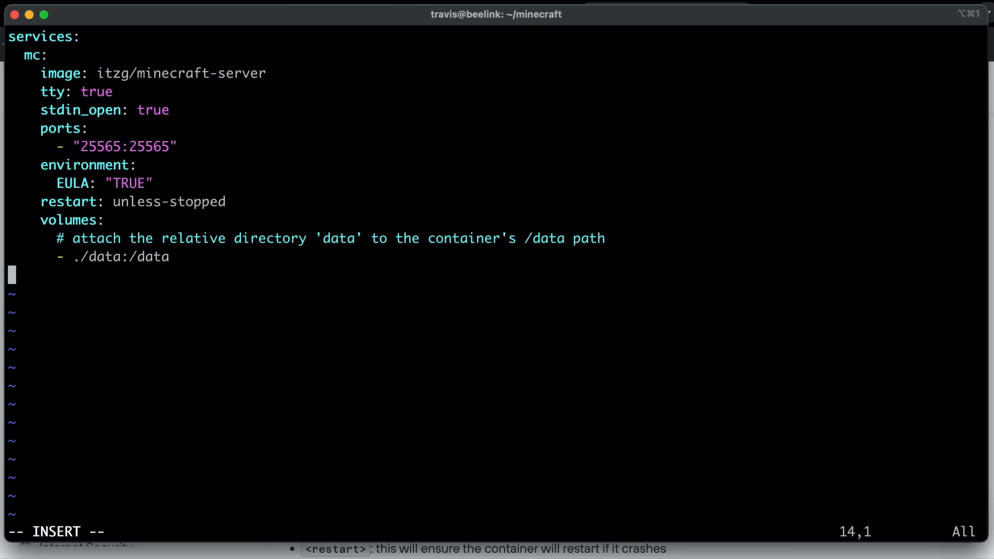
Add a twingate-connector service from the template with network set to the tenant name devrel
text(twingate-connector:)
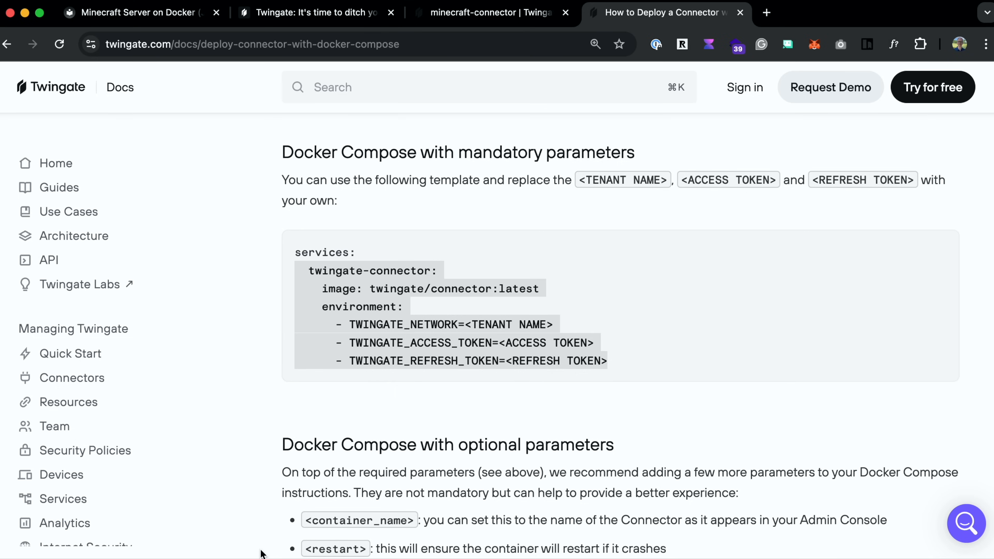
click(492, 12)
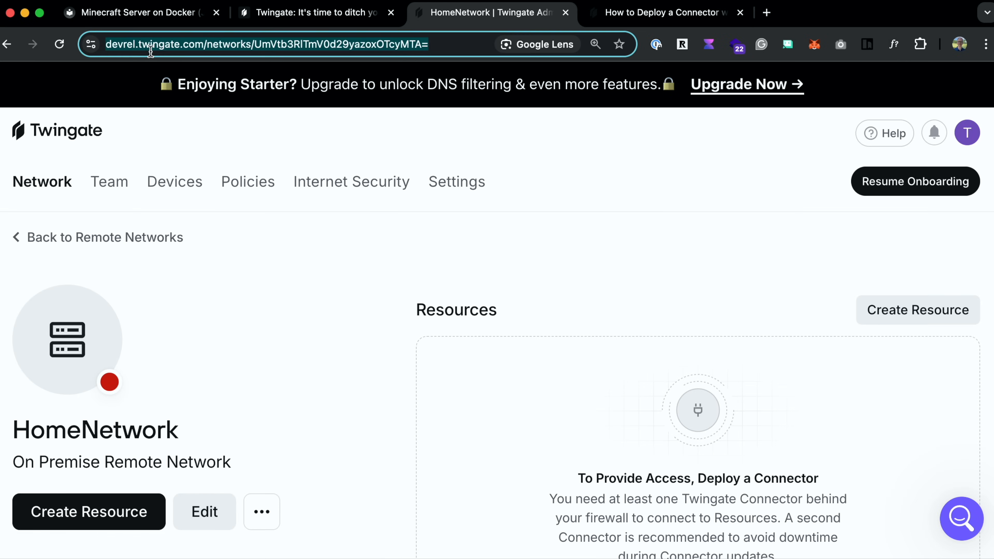
click(57, 130)
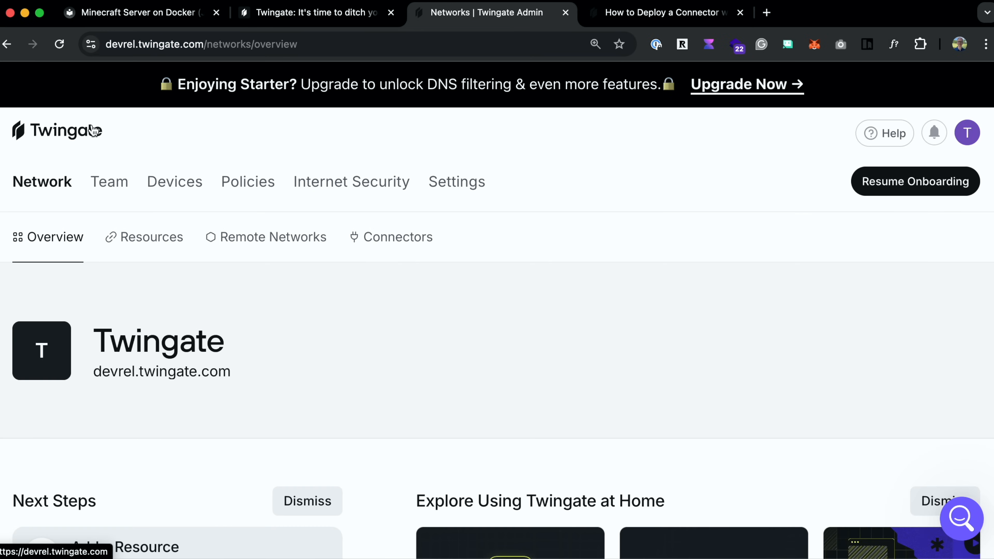
double_click(113, 372)
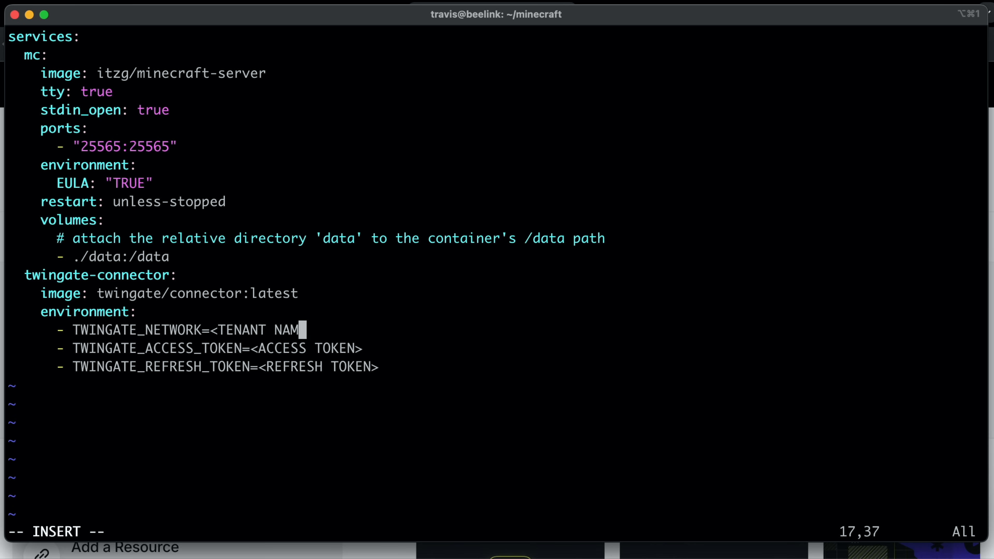
text(devrel)
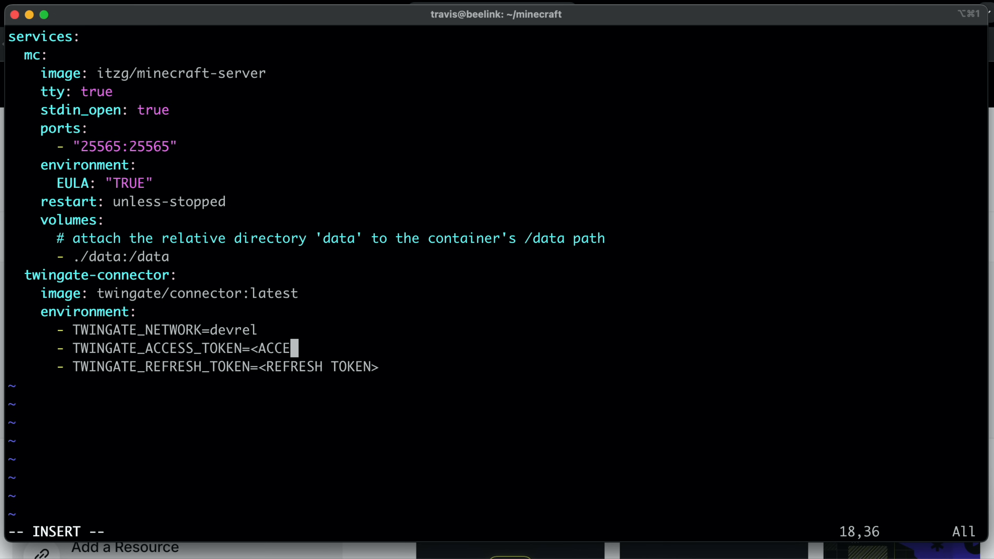
key(BackSpace)
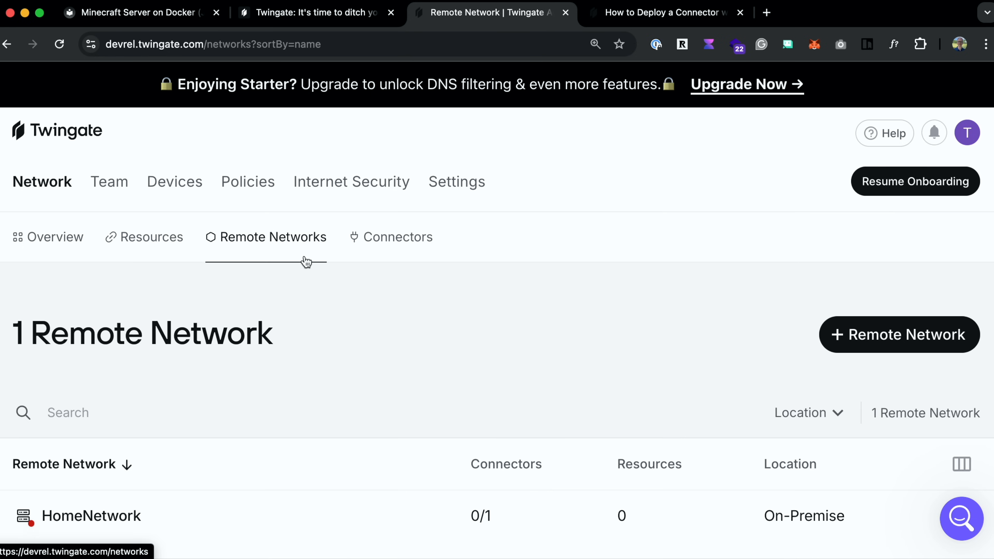
Request new Docker deployment tokens for minecraft-connector in the Twingate admin console
click(91, 516)
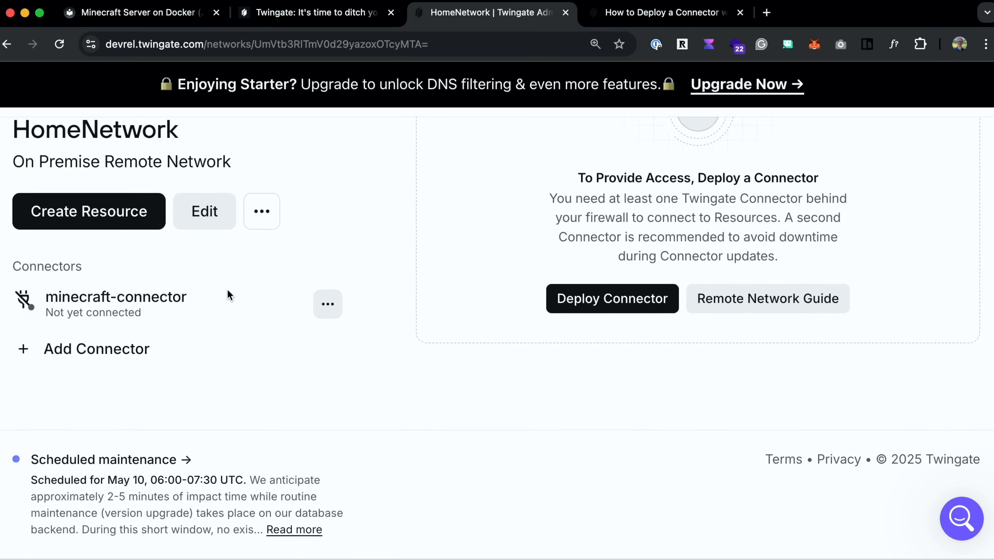
click(116, 297)
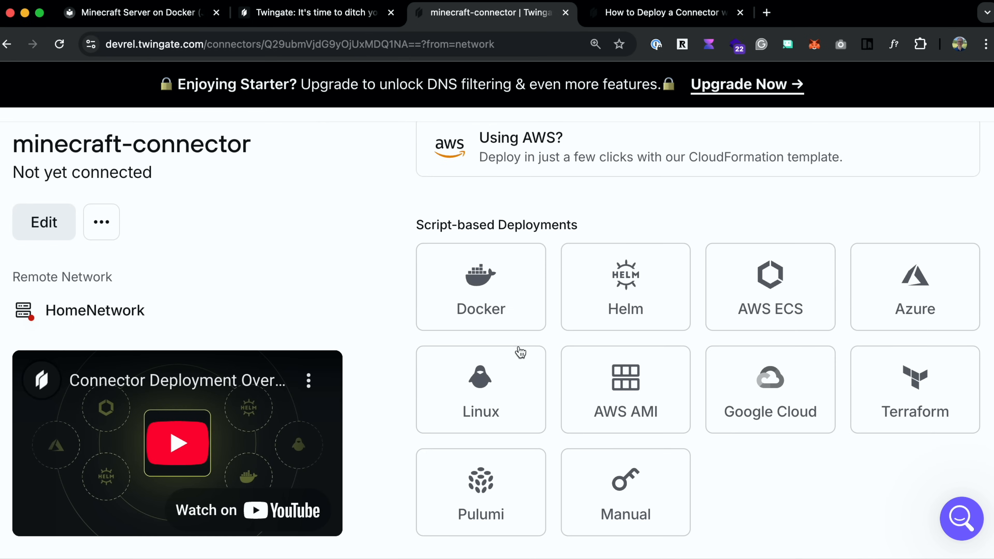
click(481, 286)
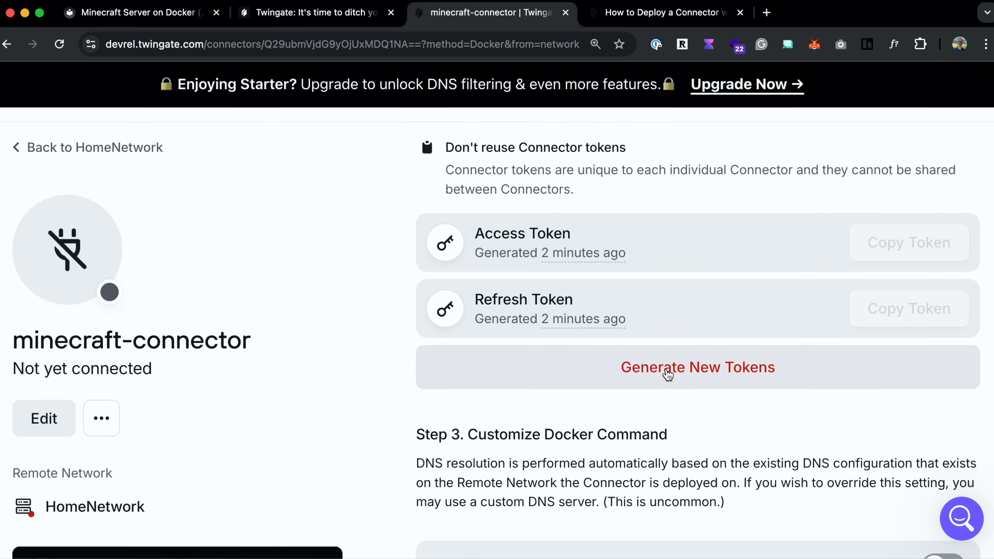
click(698, 367)
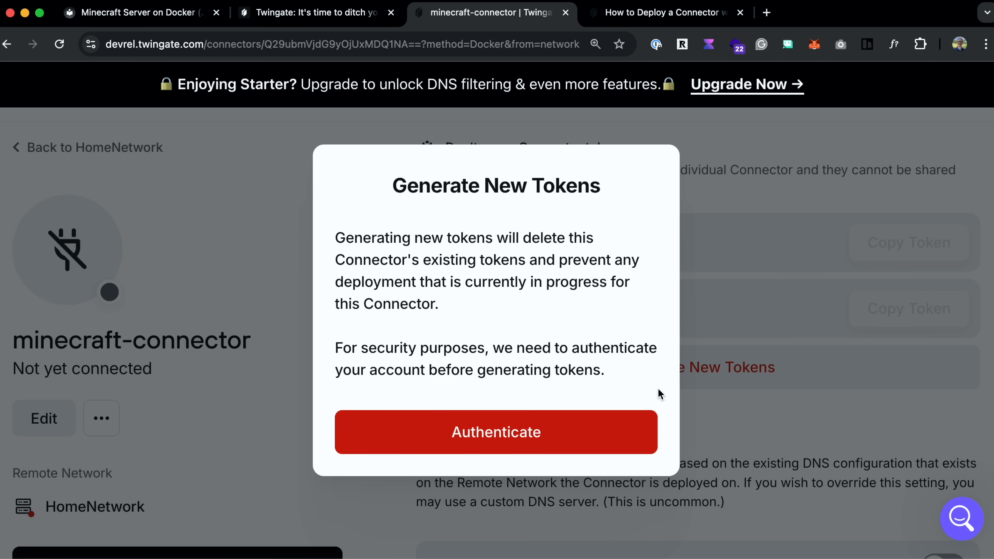
Authenticate, copy the fresh access and refresh tokens, and return to the Docker Compose docs
click(496, 432)
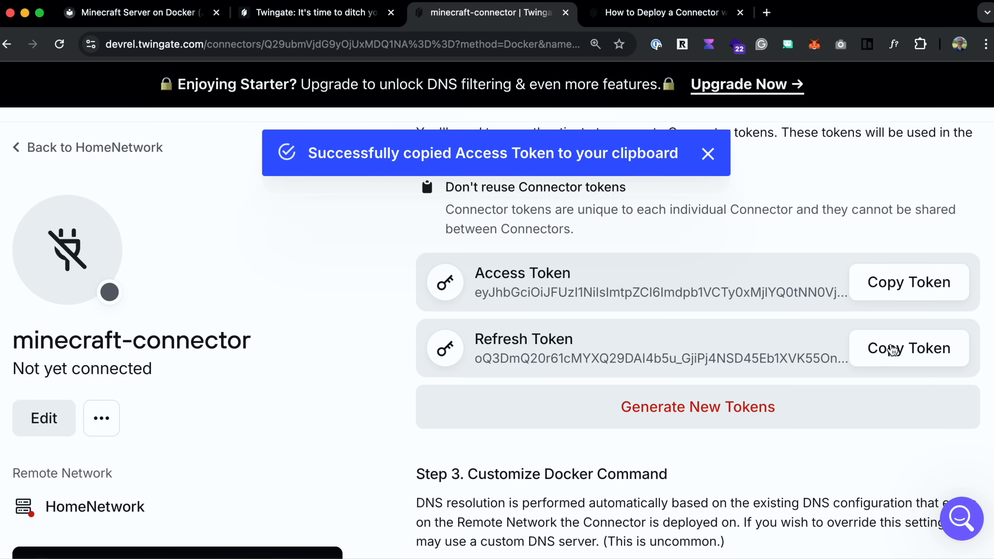
click(909, 348)
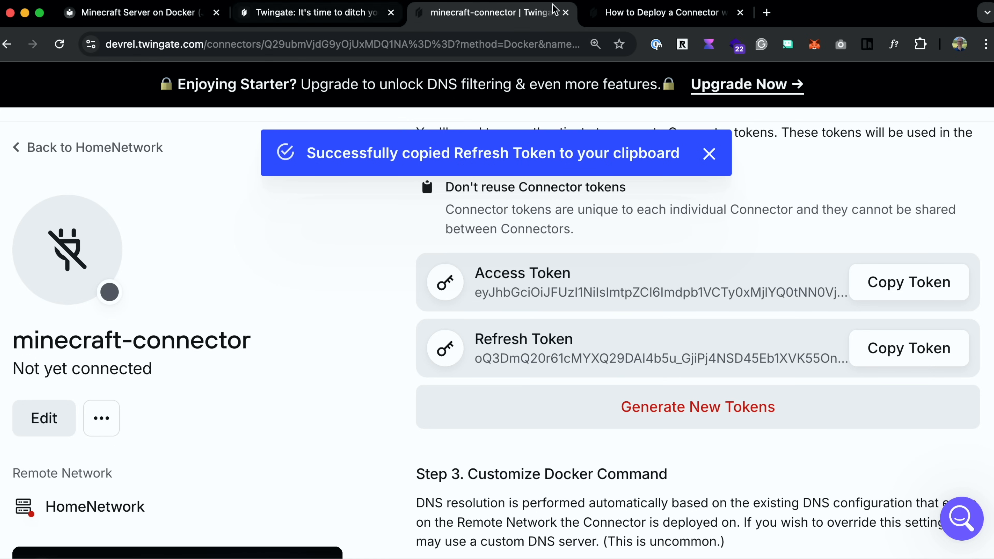
click(661, 12)
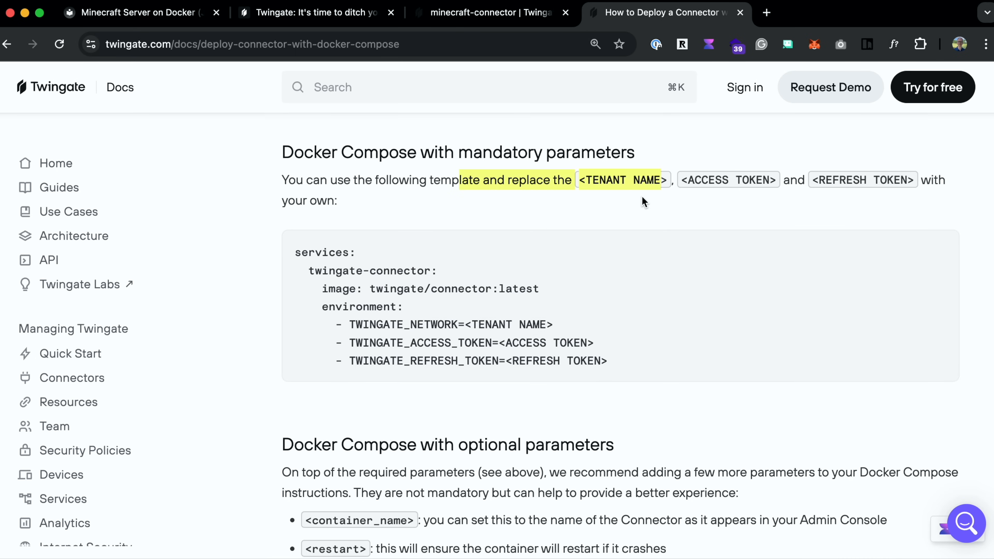
Scroll the Docker Compose guide down to the optional parameters section (container_name, restart)
scroll(down, 3)
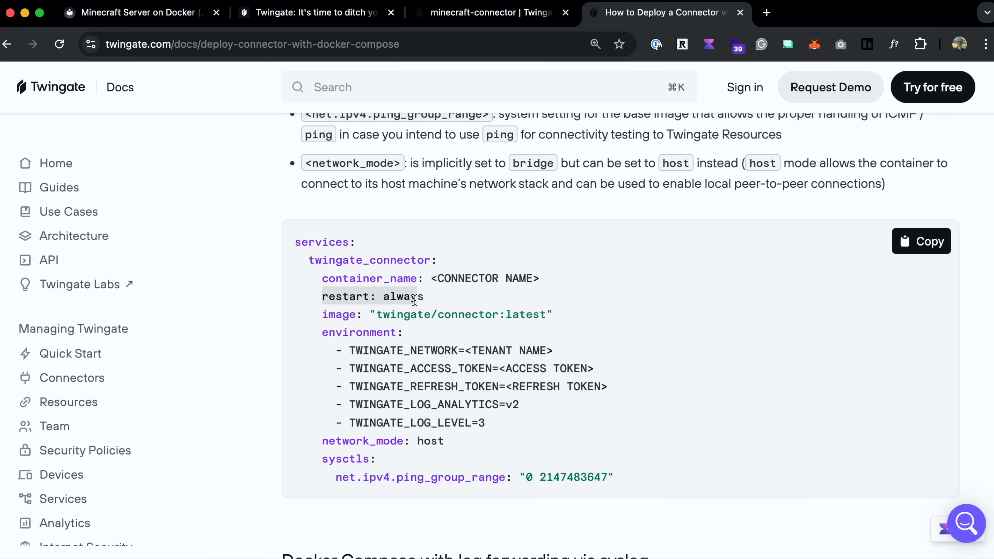
scroll(down, 3)
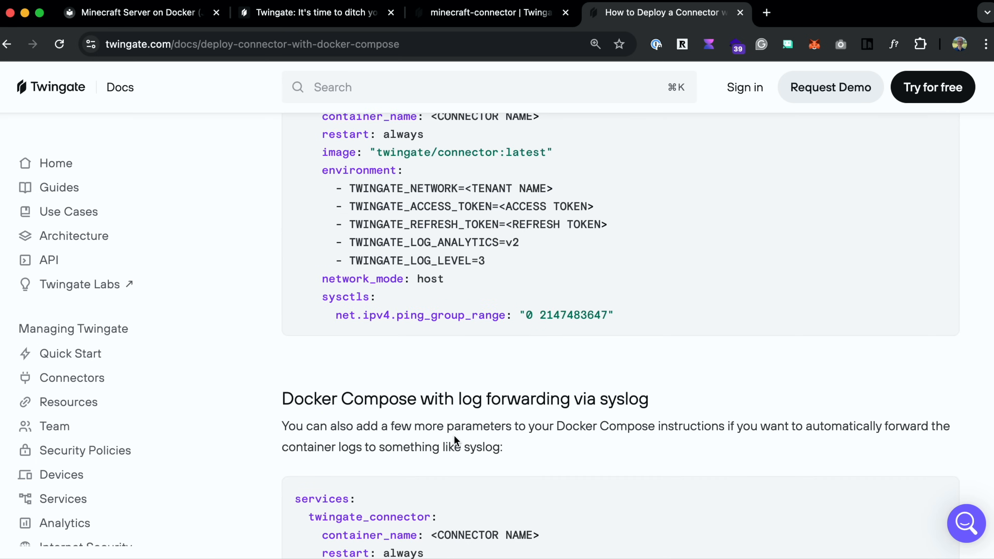
scroll(down, 3)
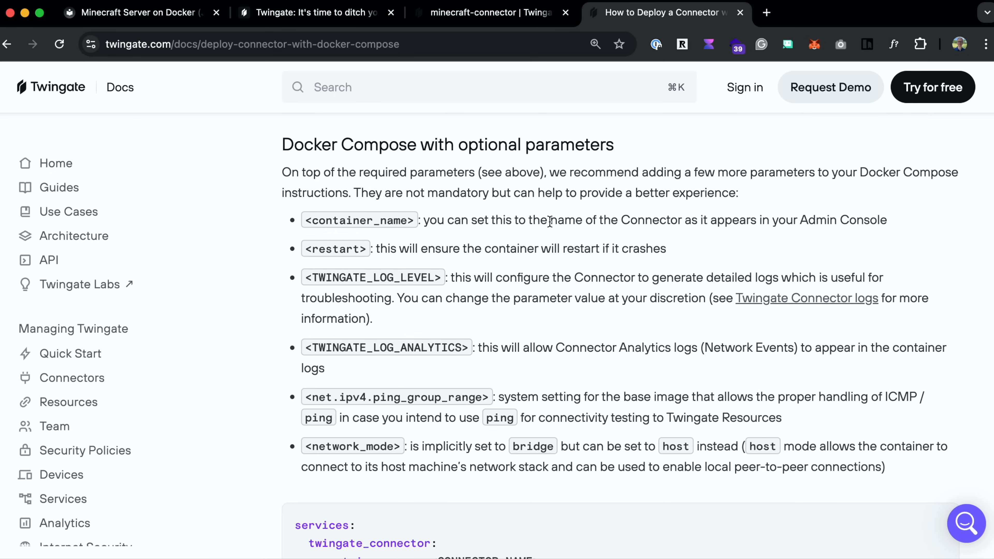
mouse_move(760, 234)
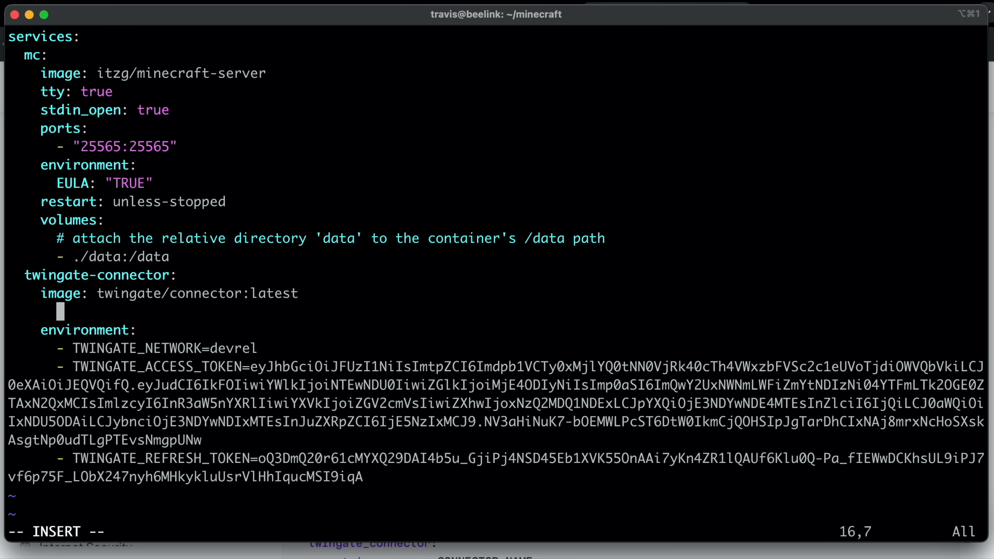
Add 'container_name: minecraft-connector' under the twingate-connector service in vim
text(container_name: minecraft-c)
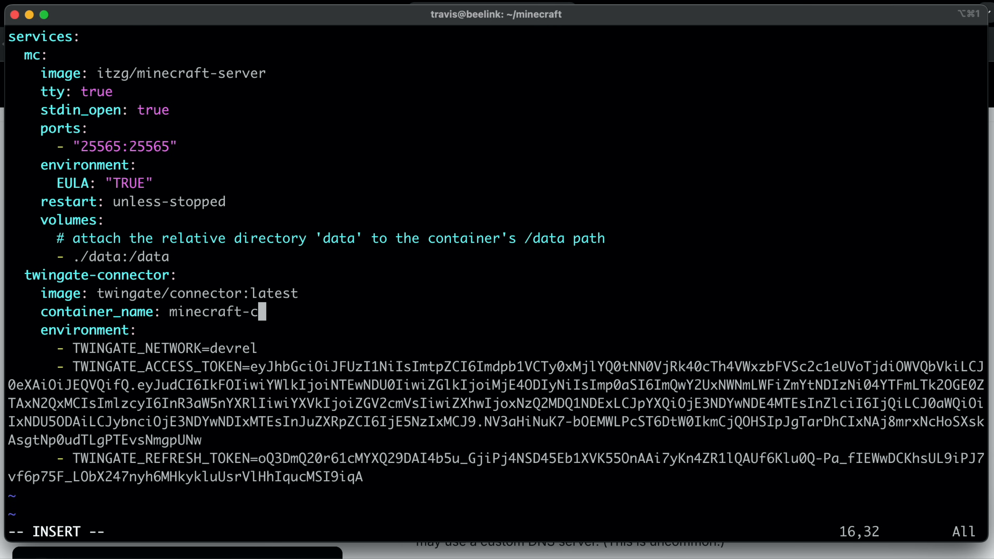
key(BackSpace)
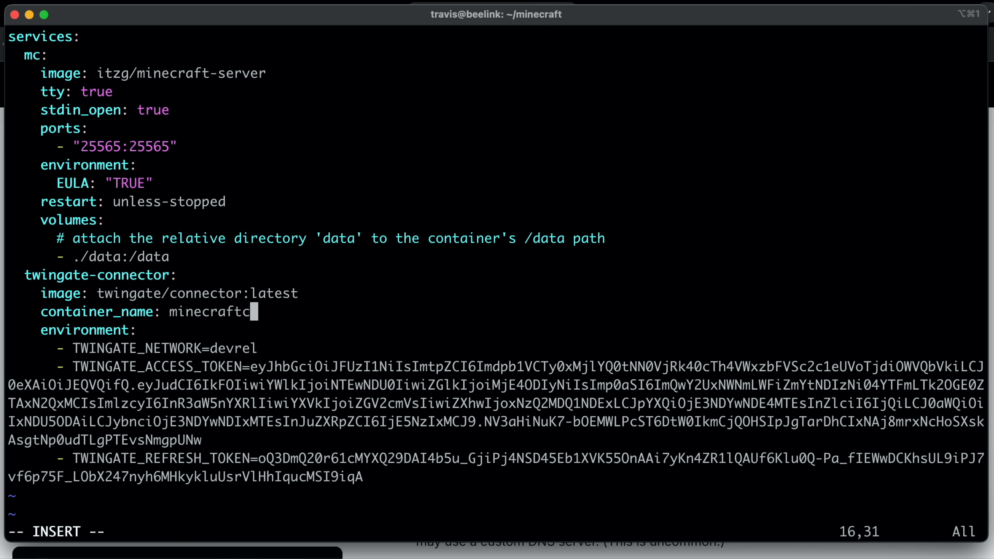
text(-connector)
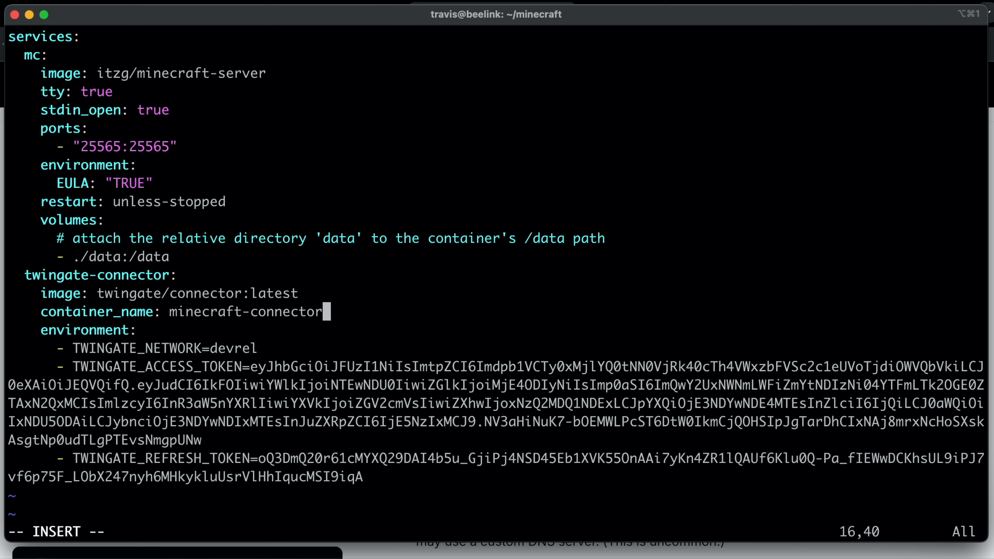
Add 'restart: unless-stopped' to the twingate-connector service
text(restart)
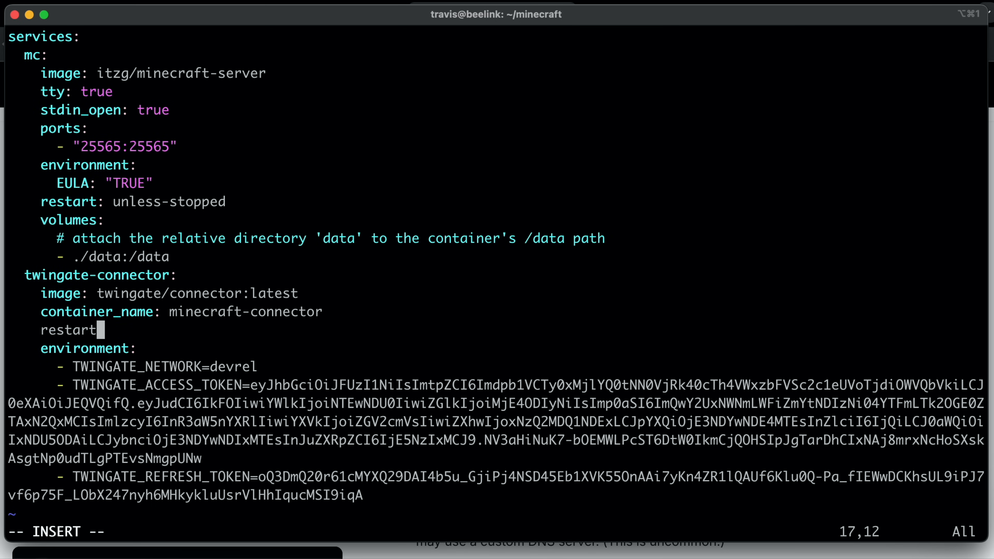
text(:)
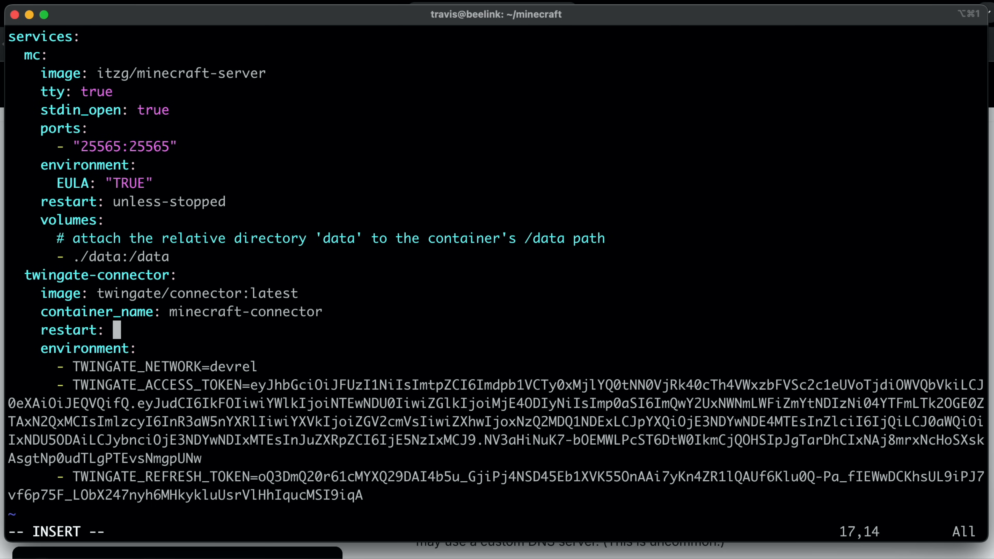
text(unless-stopped)
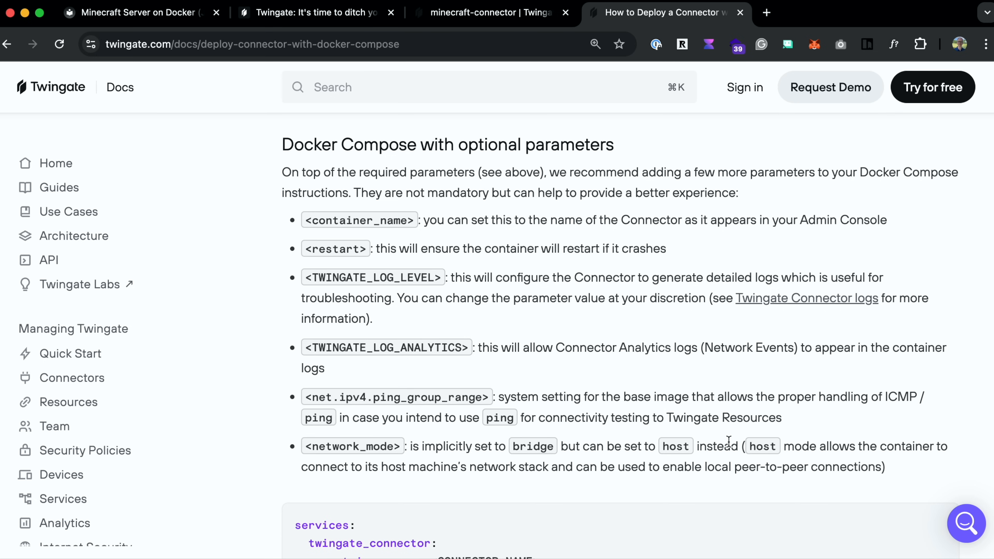
mouse_move(367, 467)
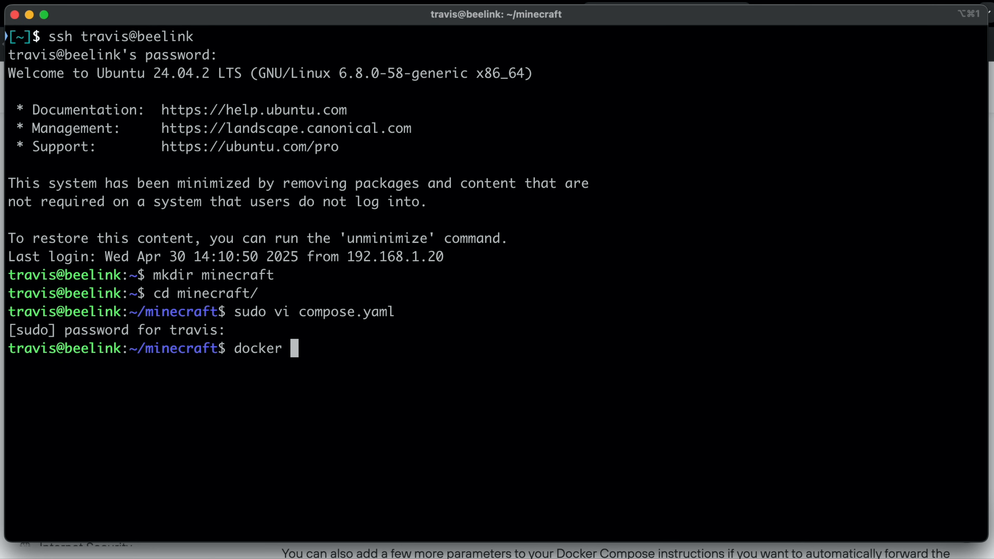
Bring the stack up with docker compose up -d and follow the minecraft-mc server logs, then stop
text(compose up -d)
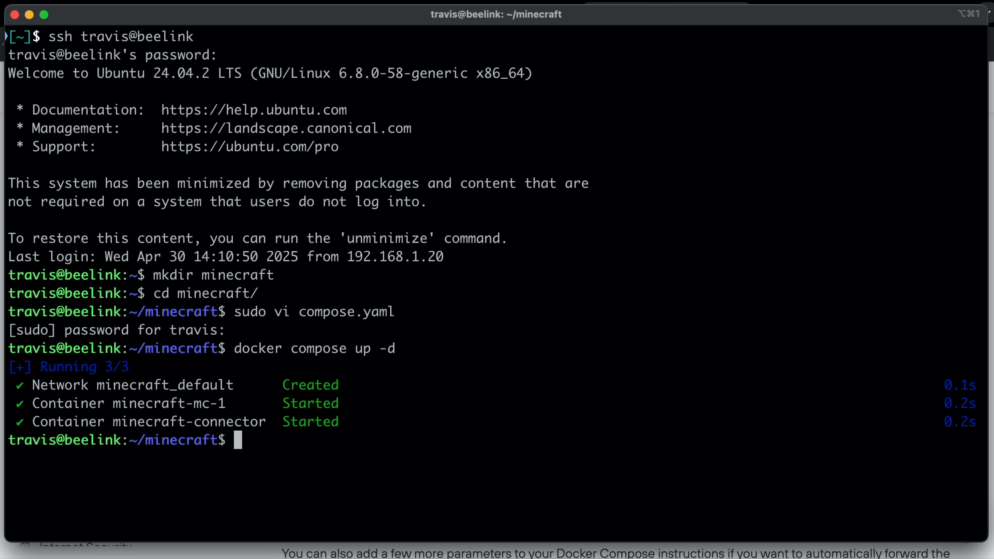
text(docker ps)
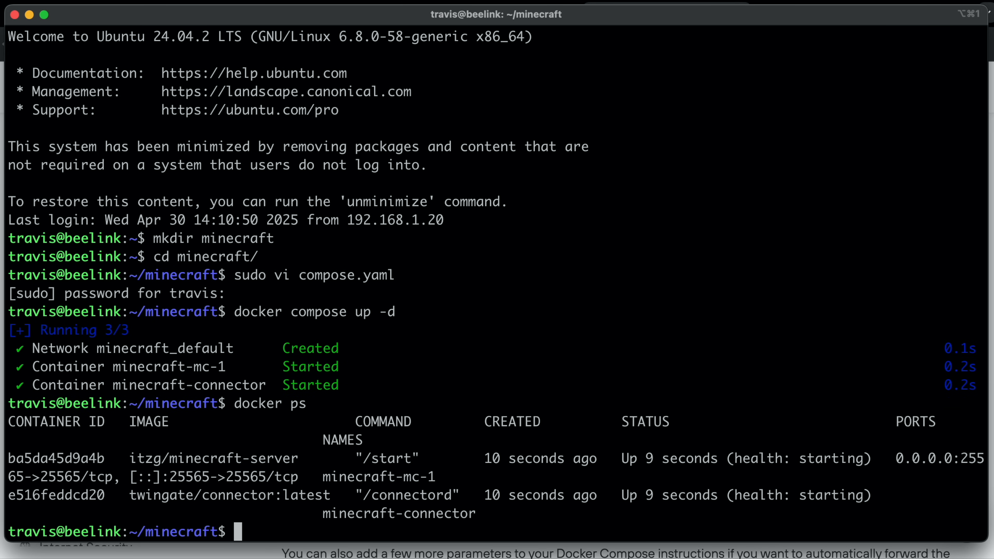
text(docker logs m)
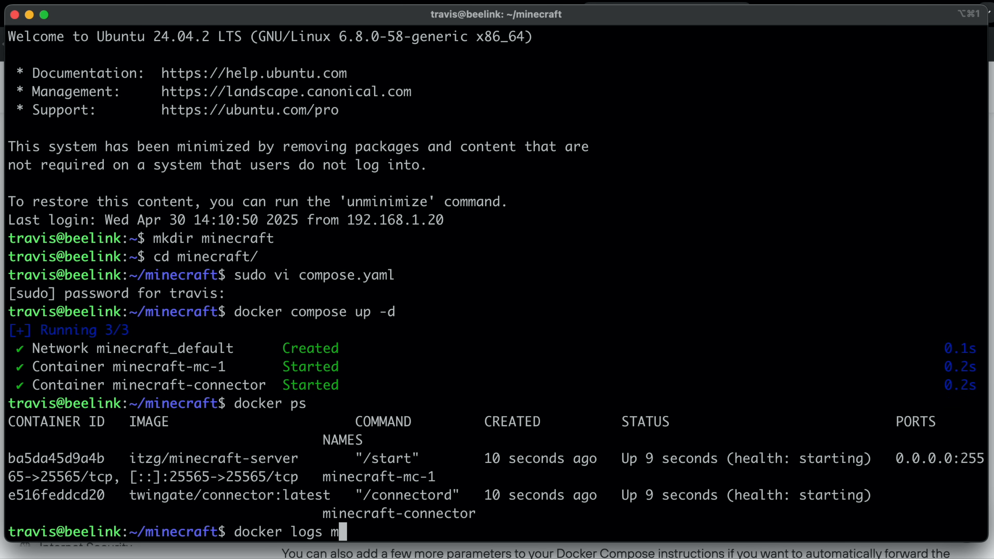
text(inecraf0)
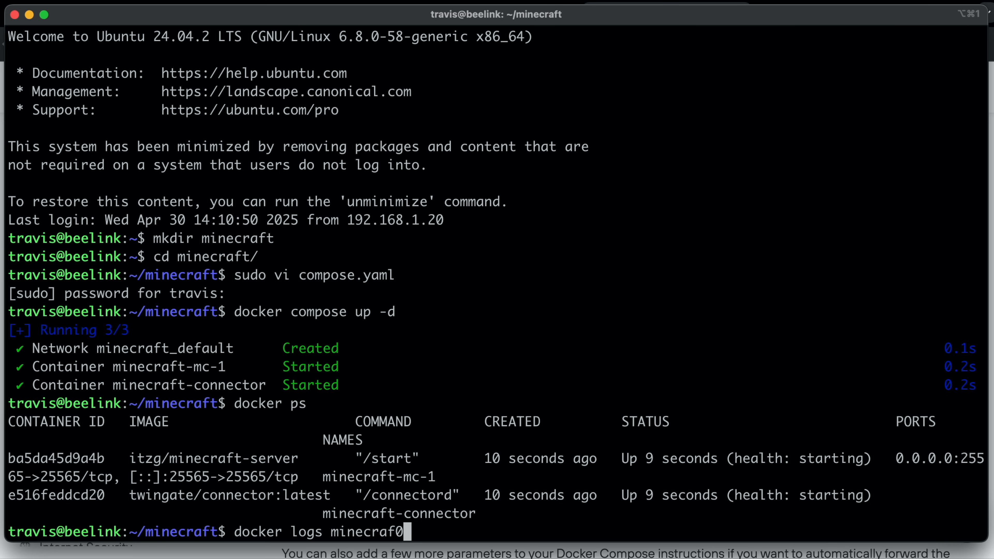
text(-mc)
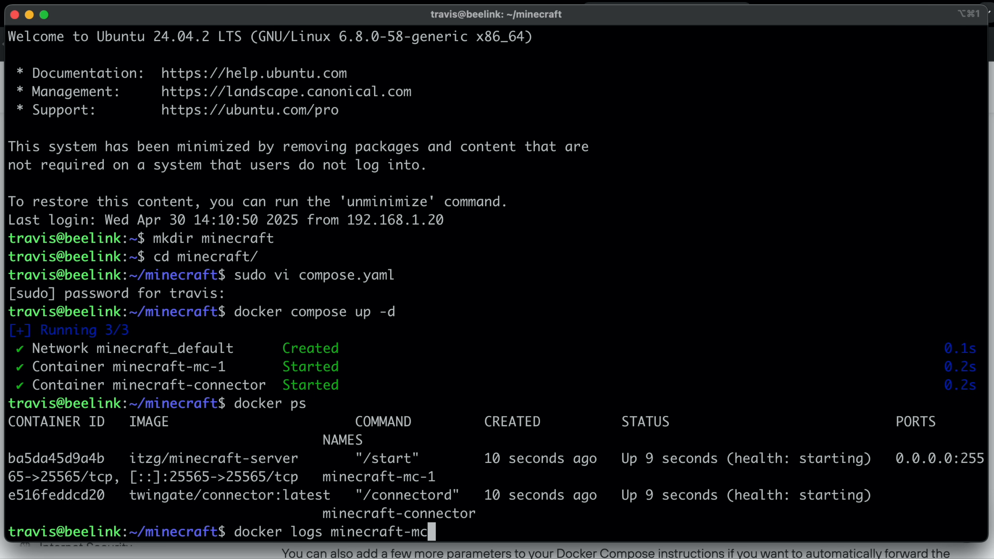
key(enter)
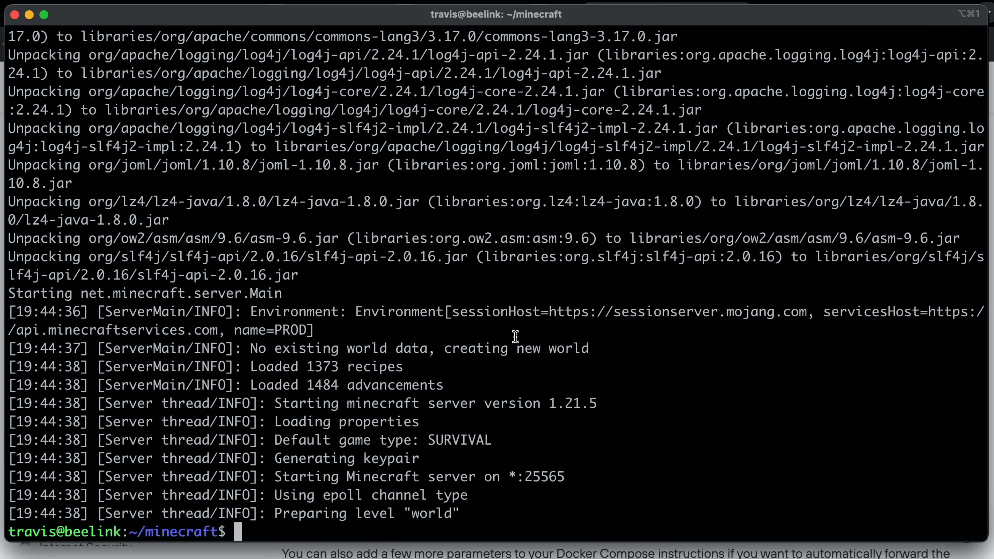
mouse_move(409, 435)
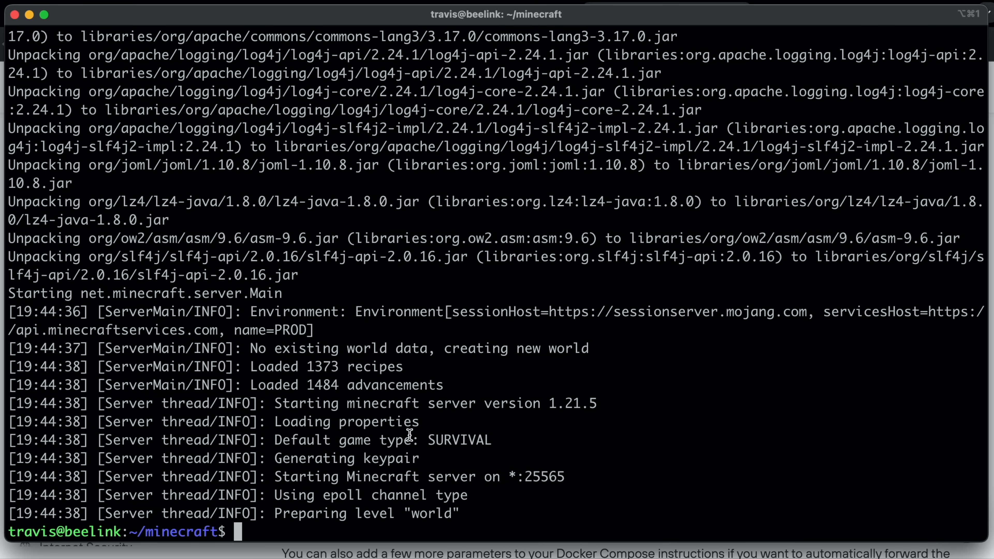
triple_click(366, 514)
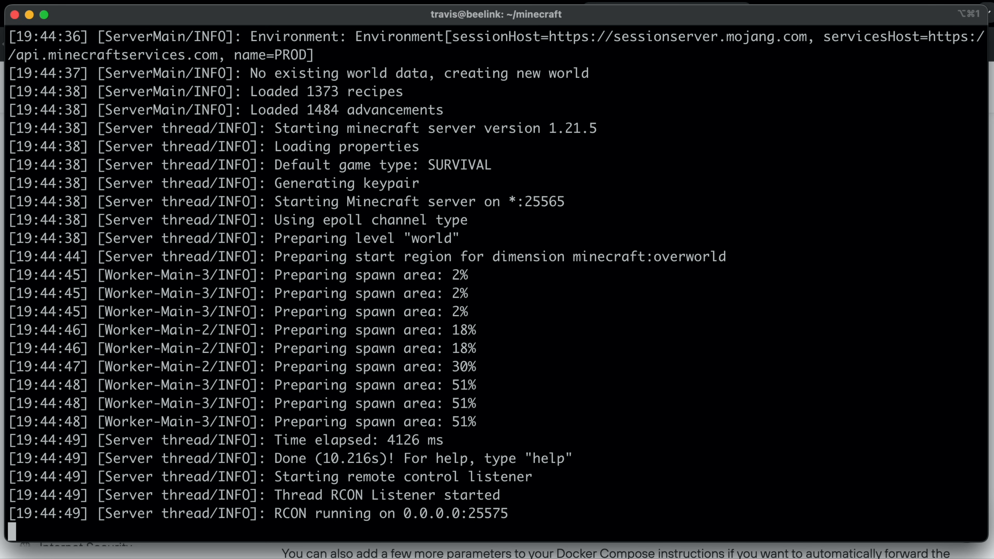
key(ctrl+c)
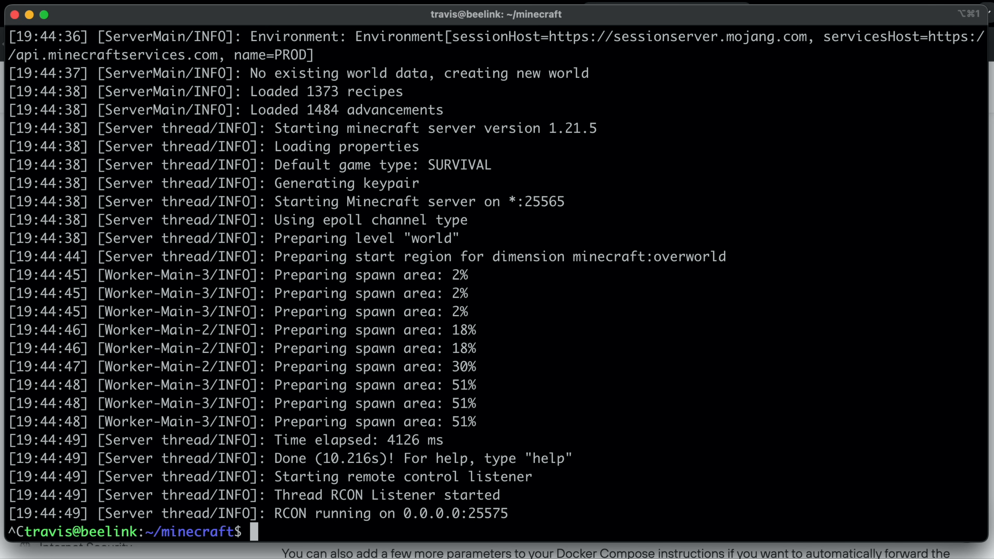
List running containers with docker ps and start docker logs for minecraft-connector
text(docker ps)
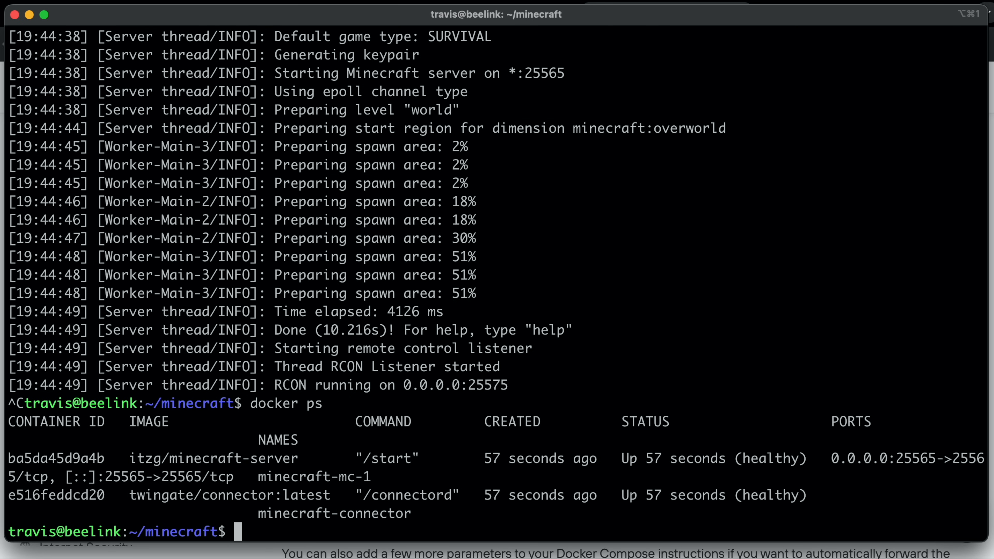
text(docker logs)
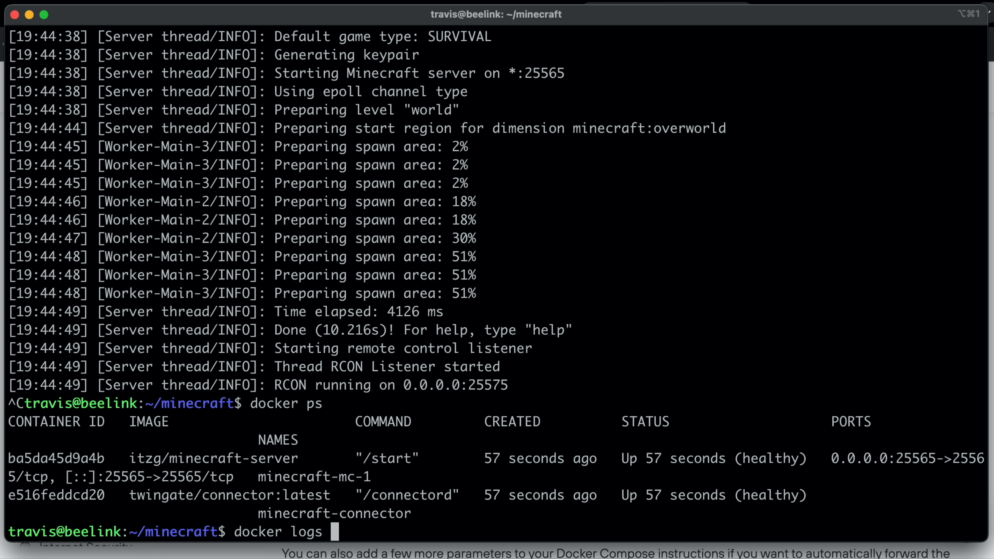
text(minec)
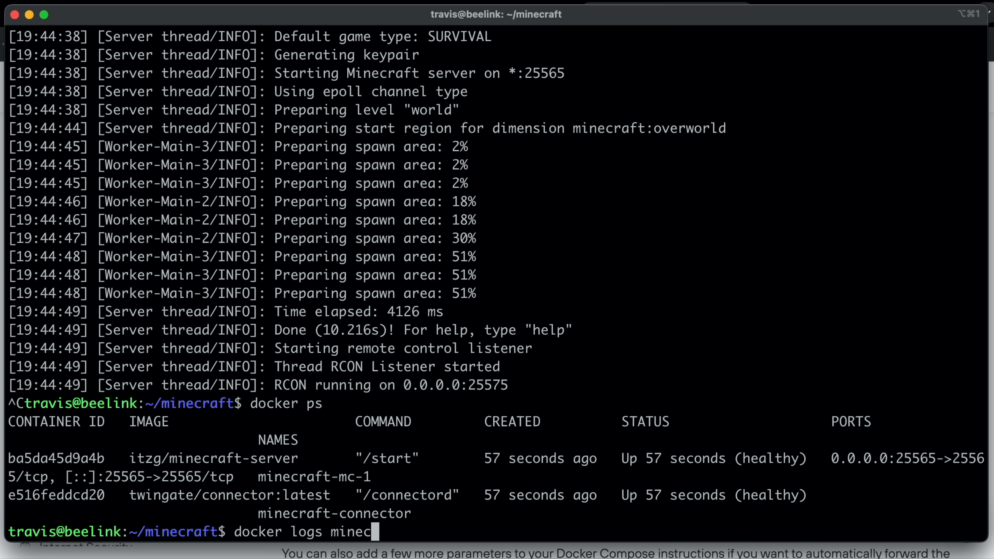
text(raft)
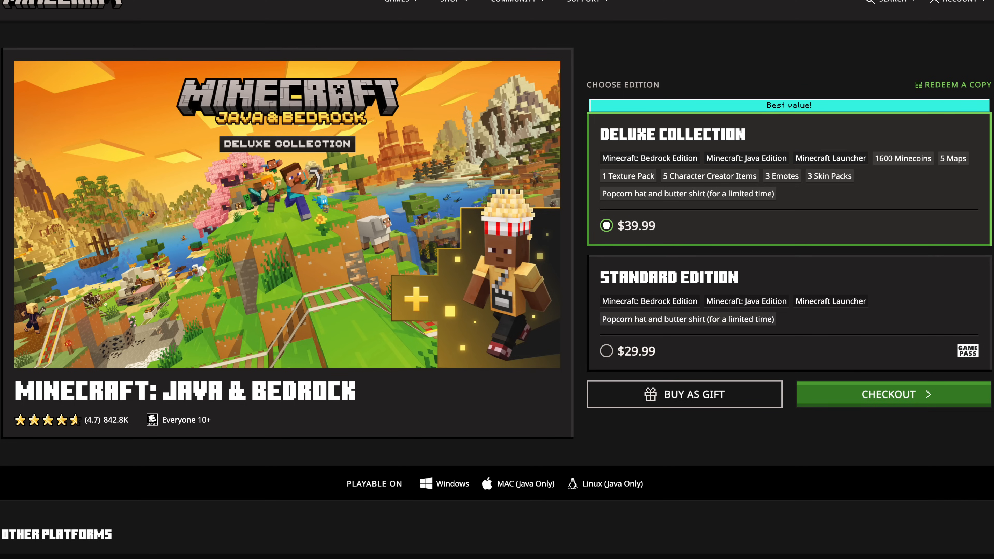
Switch browser tabs away from the Minecraft store page
click(659, 12)
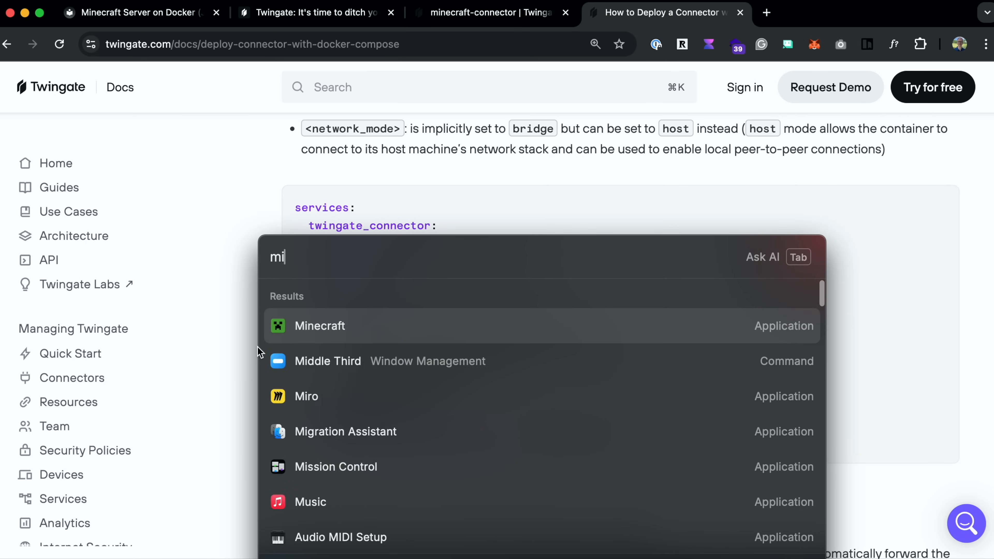
Launch Minecraft and begin a new multiplayer server entry named Home Minecraft Server
click(320, 326)
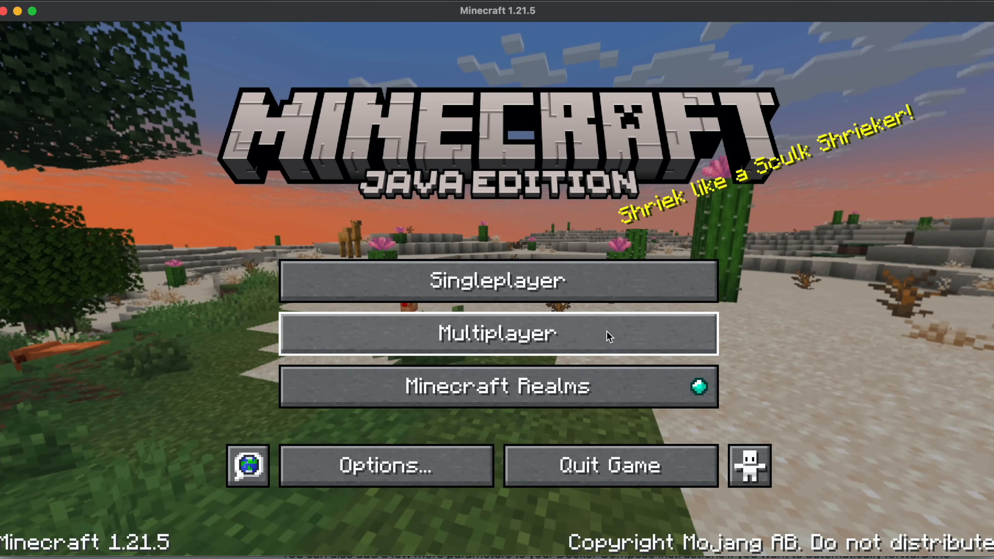
click(498, 333)
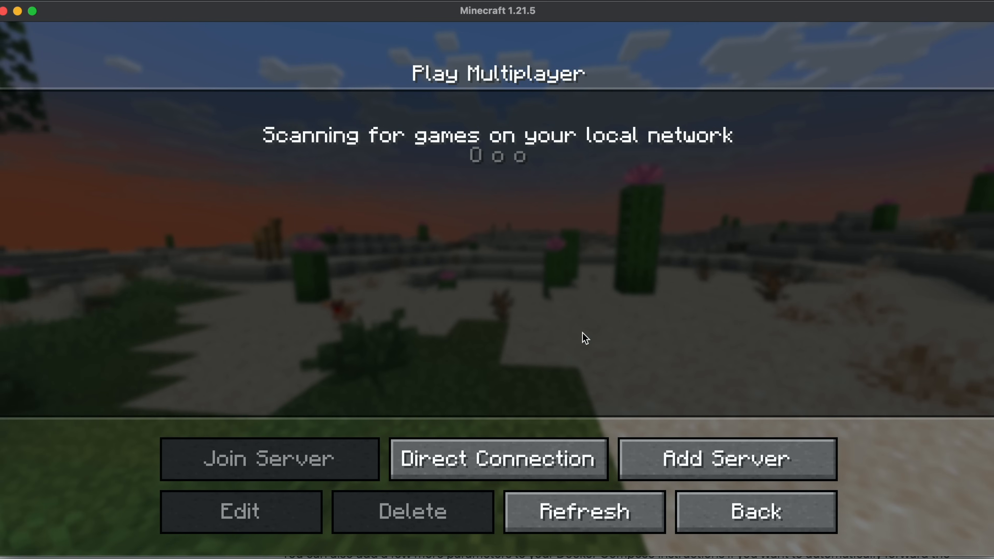
click(241, 512)
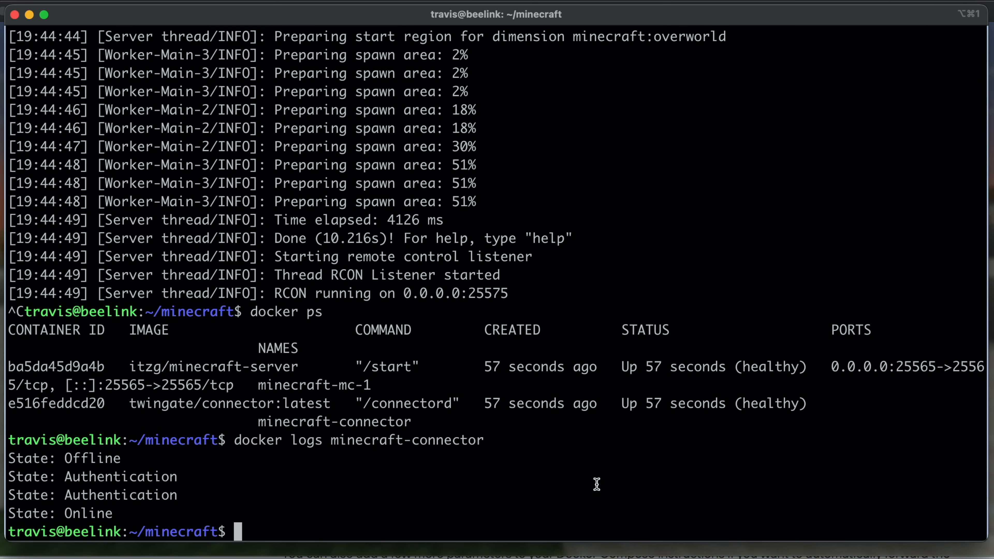
text(ho)
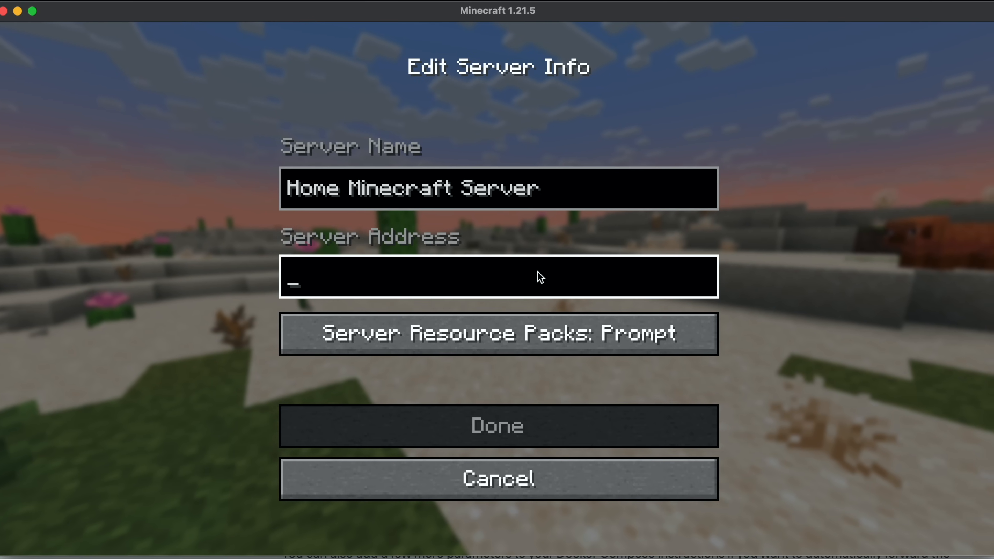
click(497, 425)
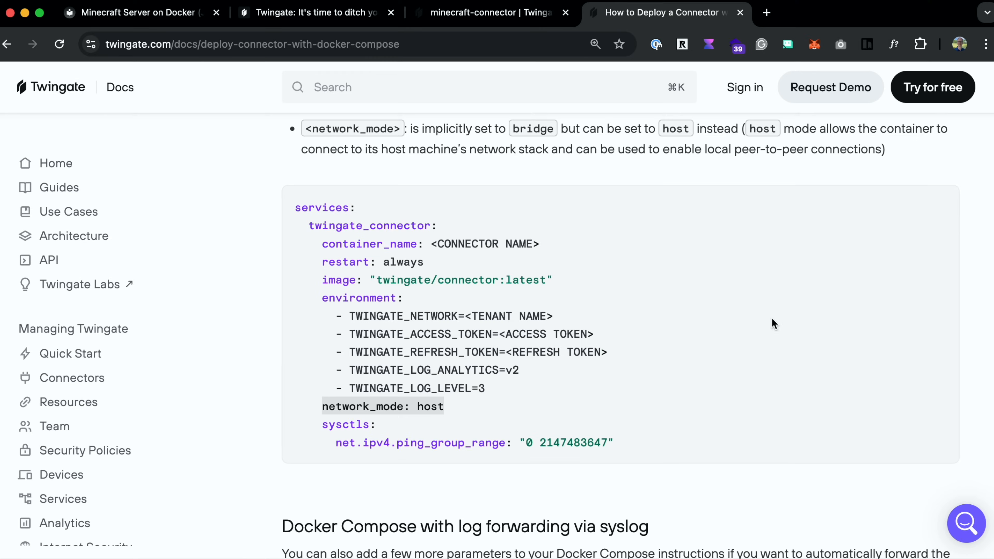
Show the minecraft-connector page in the Twingate admin console with Controller and Relay connected
click(491, 13)
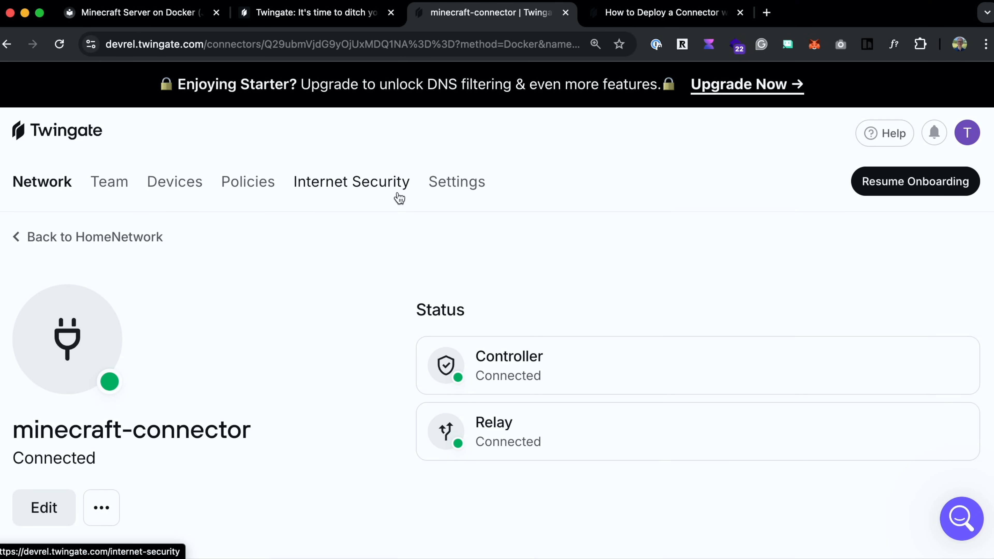
scroll(down, 3)
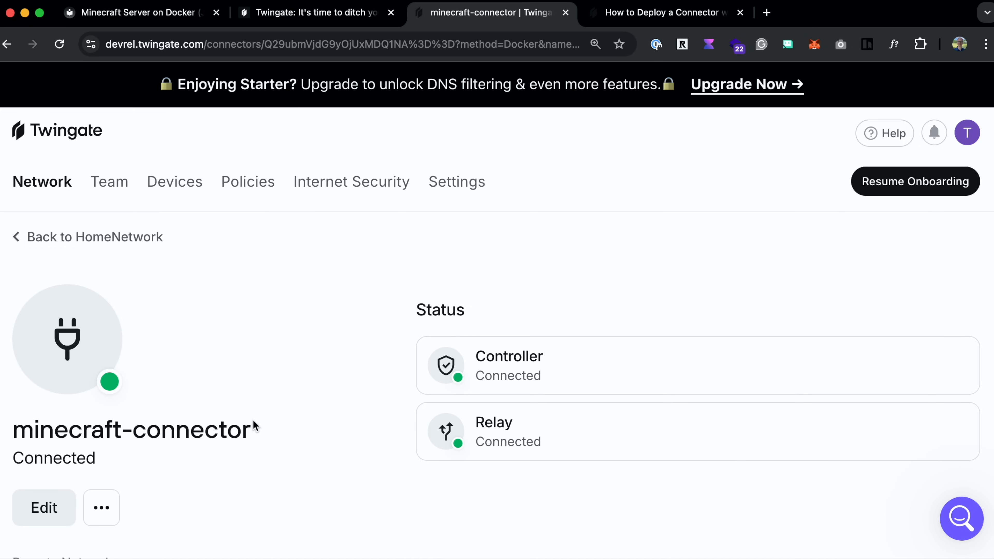
mouse_move(399, 376)
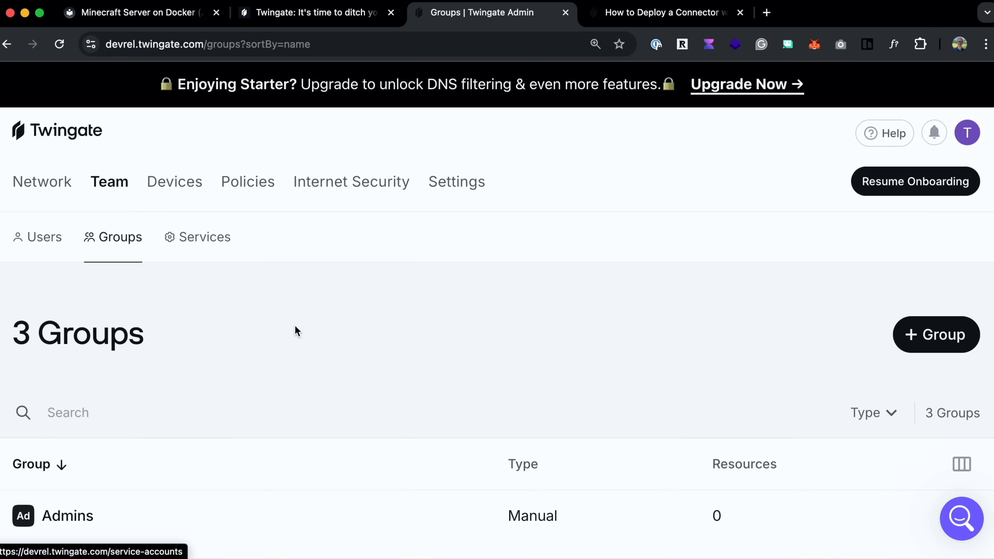
Create the Minecraft group in Twingate
scroll(down, 3)
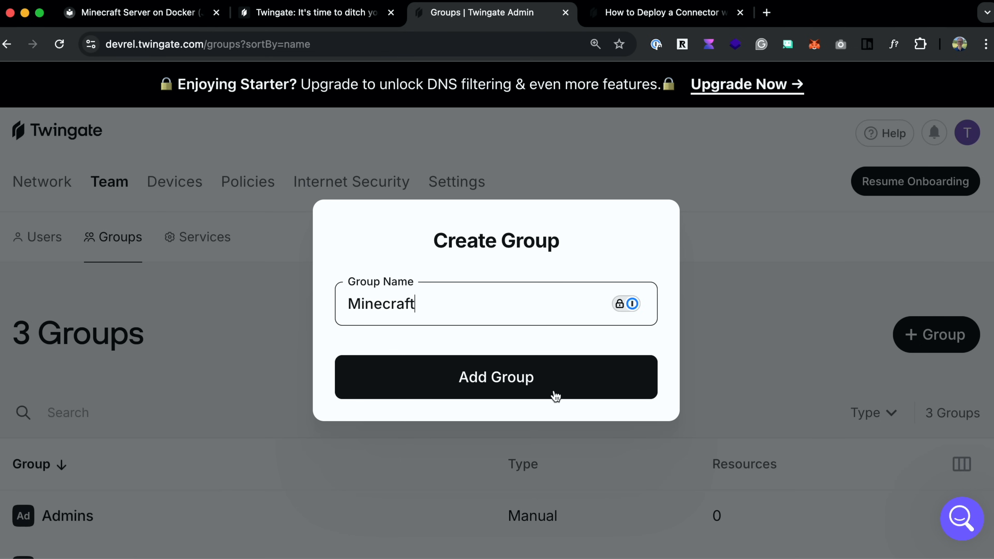
click(496, 376)
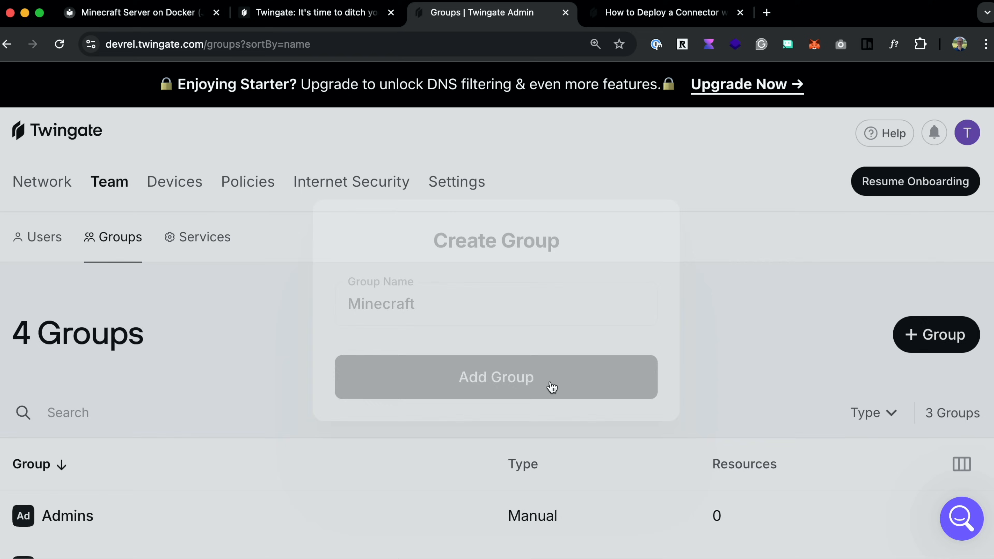
Add the admin user Travis Rodgers to the Minecraft group from the Users list
click(43, 236)
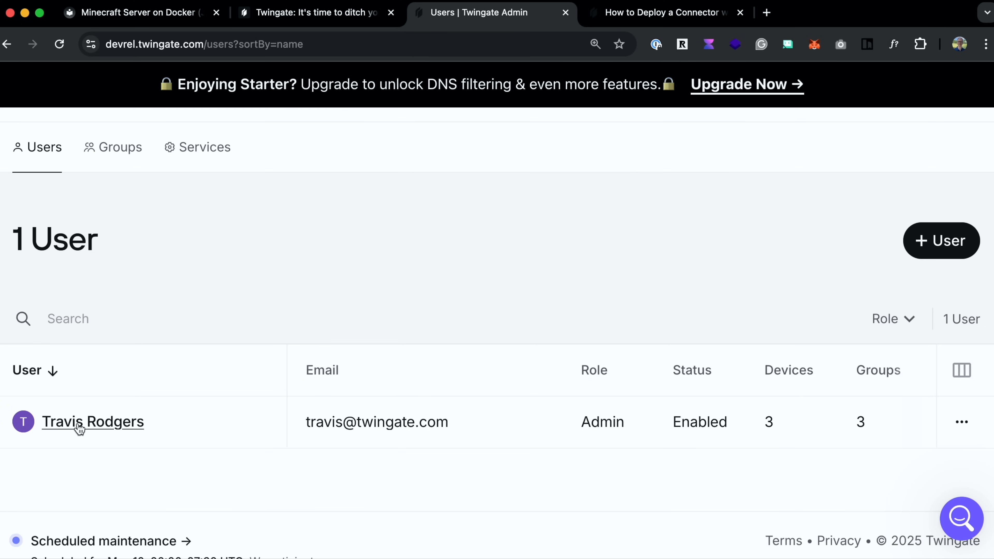
click(92, 422)
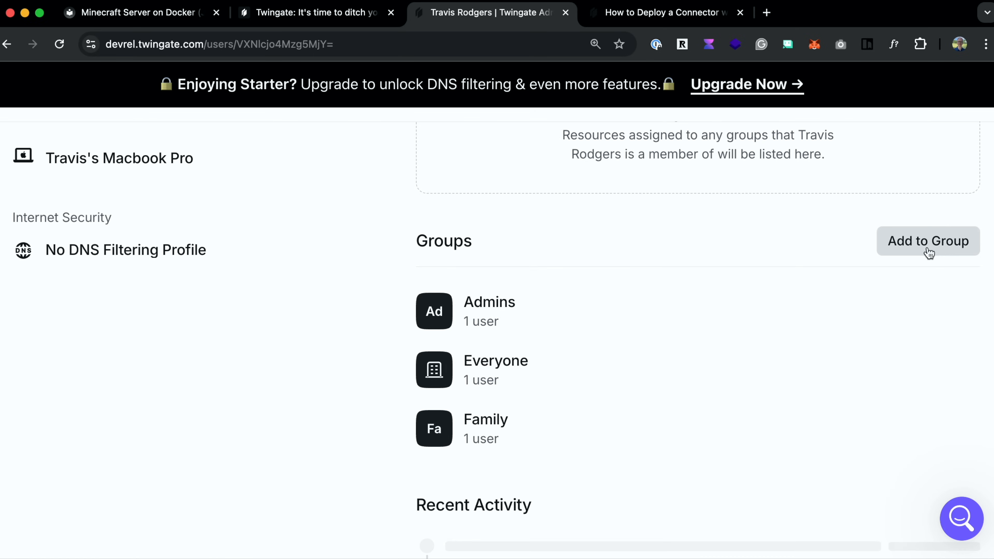
click(928, 241)
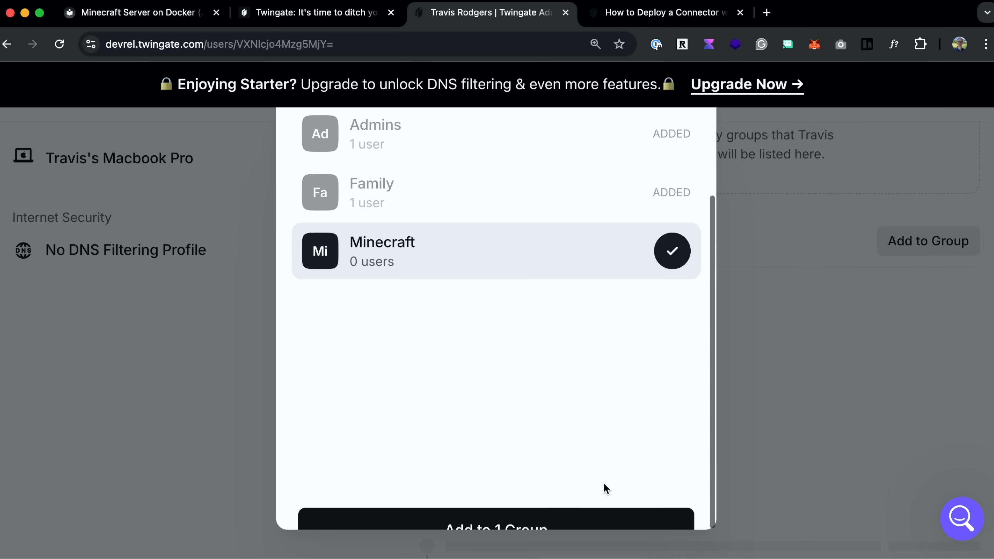
click(496, 529)
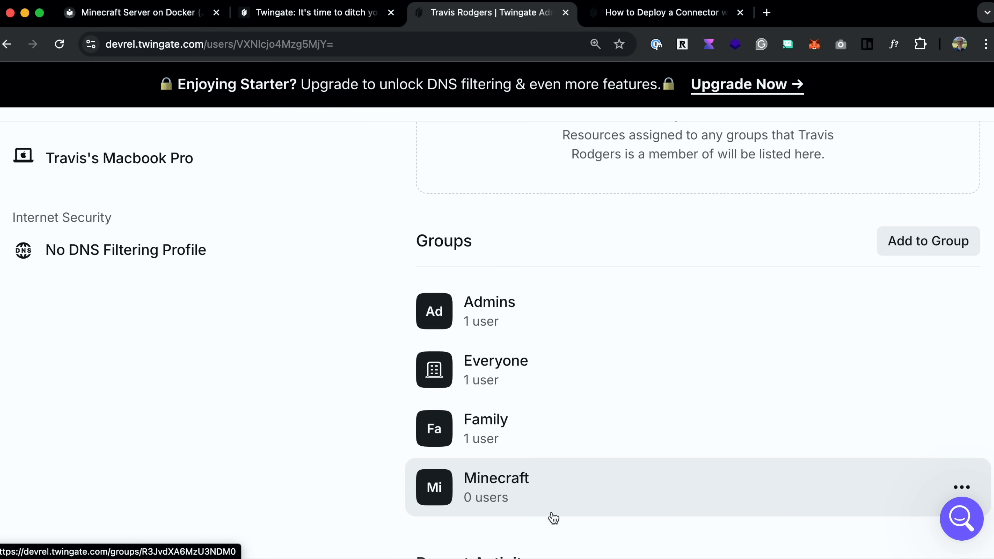
scroll(up, 3)
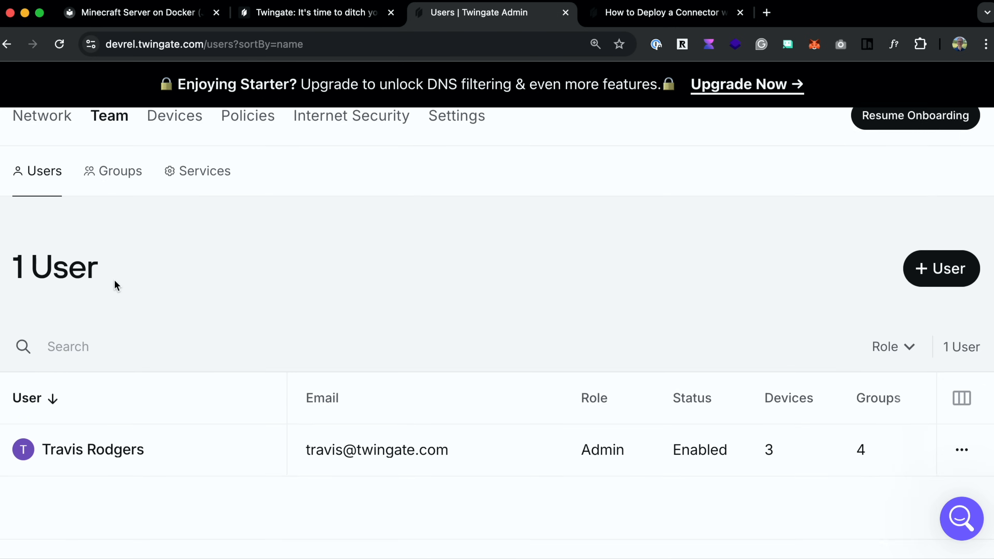
Invite a second Twingate user by email and send the invite
click(941, 269)
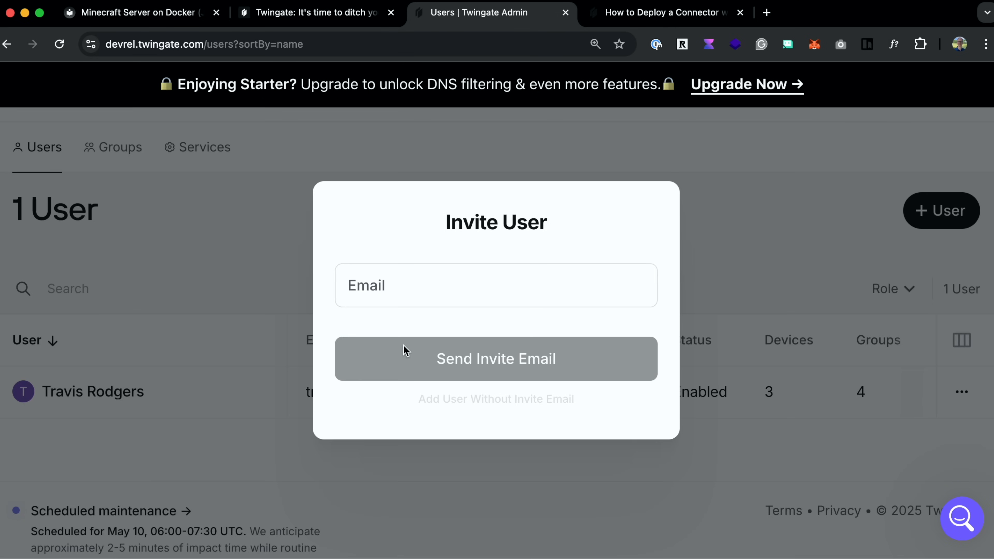
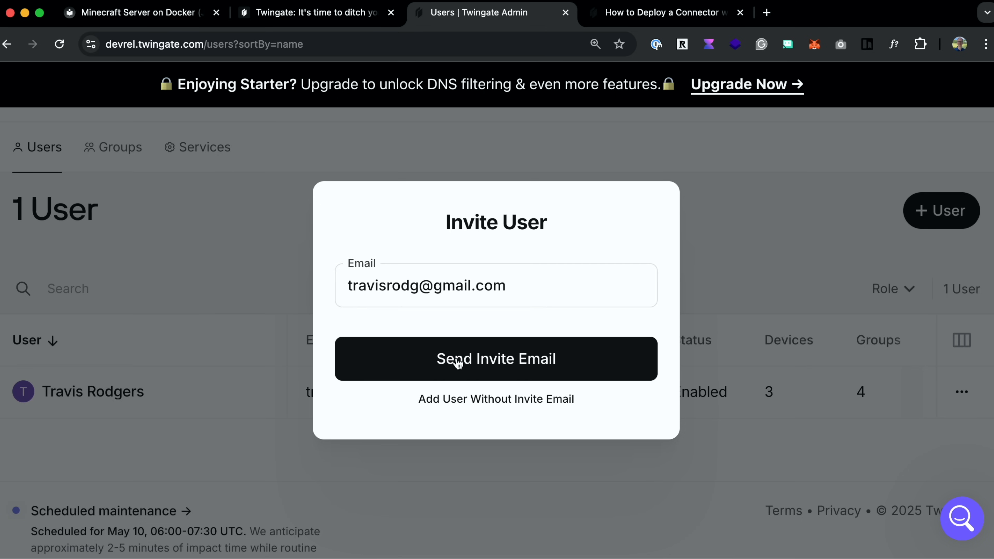
click(497, 358)
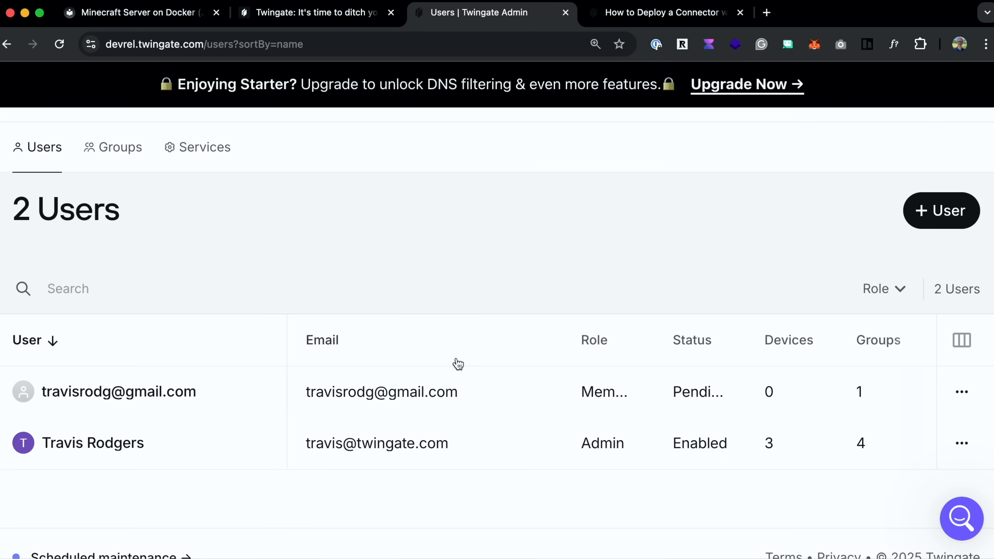
Add the invited user to one more group from their details page
click(961, 391)
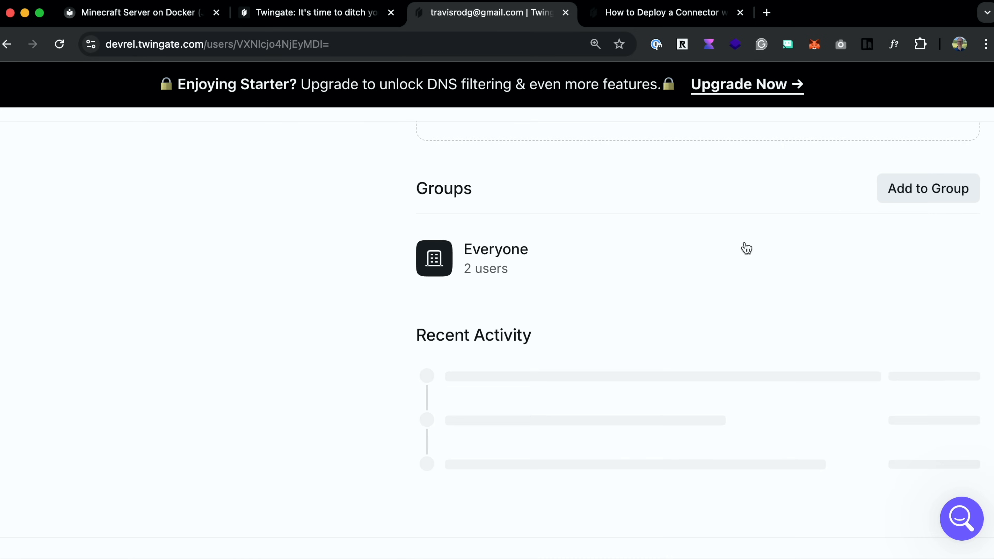
click(927, 189)
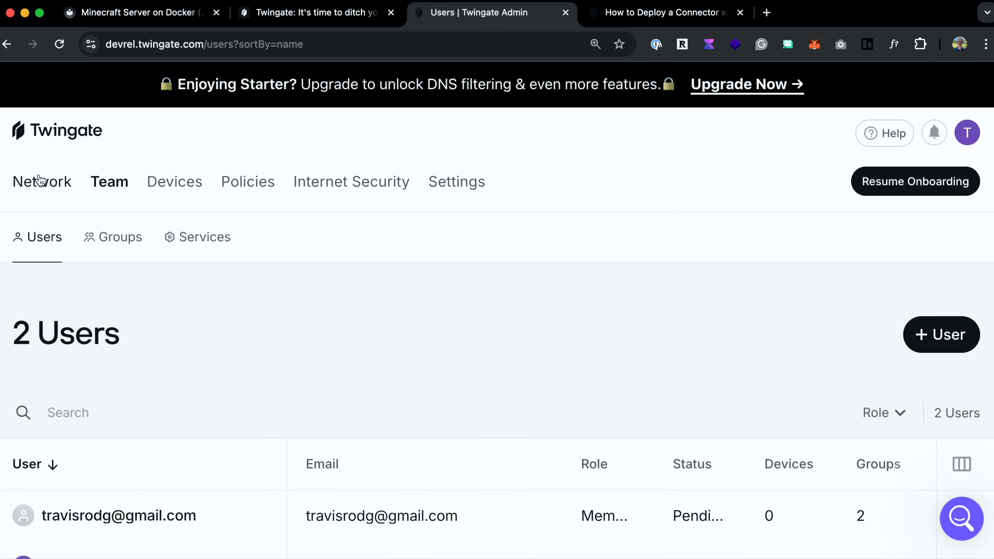
Create a Minecraft resource at 192.168.1.111 on HomeNetwork
click(42, 182)
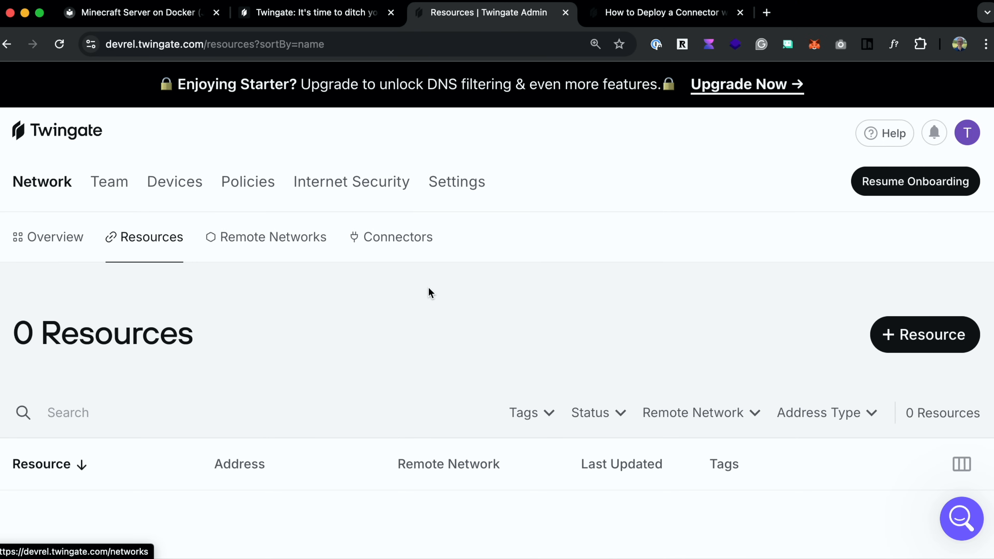
click(925, 335)
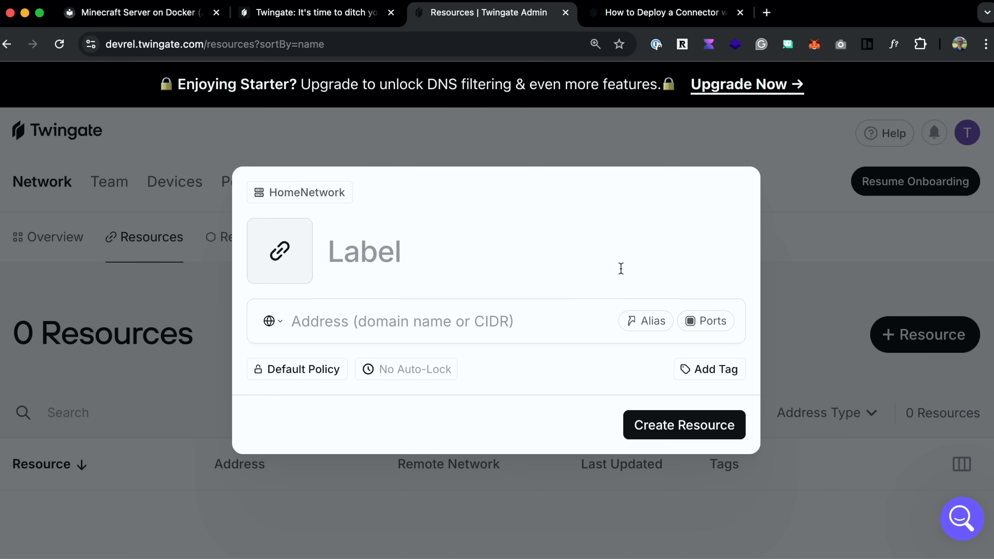
text(Minecra)
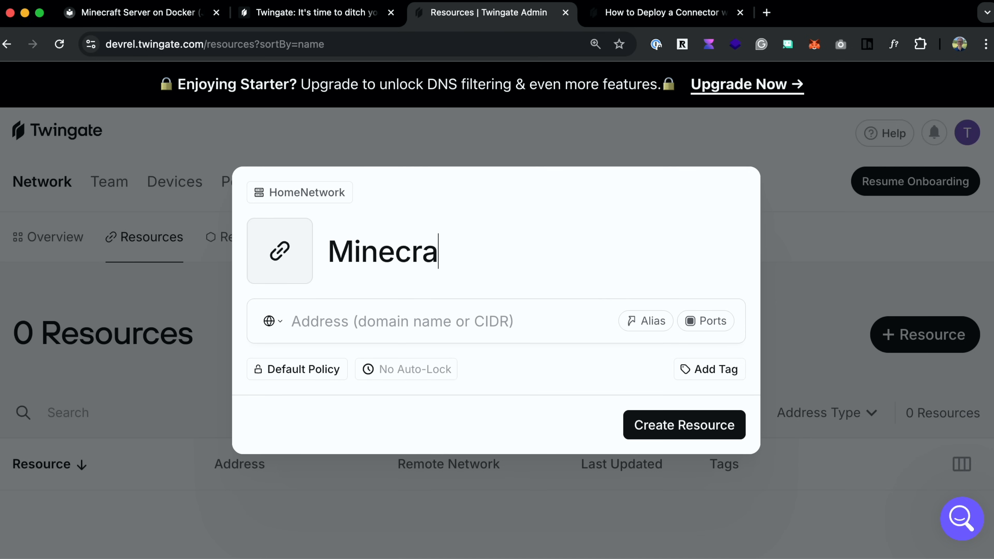
text(ft)
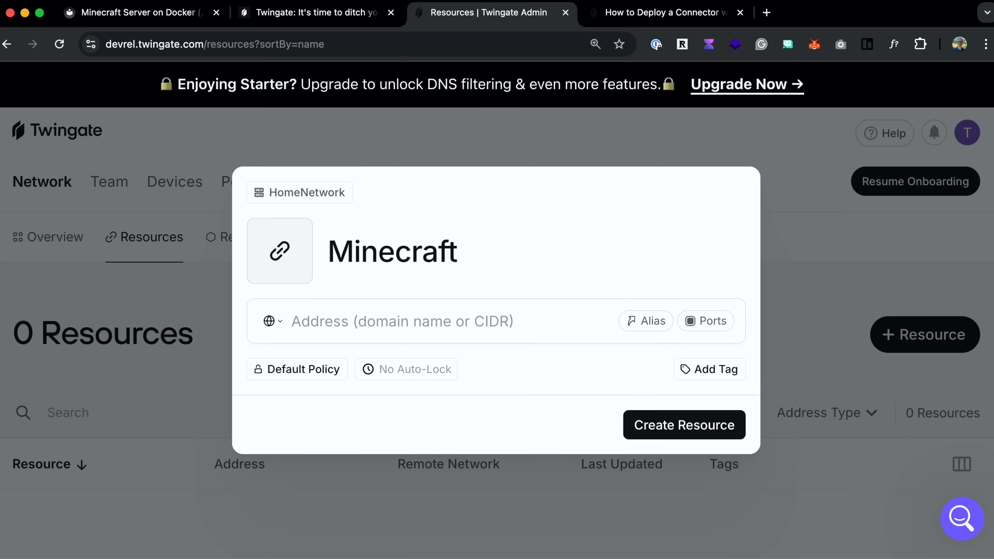
mouse_move(494, 321)
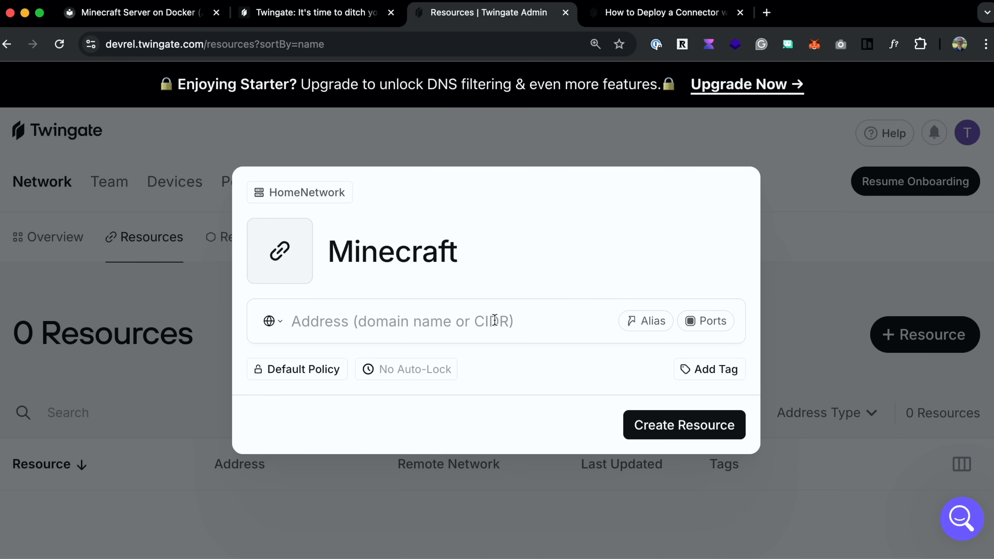
click(403, 322)
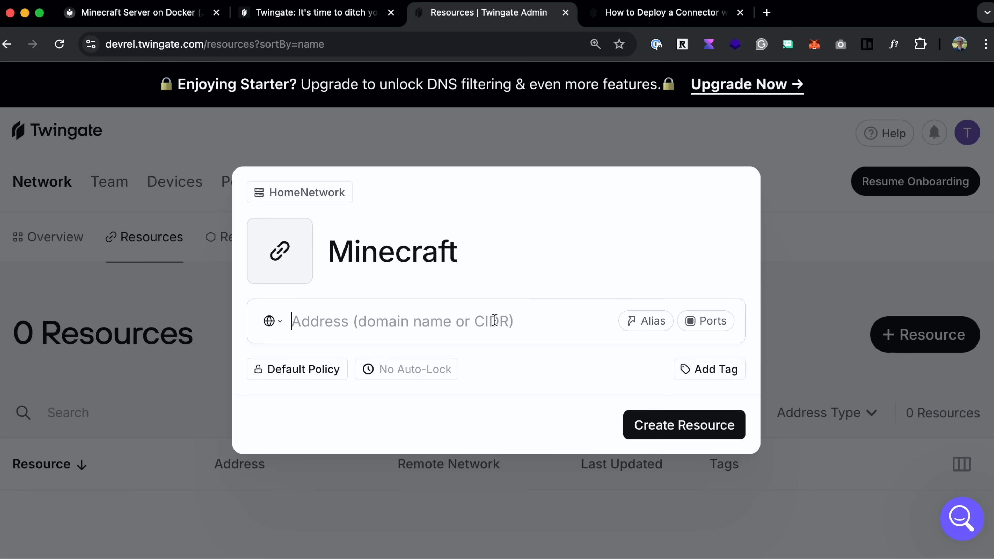
text(192.168.1.111)
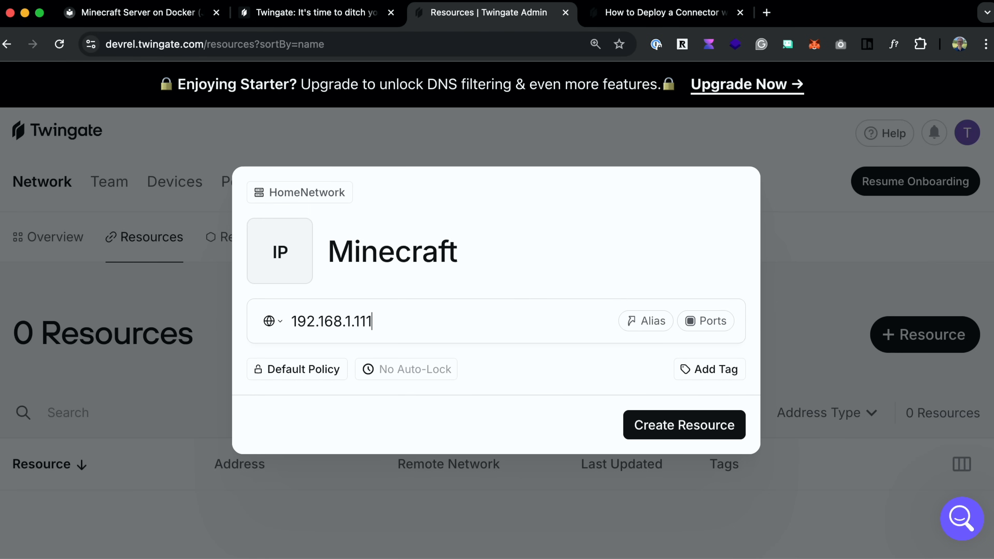
click(684, 425)
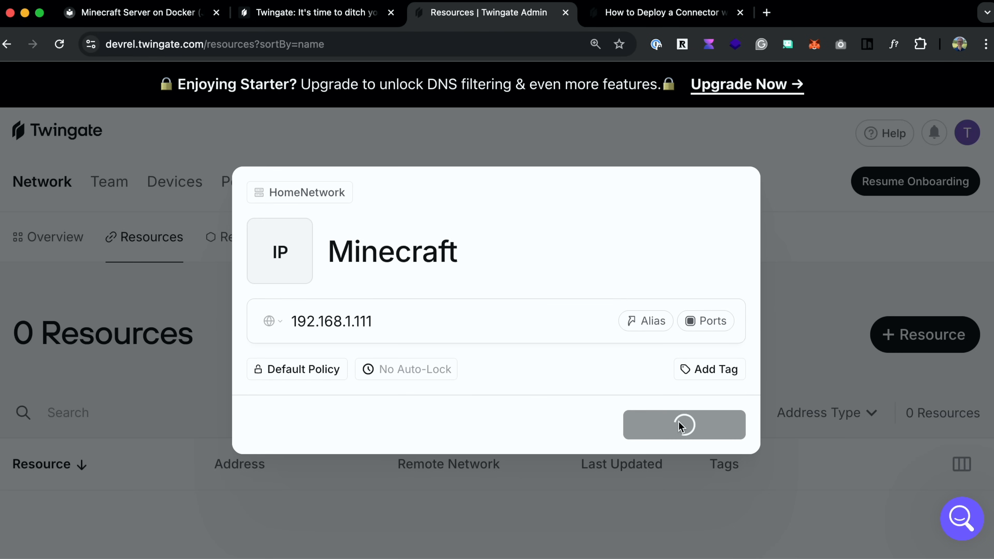
Grant the Minecraft group access to the new Minecraft resource
click(683, 425)
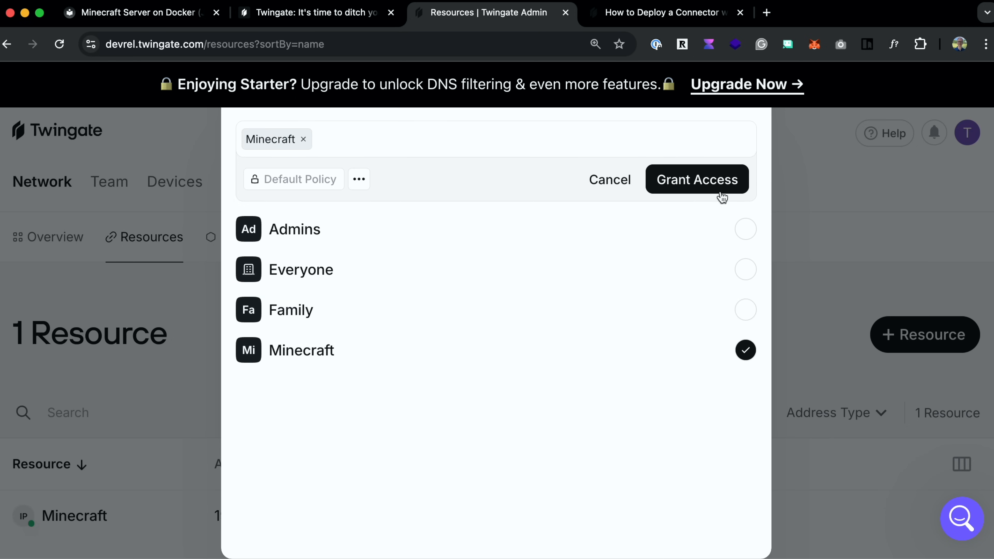
click(696, 179)
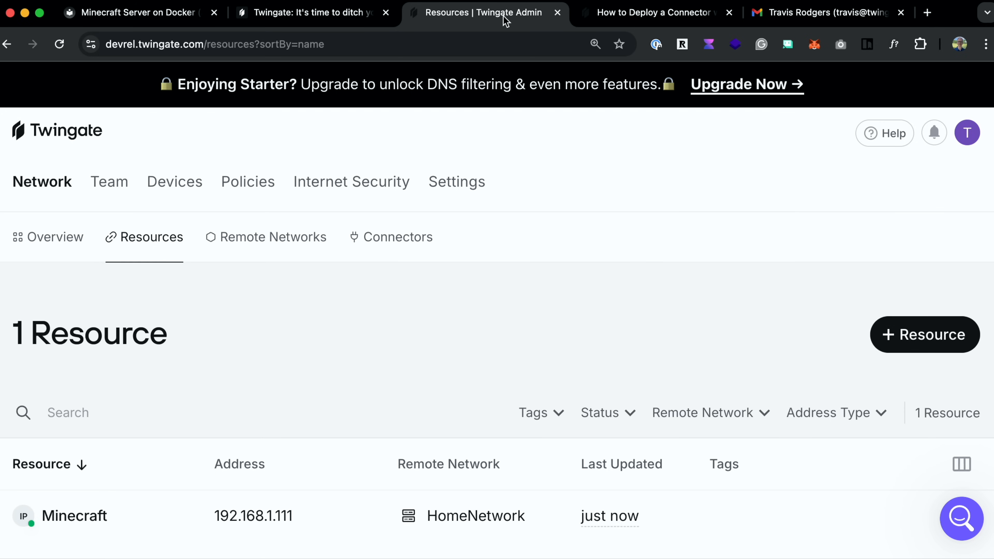
Open the Twingate docs page and switch Wi-Fi to the iPhone hotspot network
click(926, 12)
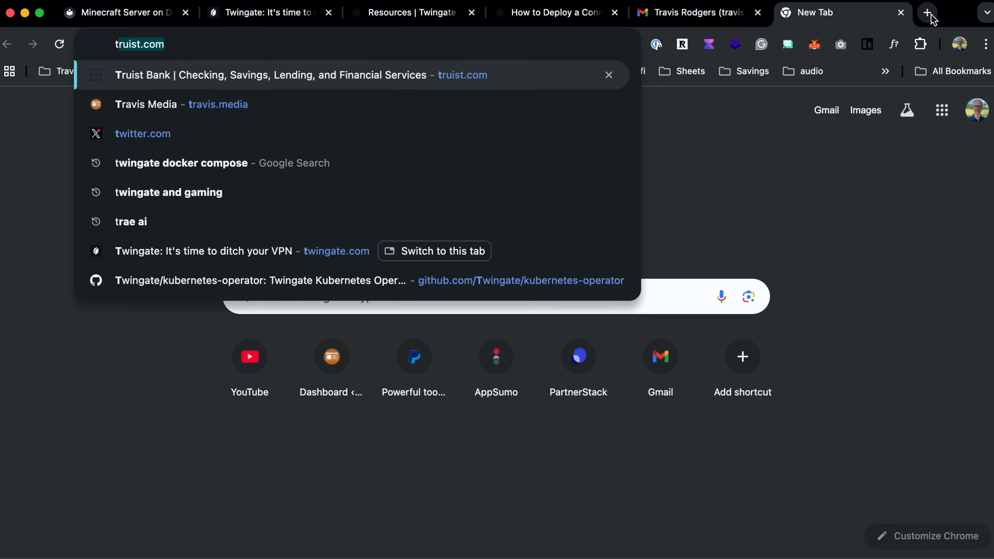
text(twingate.com/docs/)
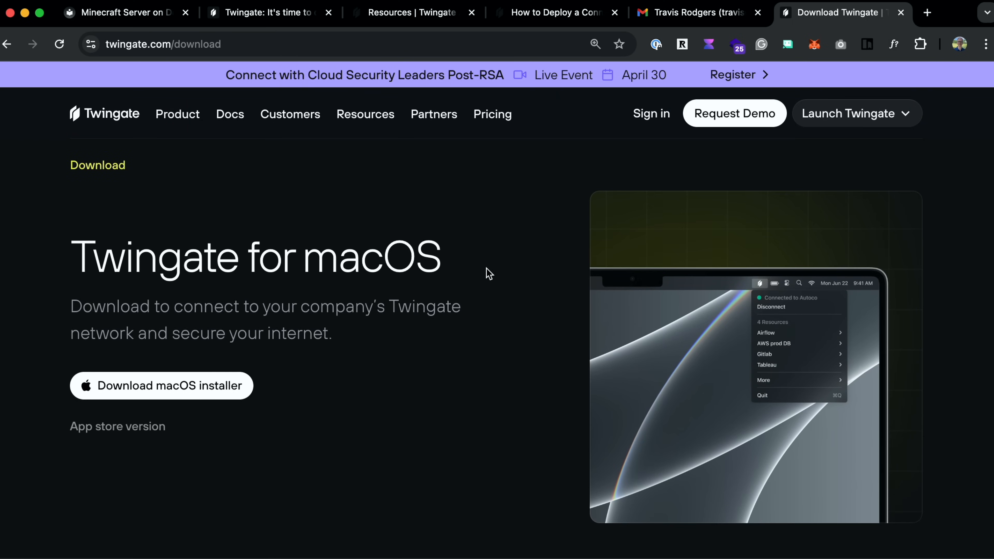
mouse_move(209, 273)
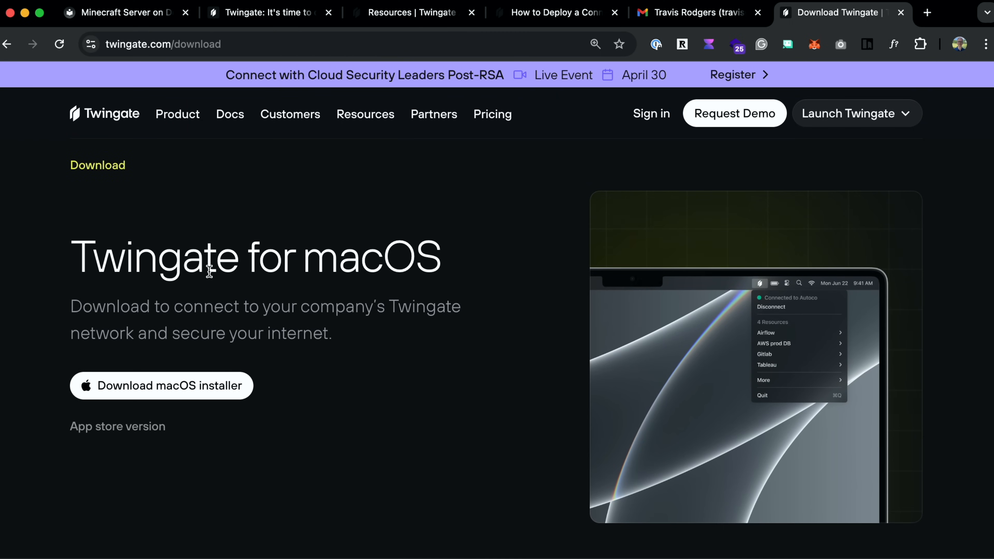
click(830, 12)
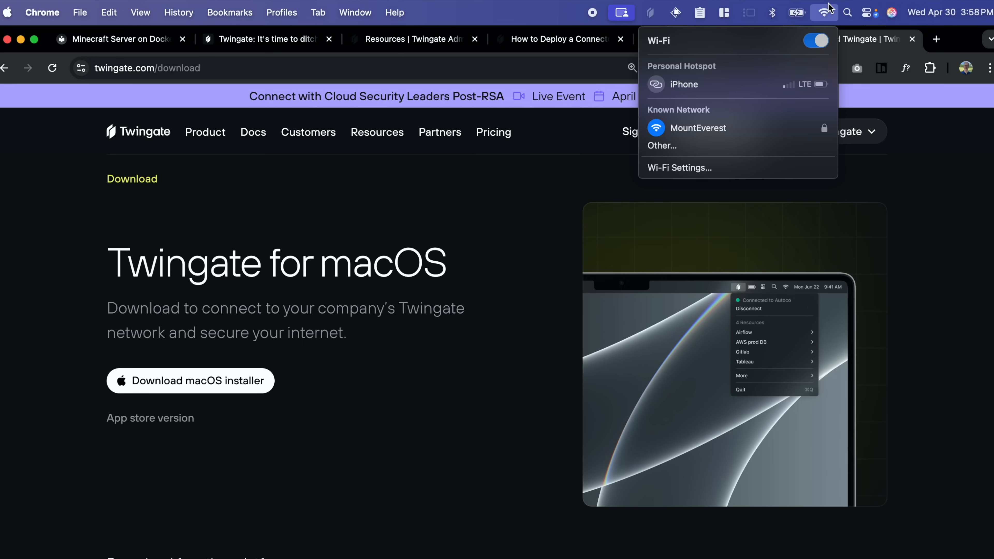
click(684, 84)
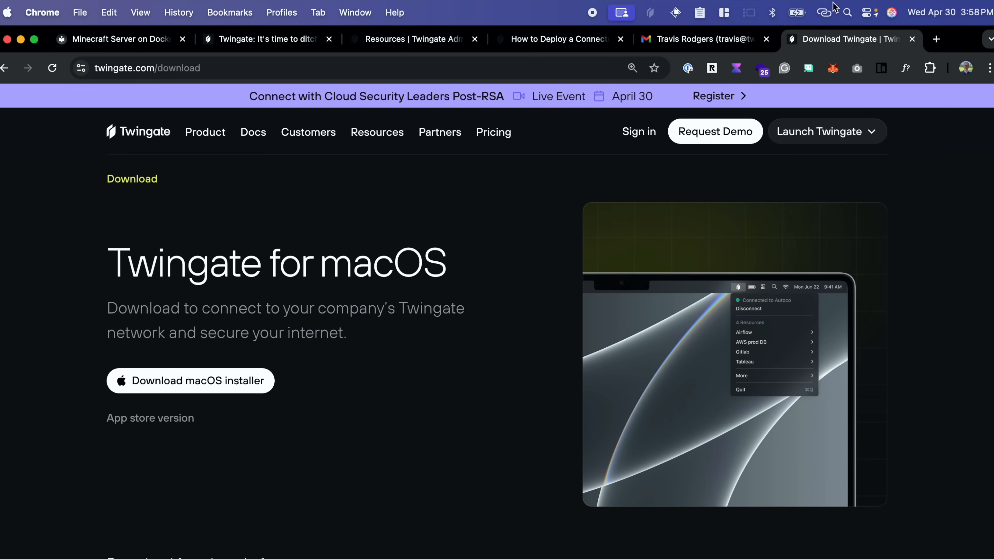
Log the Twingate client in and confirm it lists the Minecraft resource
click(647, 12)
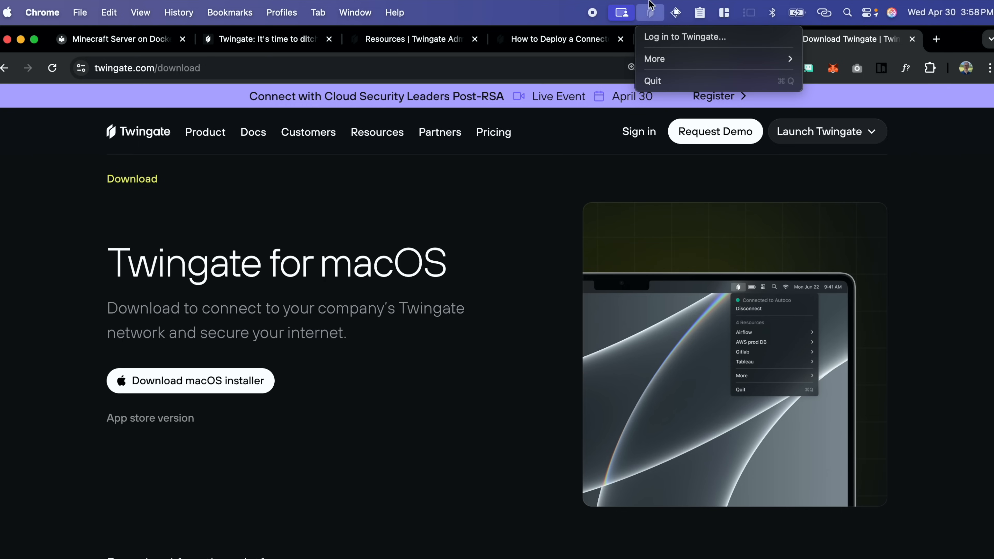
mouse_move(682, 36)
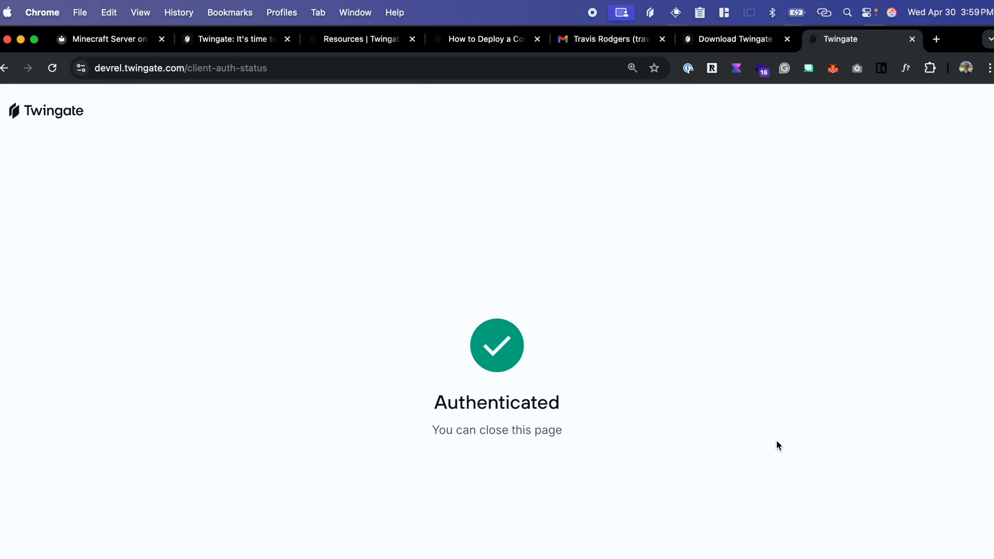
click(649, 12)
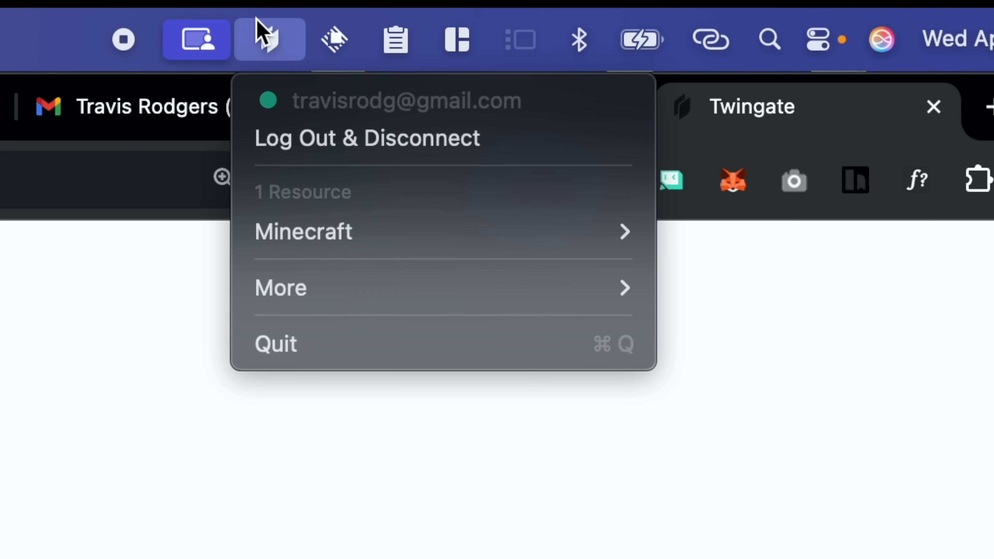
mouse_move(330, 216)
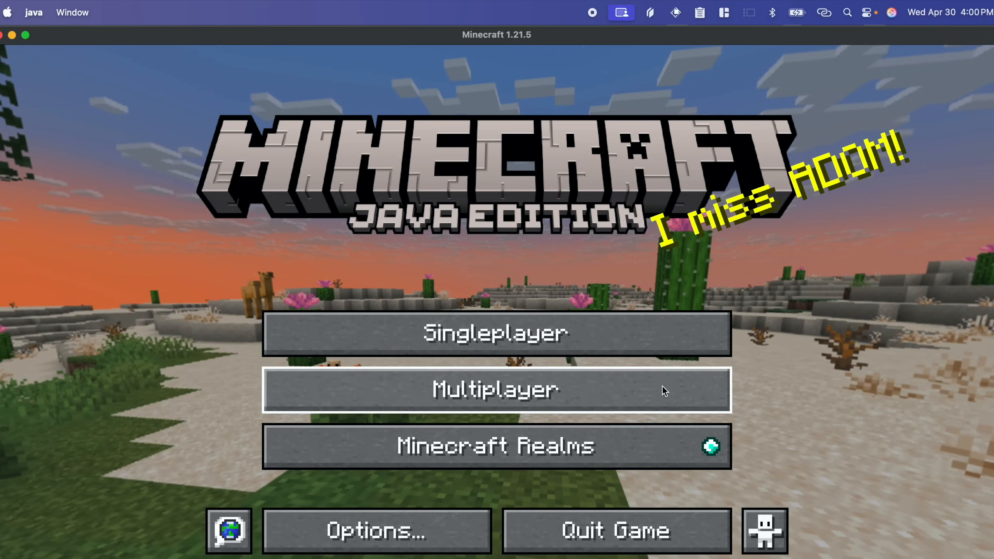
Join the server at 192.168.1.111:25565 via Multiplayer Direct Connection
click(497, 389)
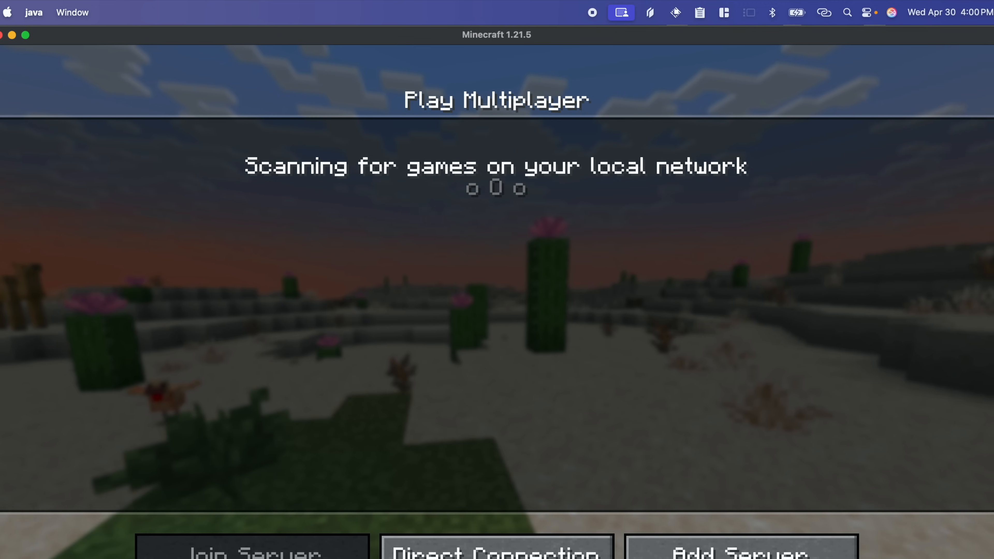
click(497, 548)
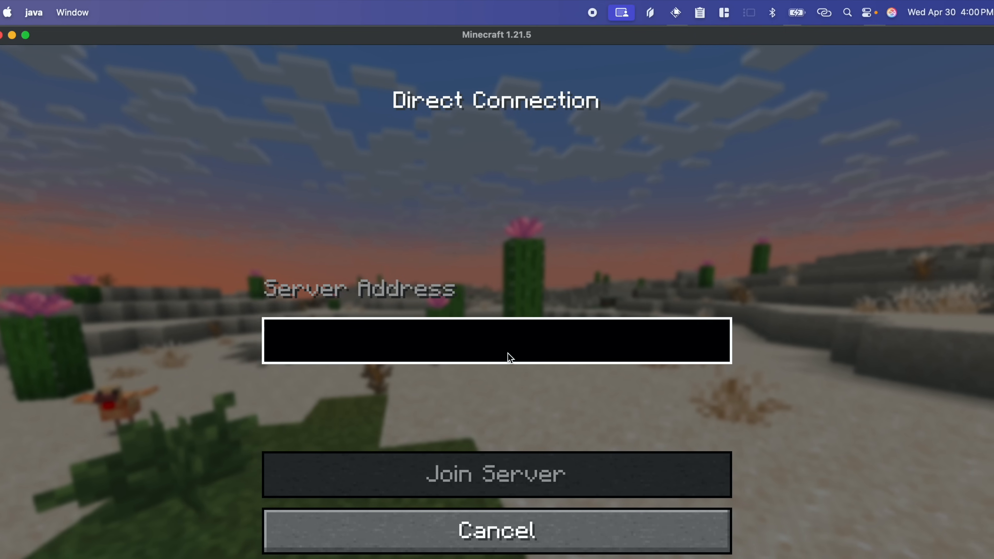
text(192.168.1.111)
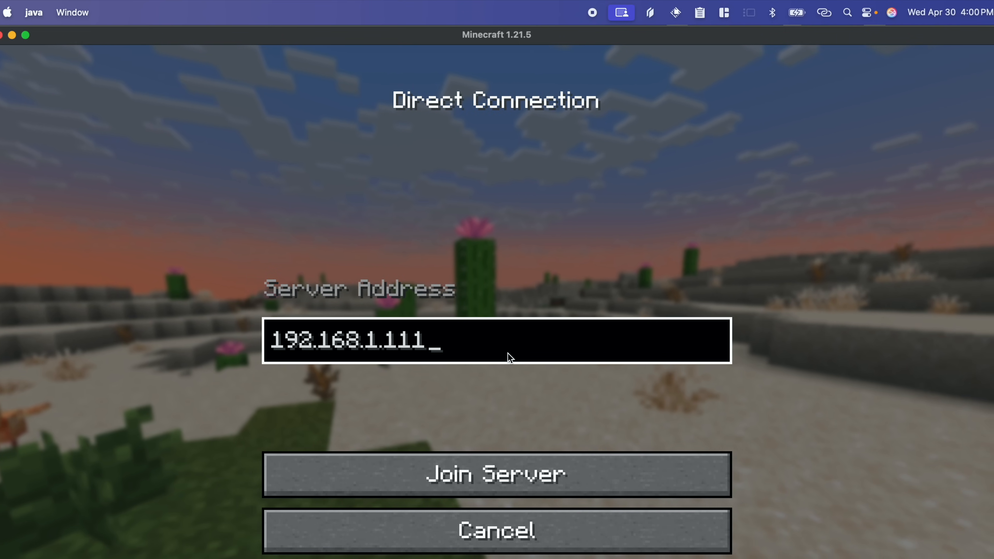
text(:2)
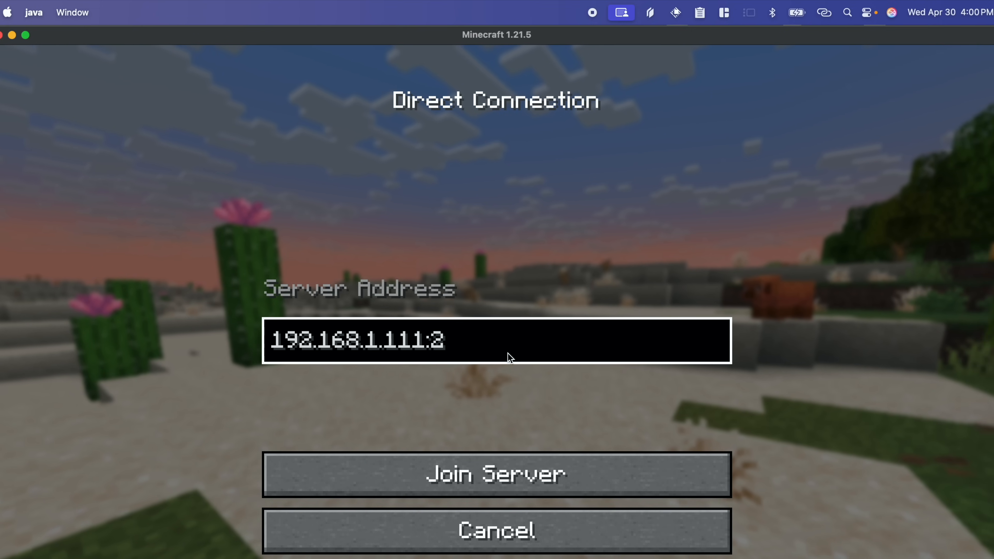
text(5565)
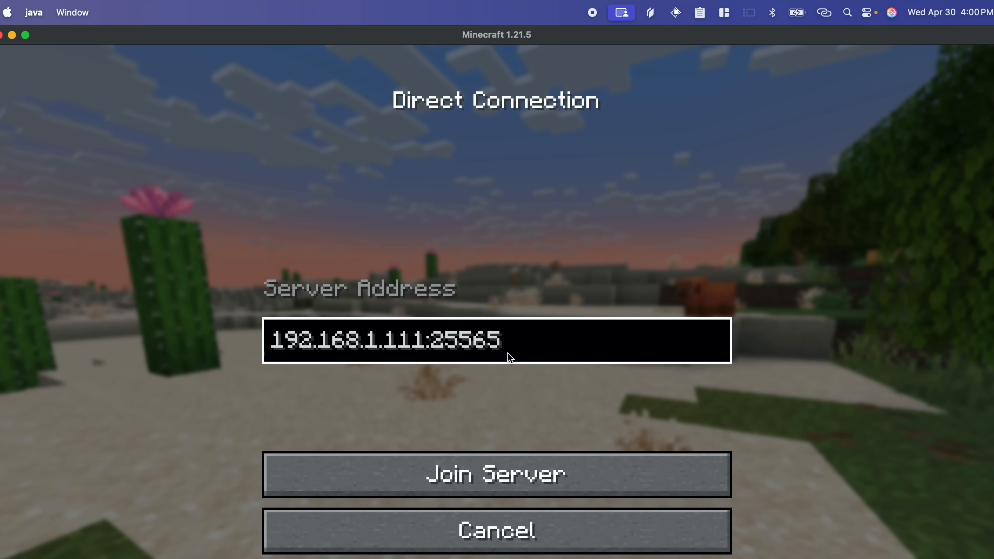
click(496, 474)
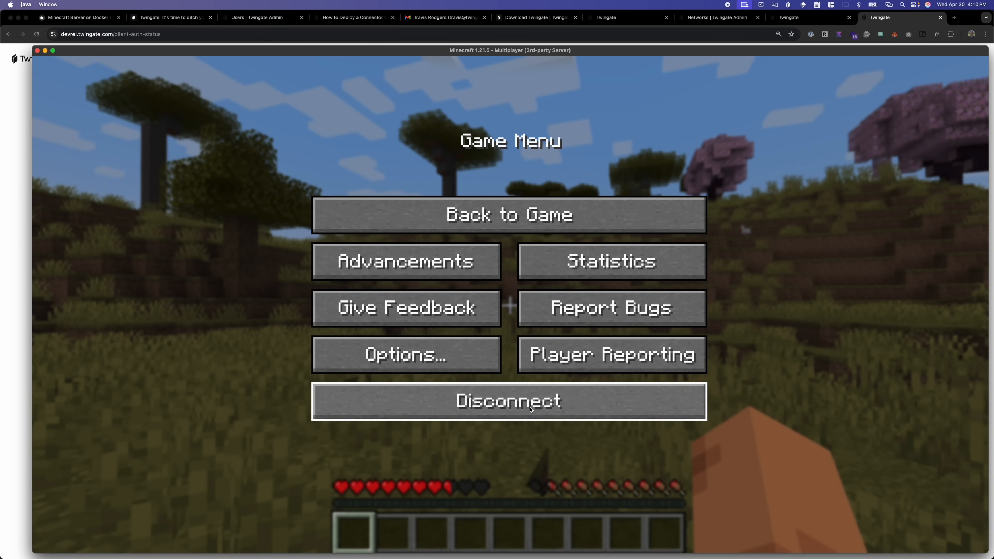
Disconnect from the server and confirm the client still lists the Minecraft resource
click(509, 401)
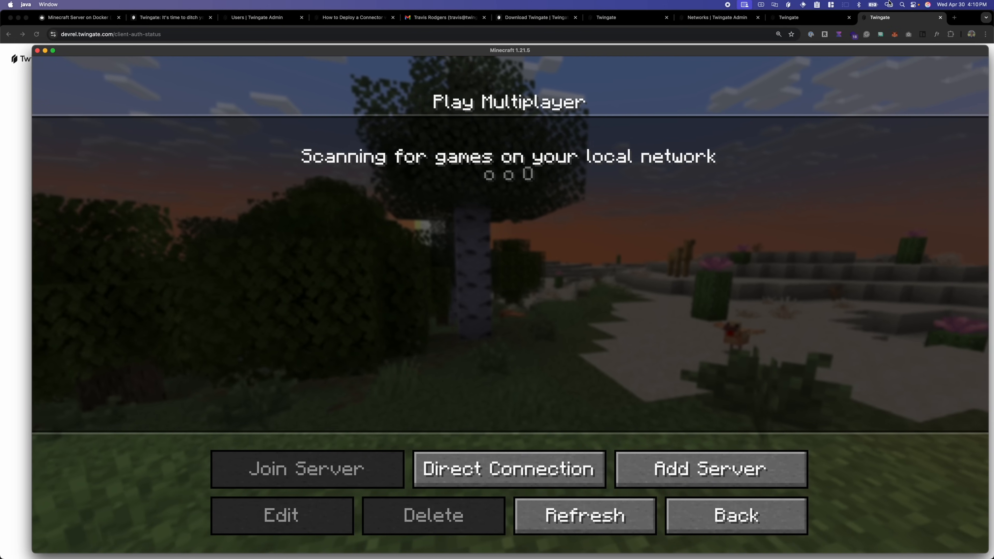
click(889, 4)
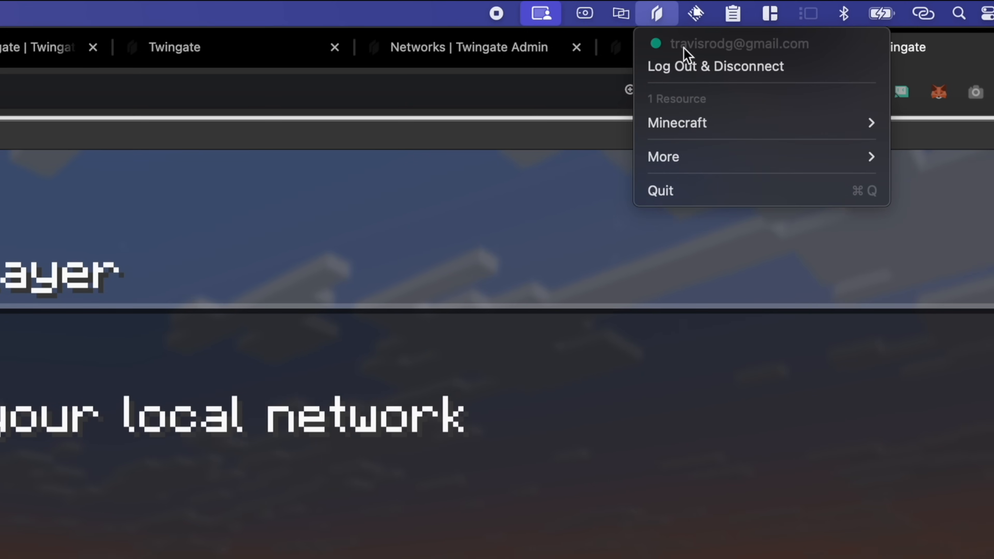
mouse_move(716, 66)
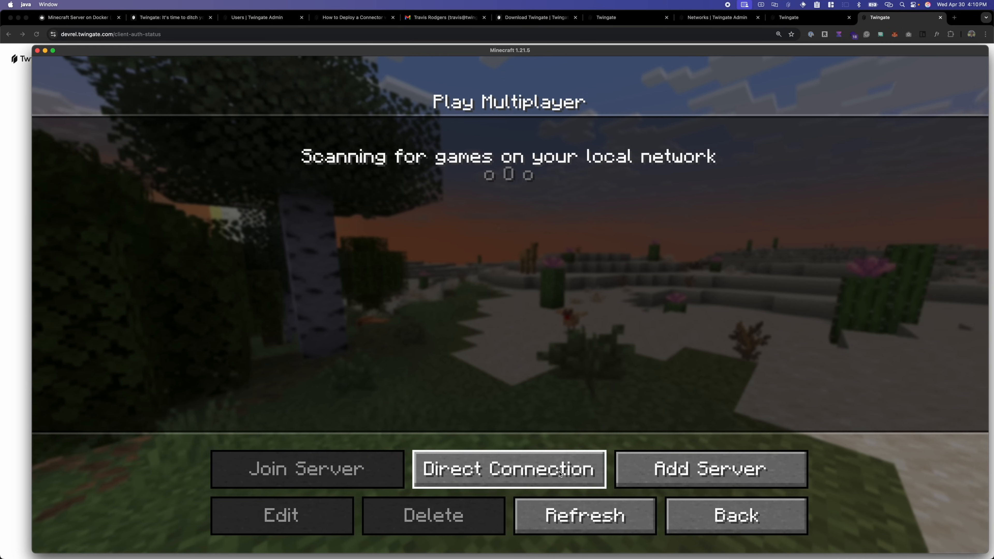
Reopen Direct Connection and cancel back to the multiplayer screen
click(509, 469)
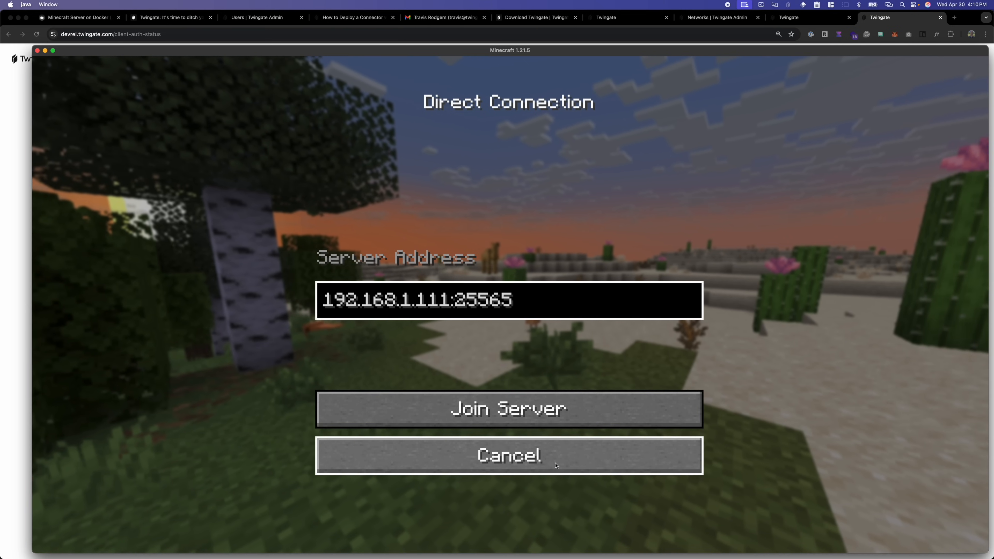
click(508, 408)
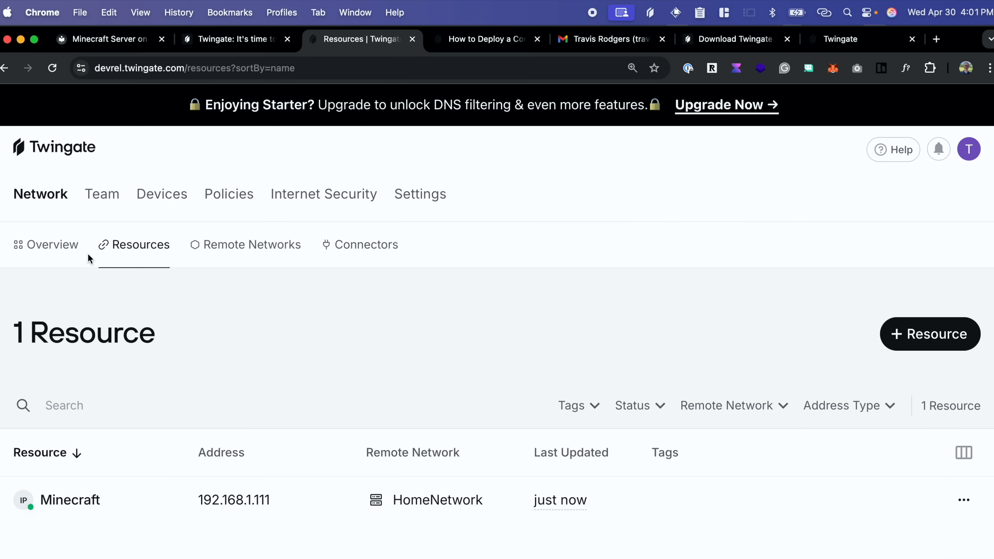
View the Team Users list in the Twingate admin console
click(102, 195)
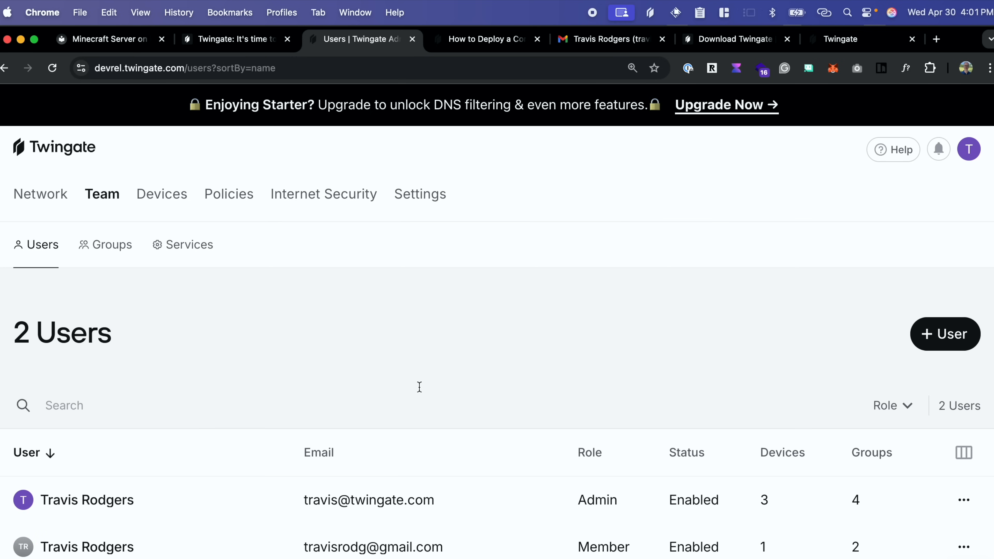